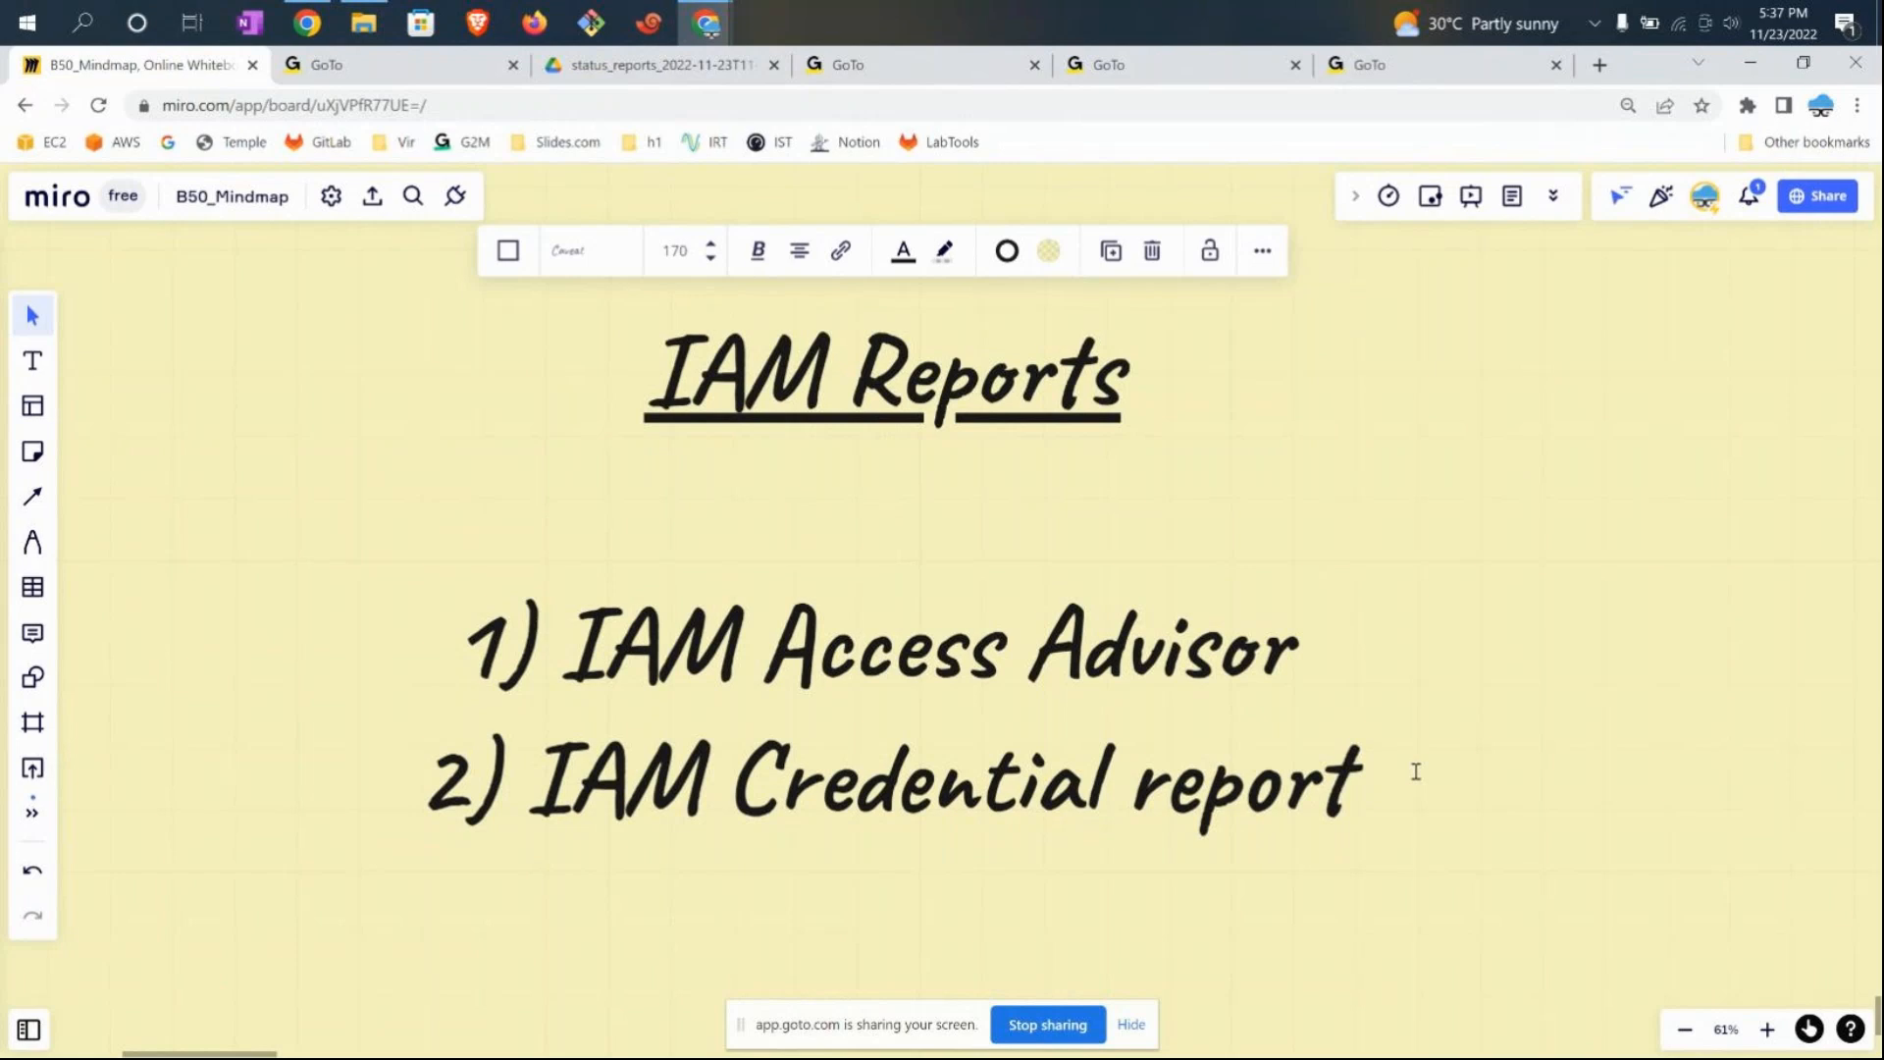
- Select and edit the IAM Access Advisor line on the Miro IAM Reports board
{"action": "left_click", "coordinate": [1352, 776]}
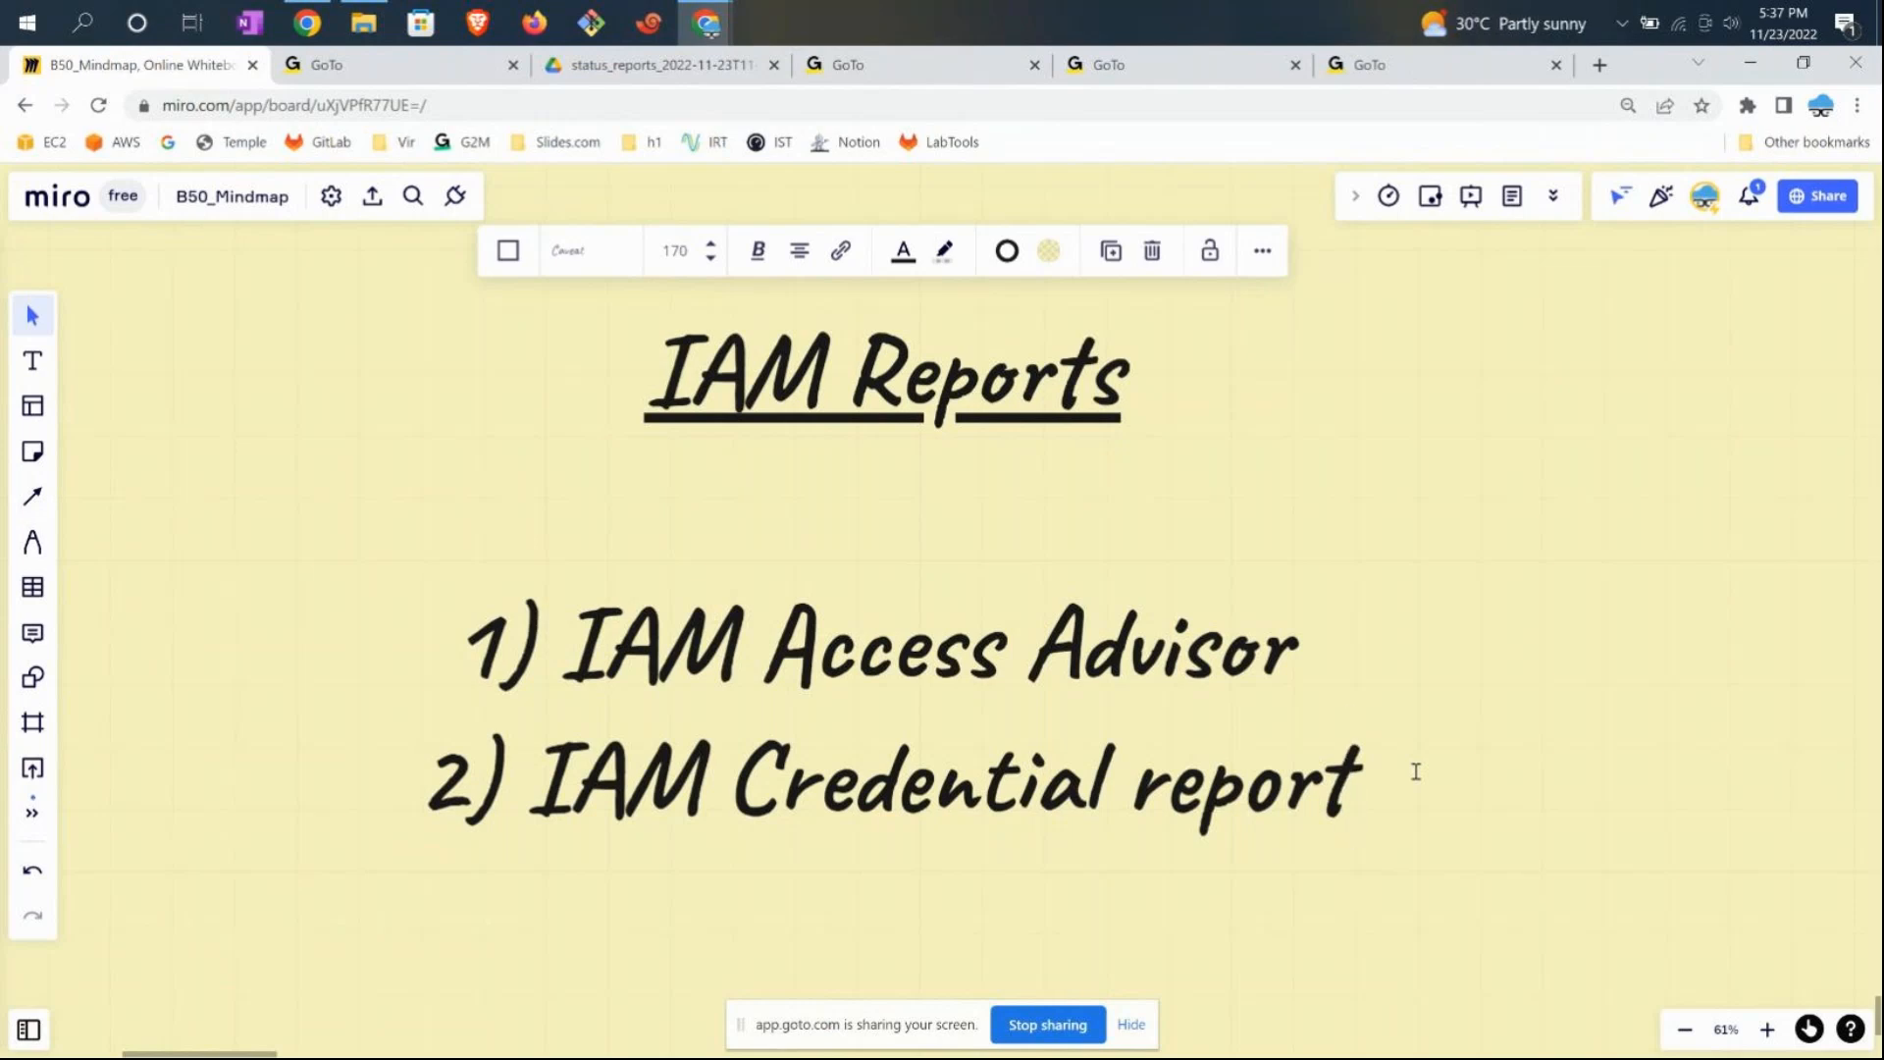
{"action": "left_click", "coordinate": [1352, 775]}
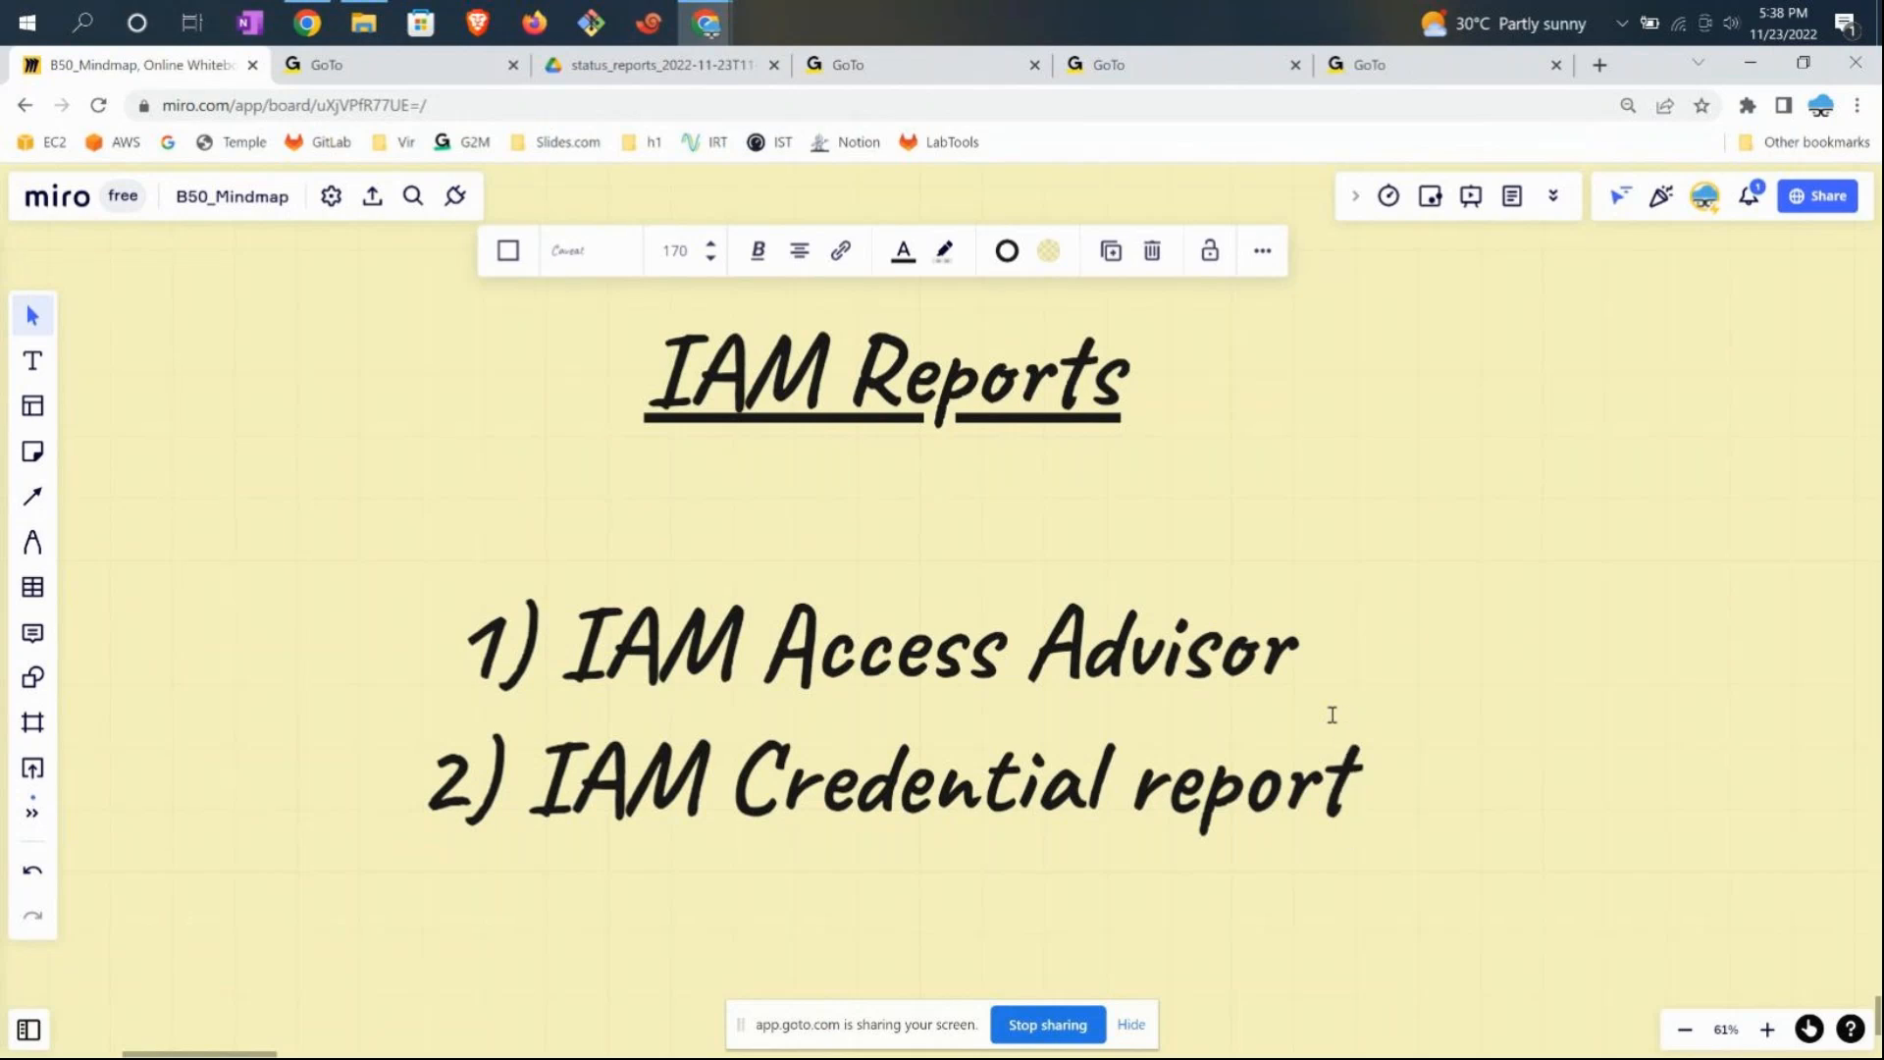
{"action": "mouse_move", "coordinate": [1344, 702]}
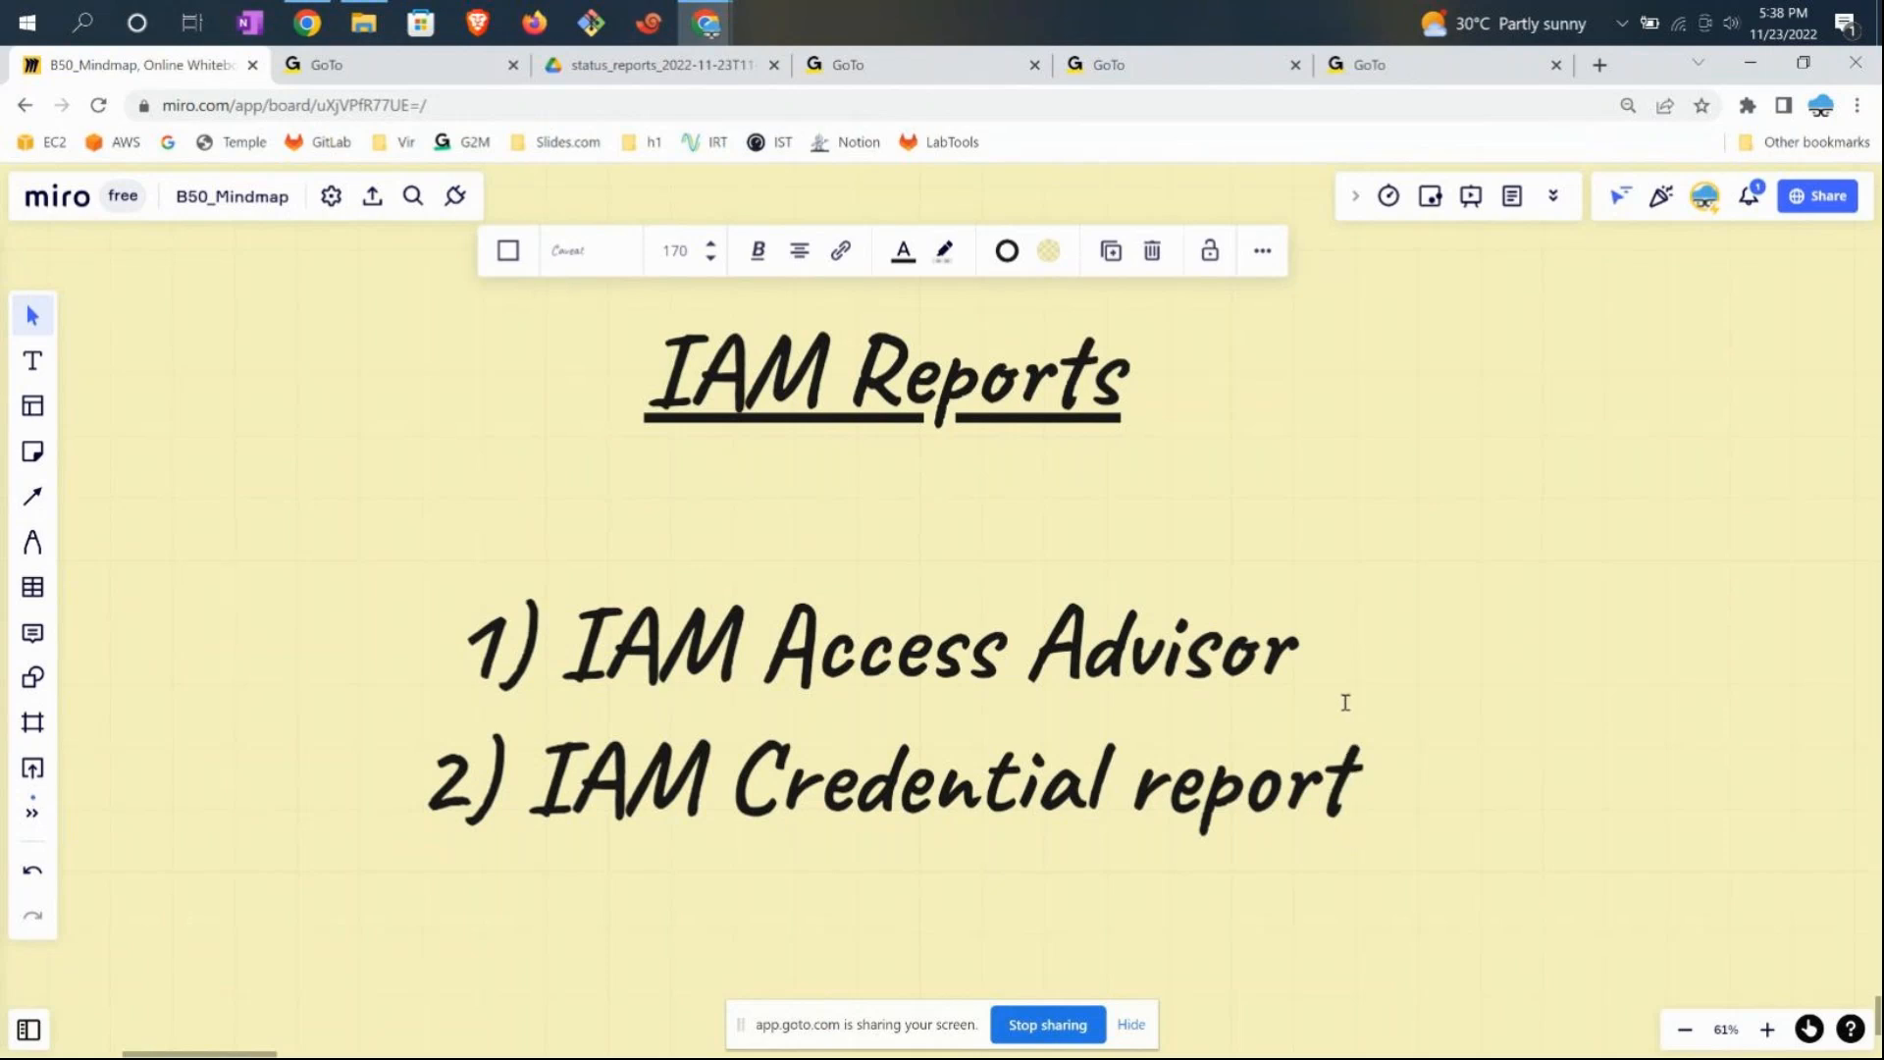
{"action": "left_click", "coordinate": [1313, 647]}
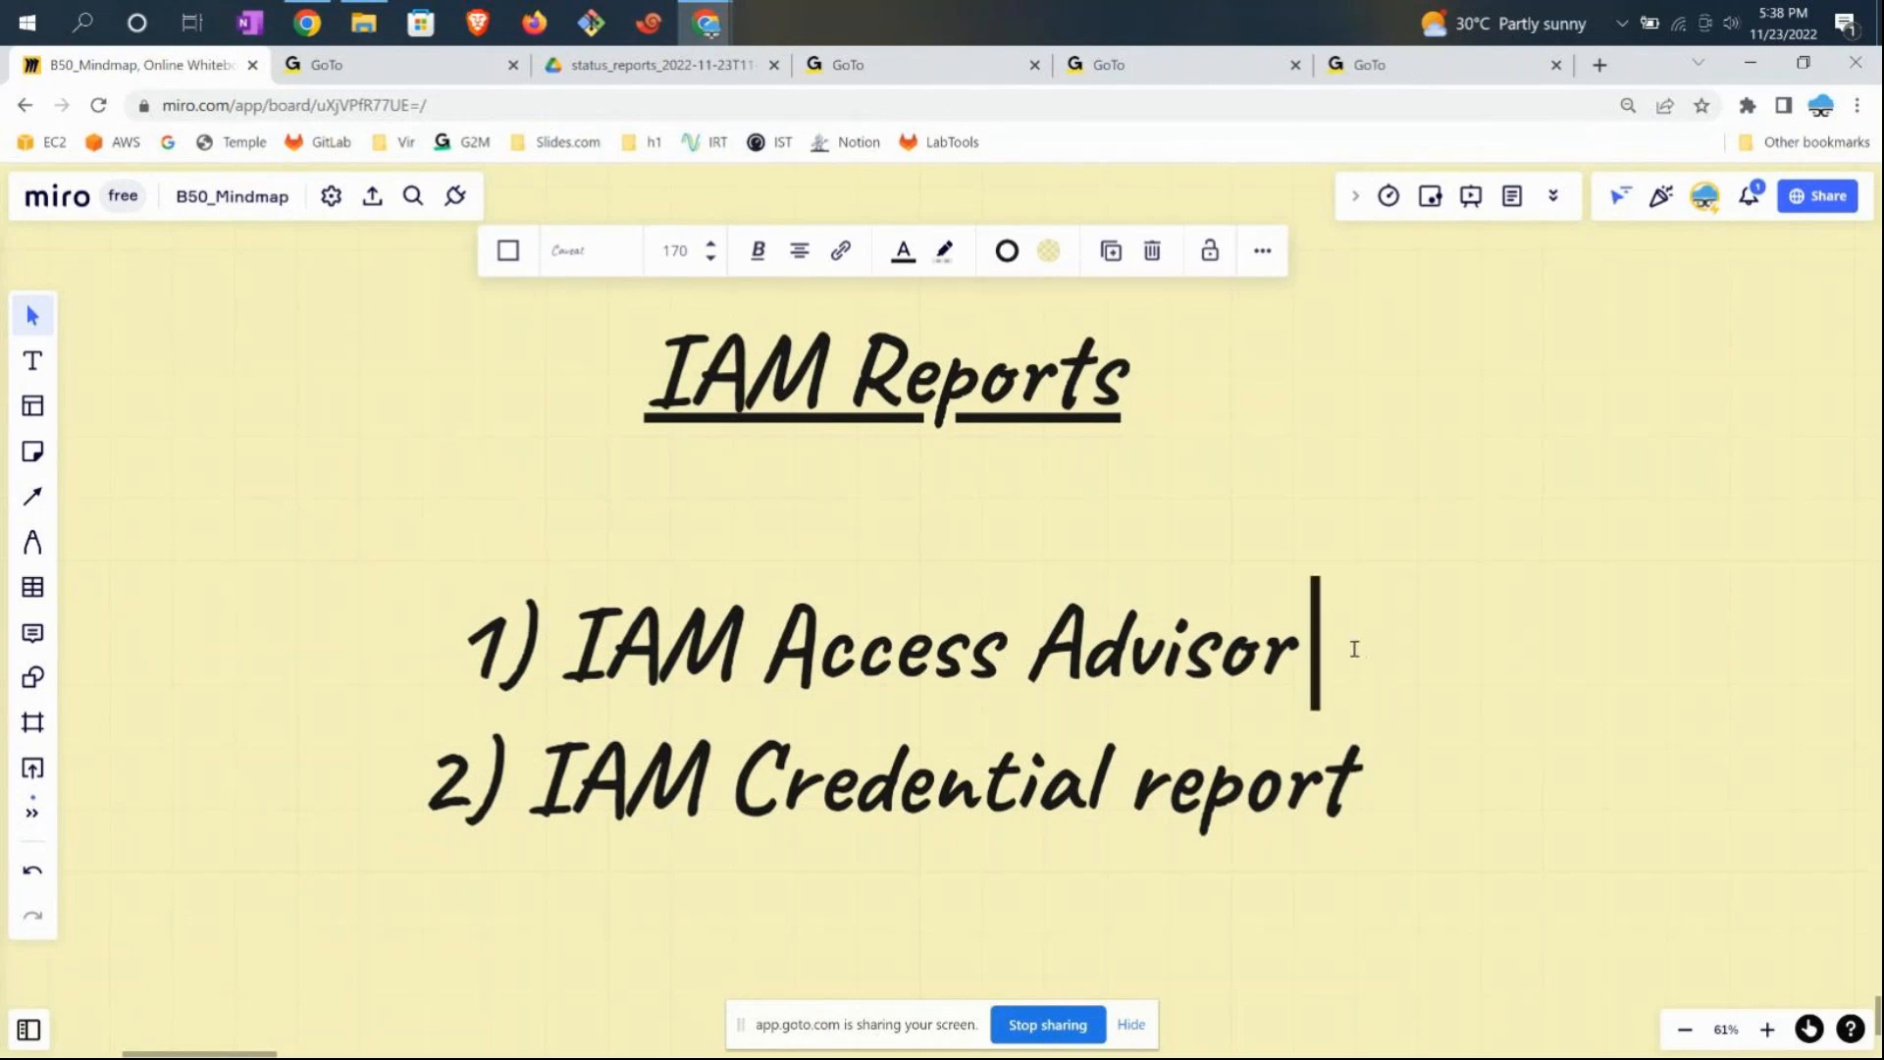
{"action": "triple_click", "coordinate": [884, 643]}
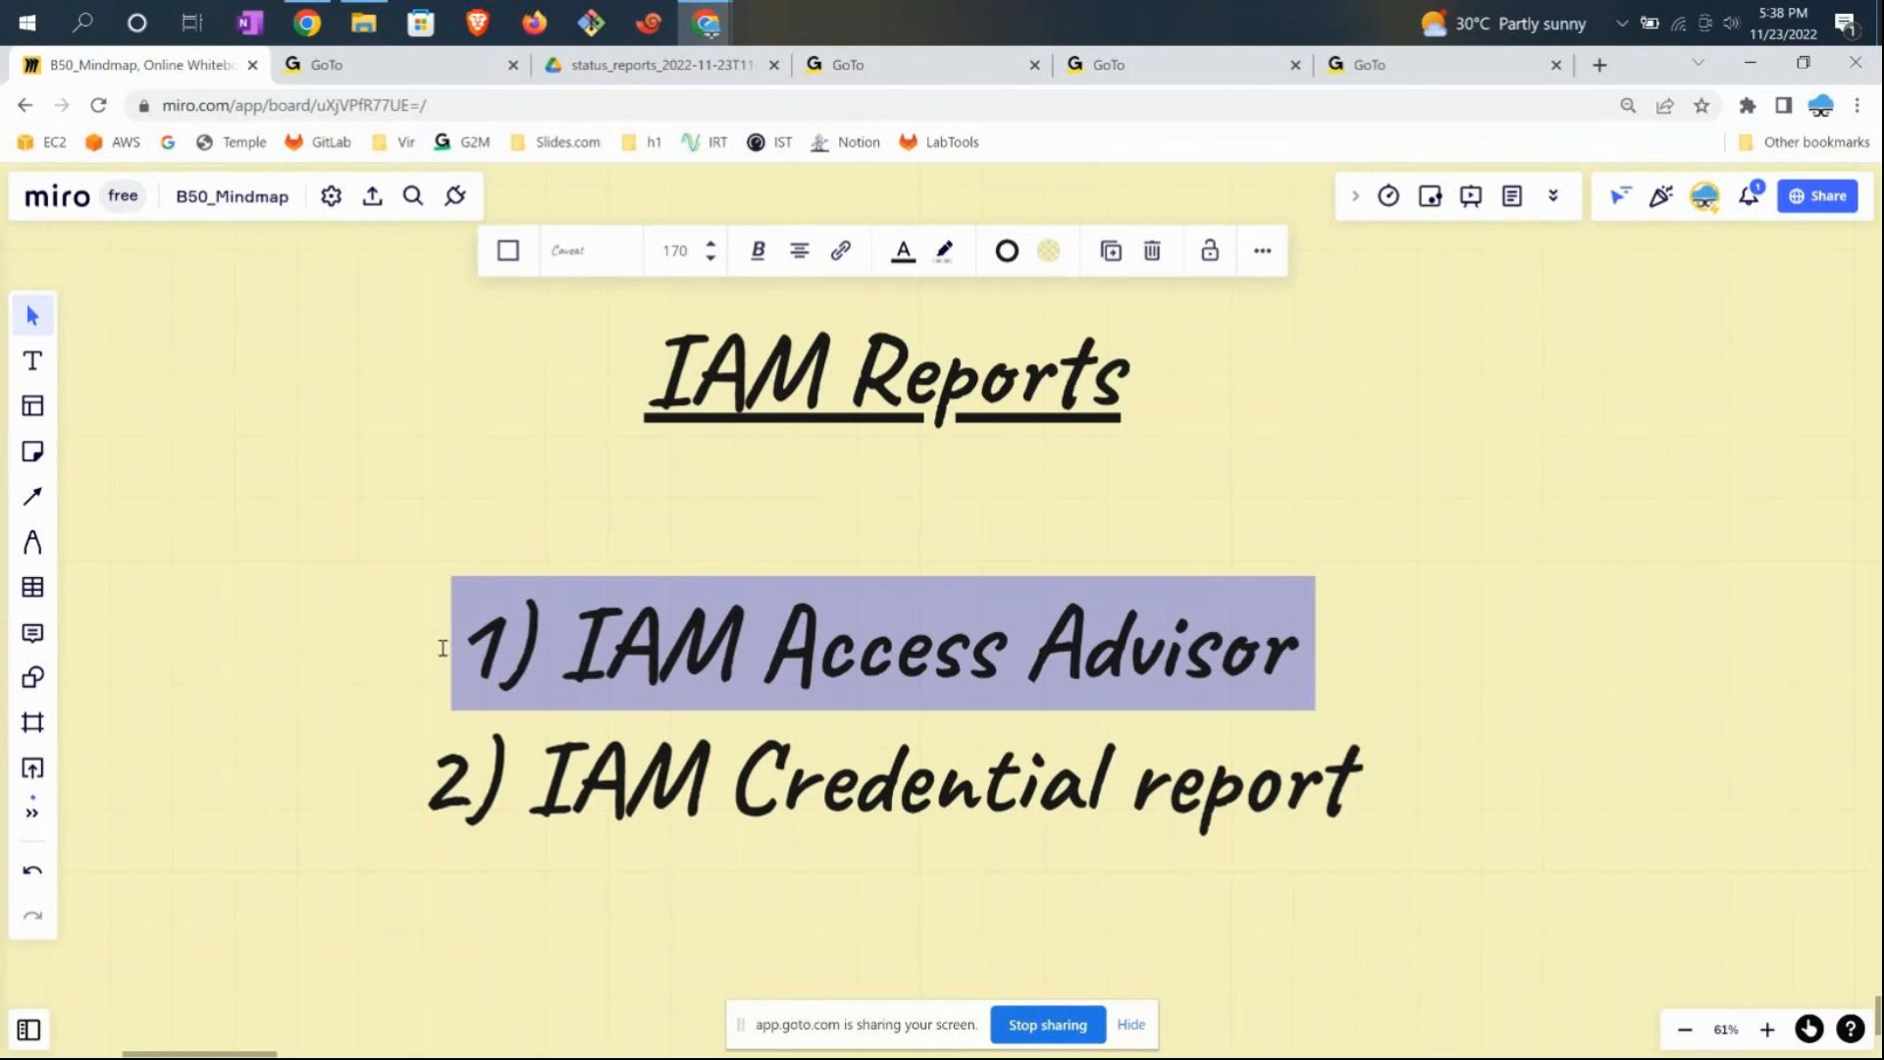
{"action": "left_click", "coordinate": [889, 778]}
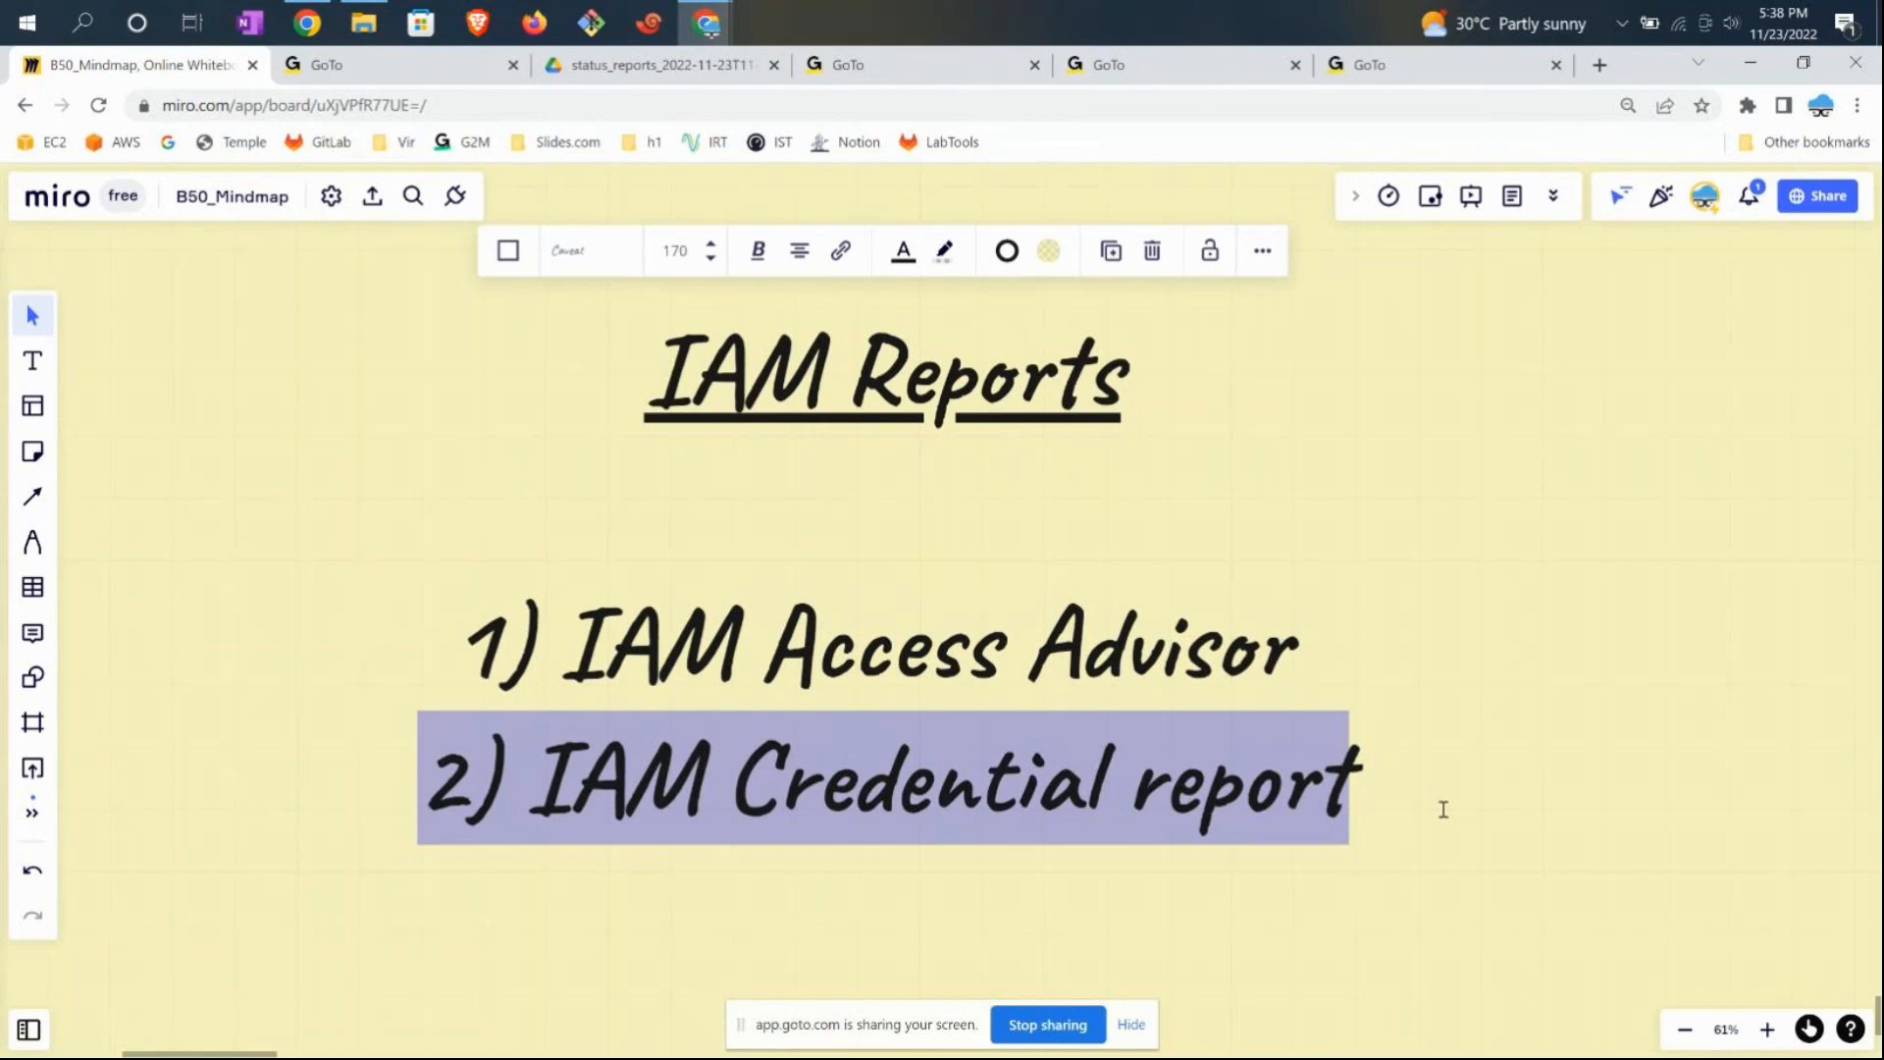
- Sign back in to the AWS console and open IAM from Recently visited
{"action": "left_click", "coordinate": [1353, 781]}
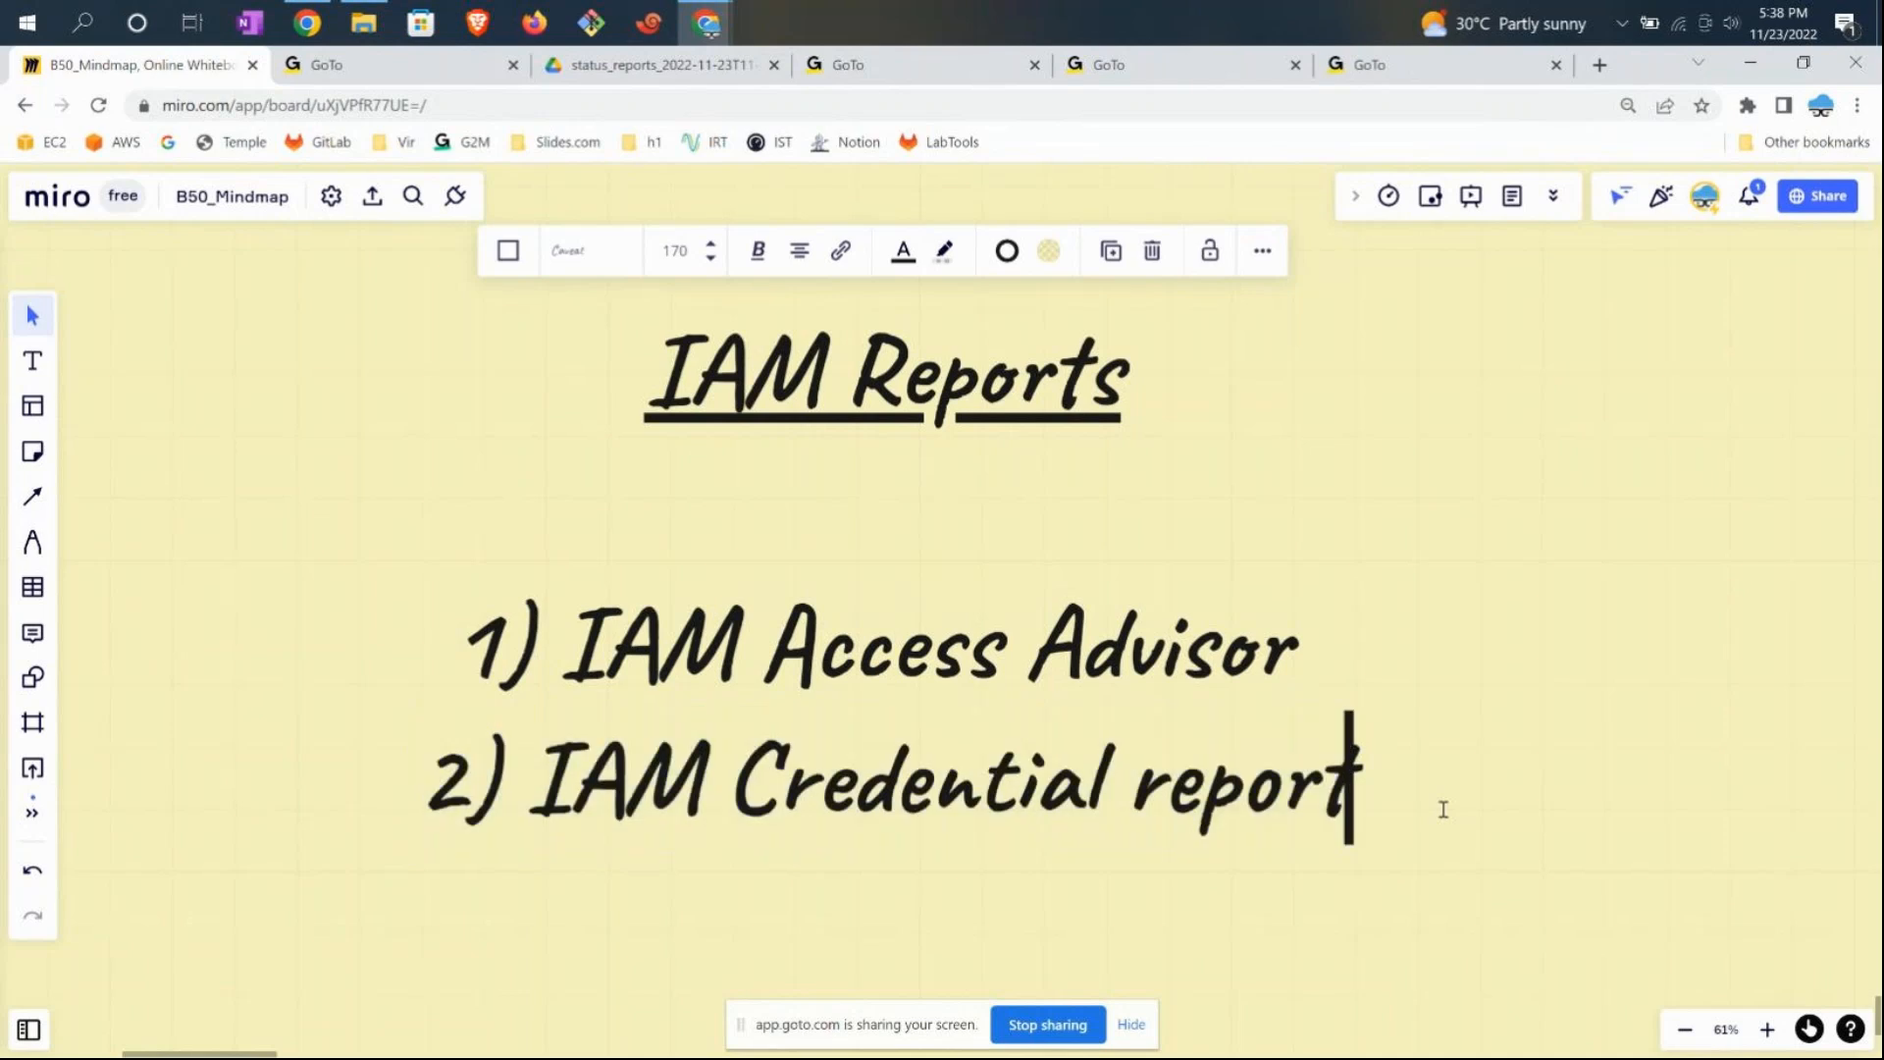
{"action": "left_click", "coordinate": [920, 65]}
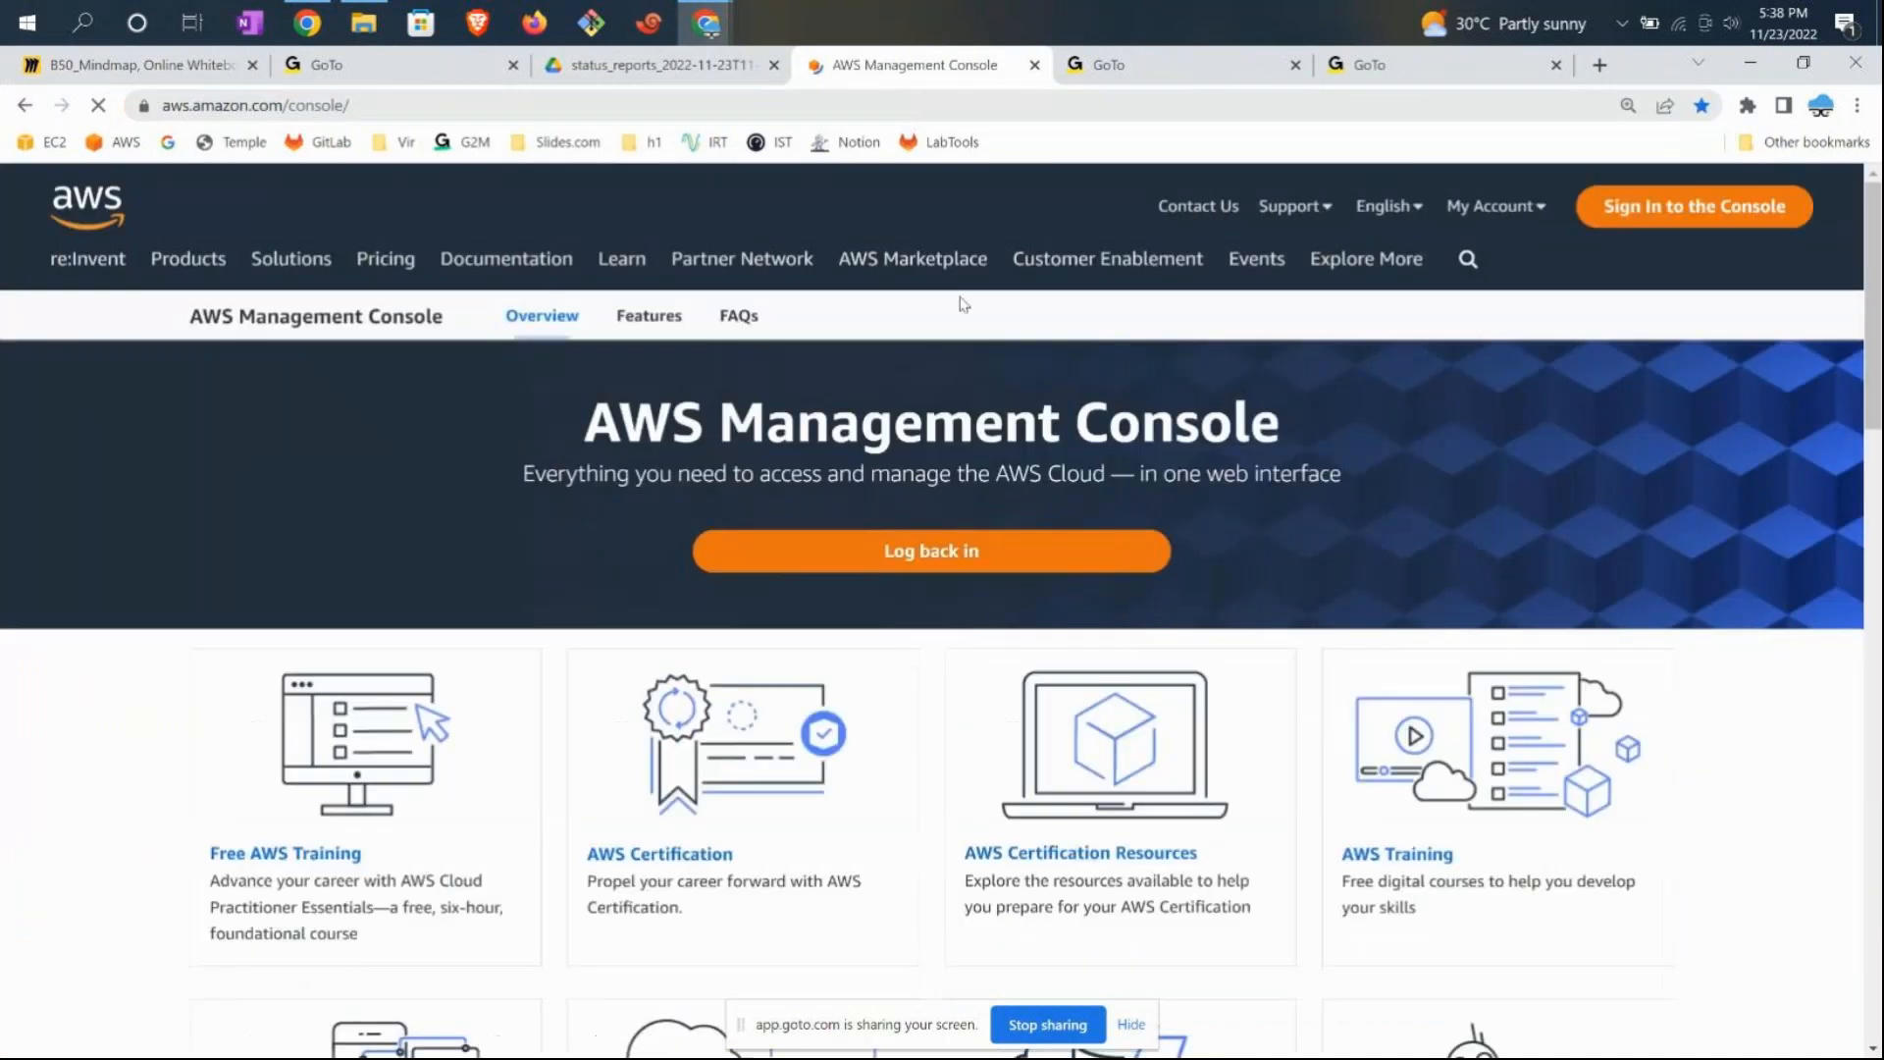
{"action": "left_click", "coordinate": [931, 551]}
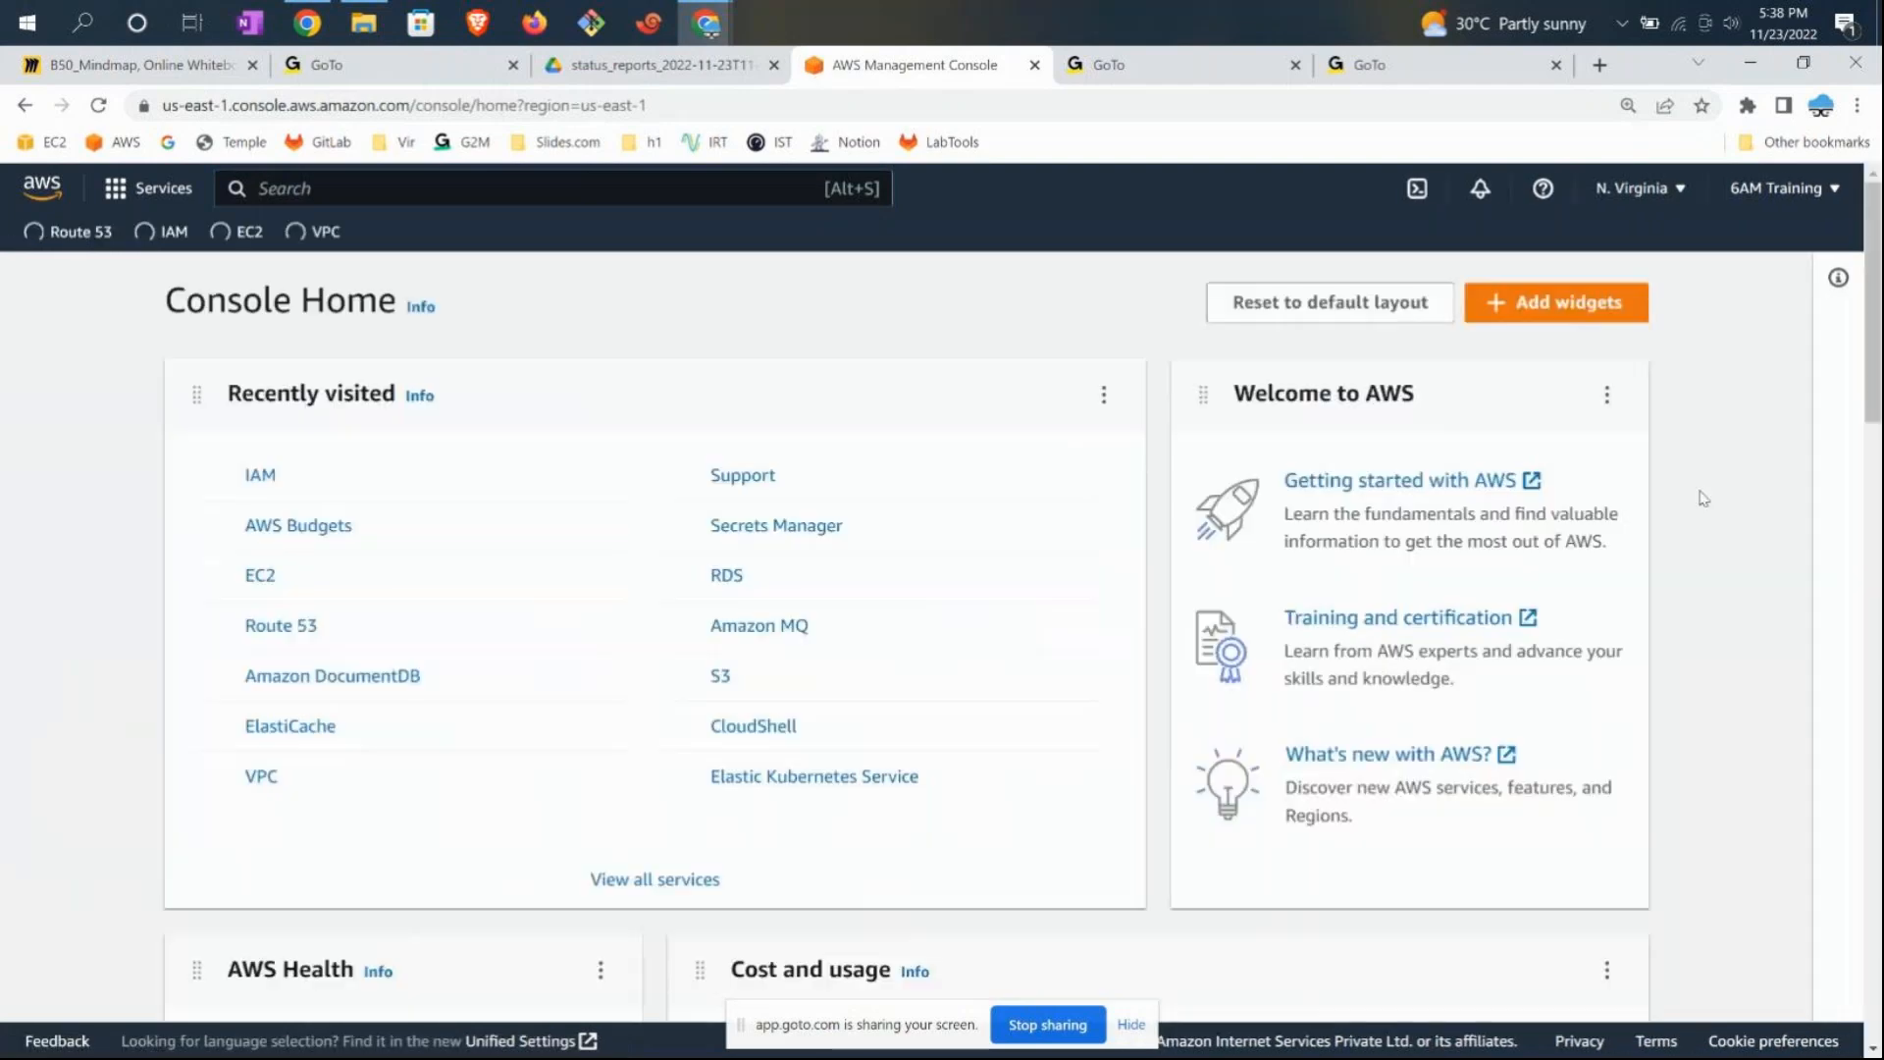
{"action": "left_click", "coordinate": [259, 475]}
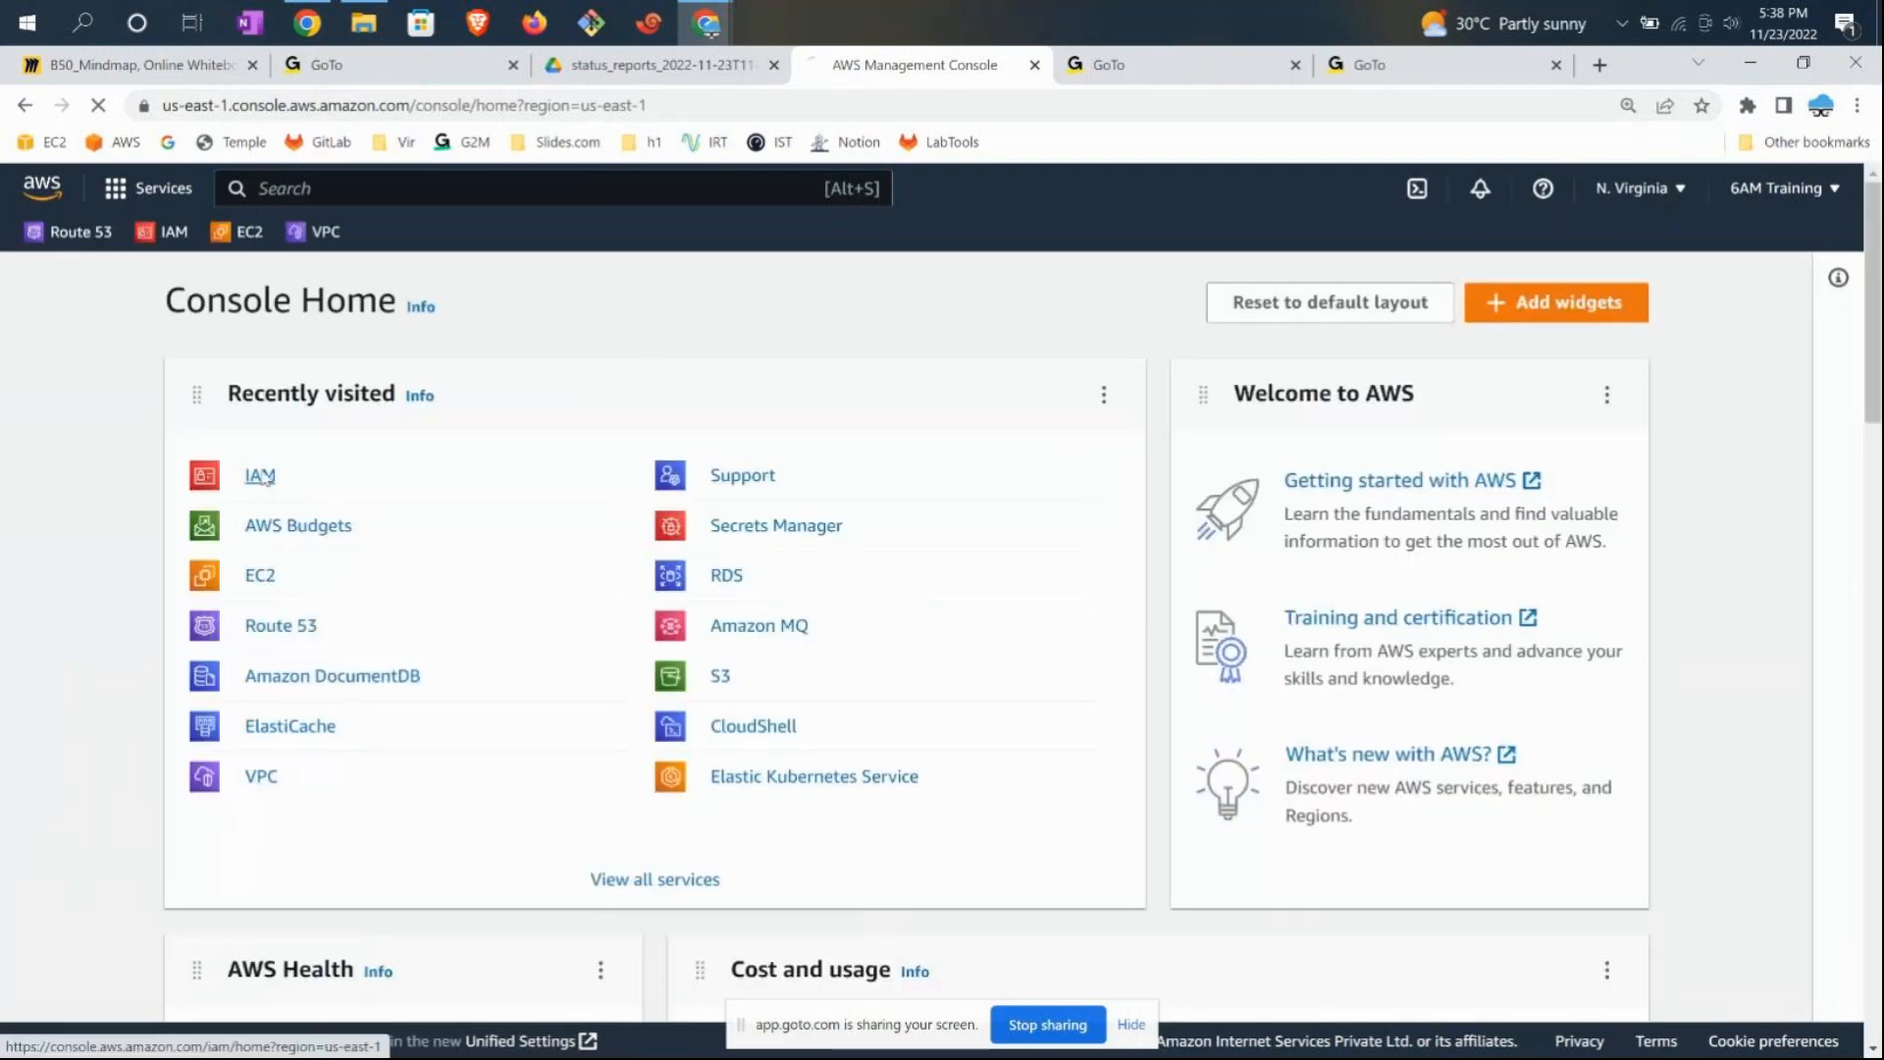
{"action": "left_click", "coordinate": [259, 475]}
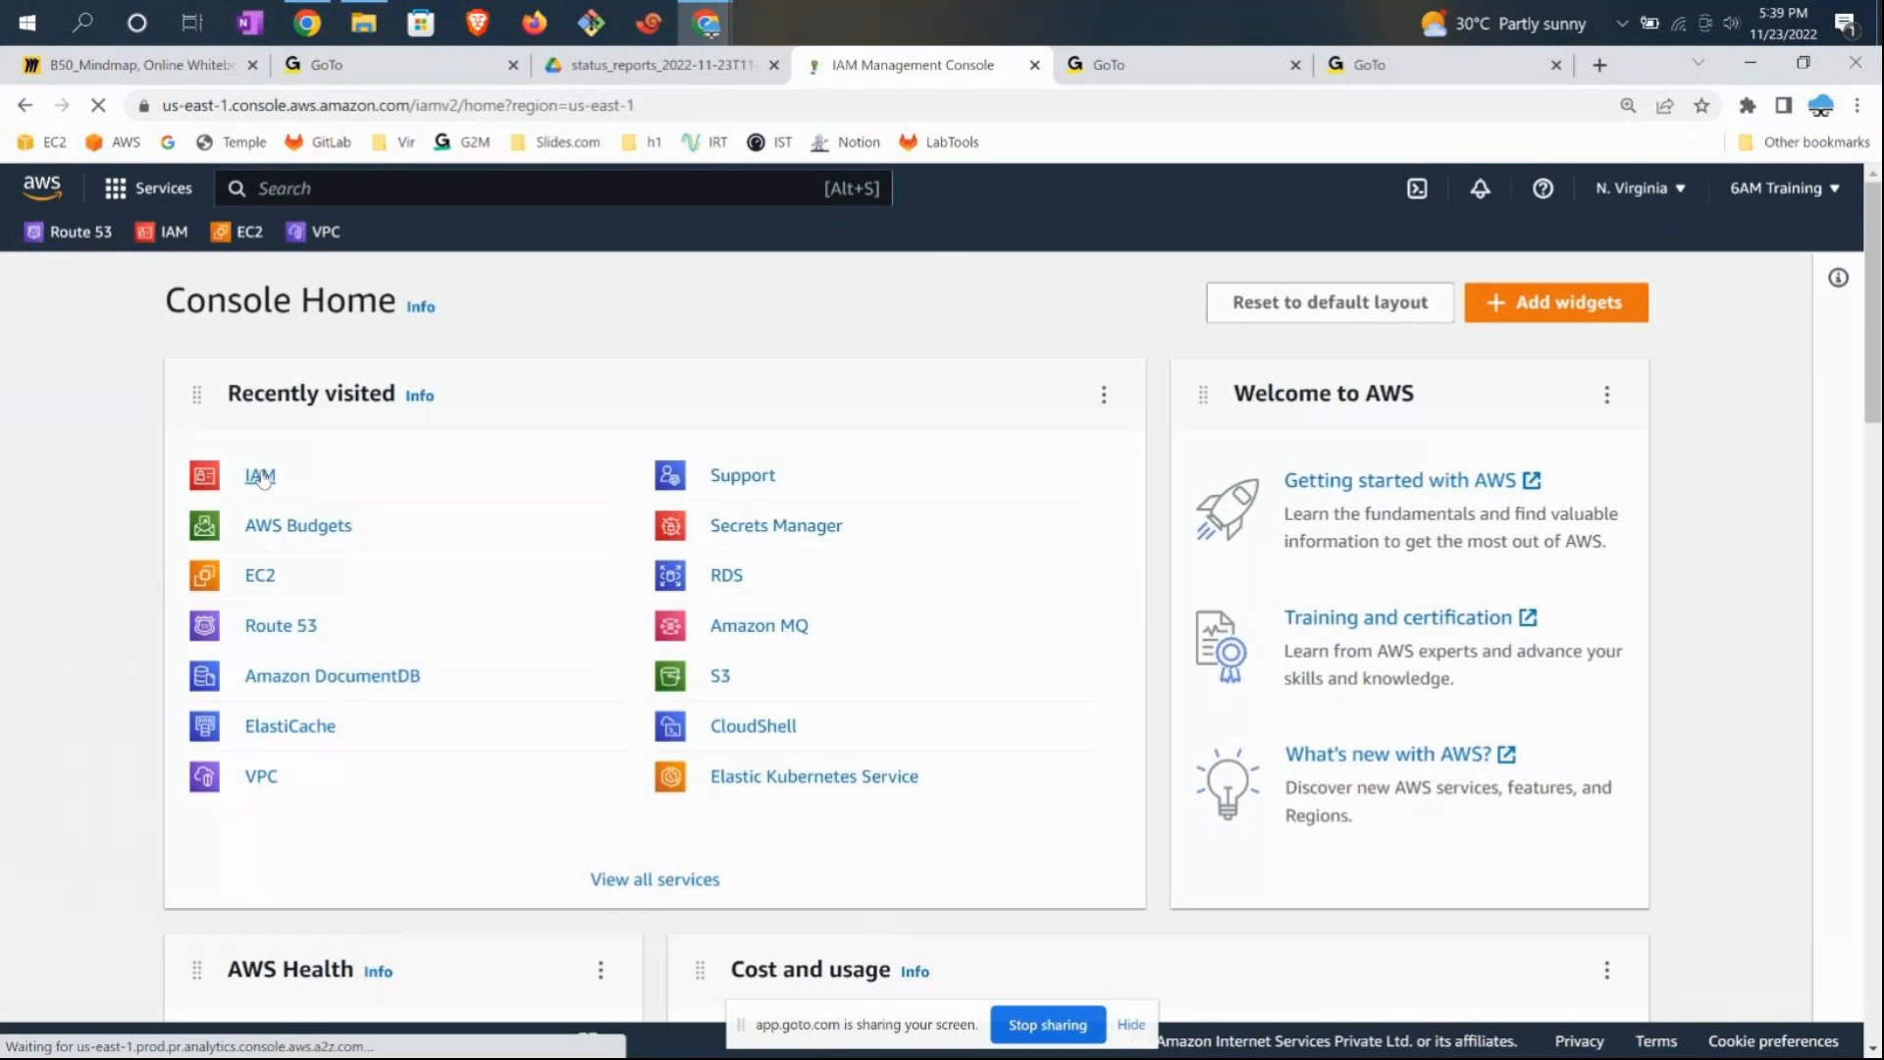
{"action": "left_click", "coordinate": [259, 475]}
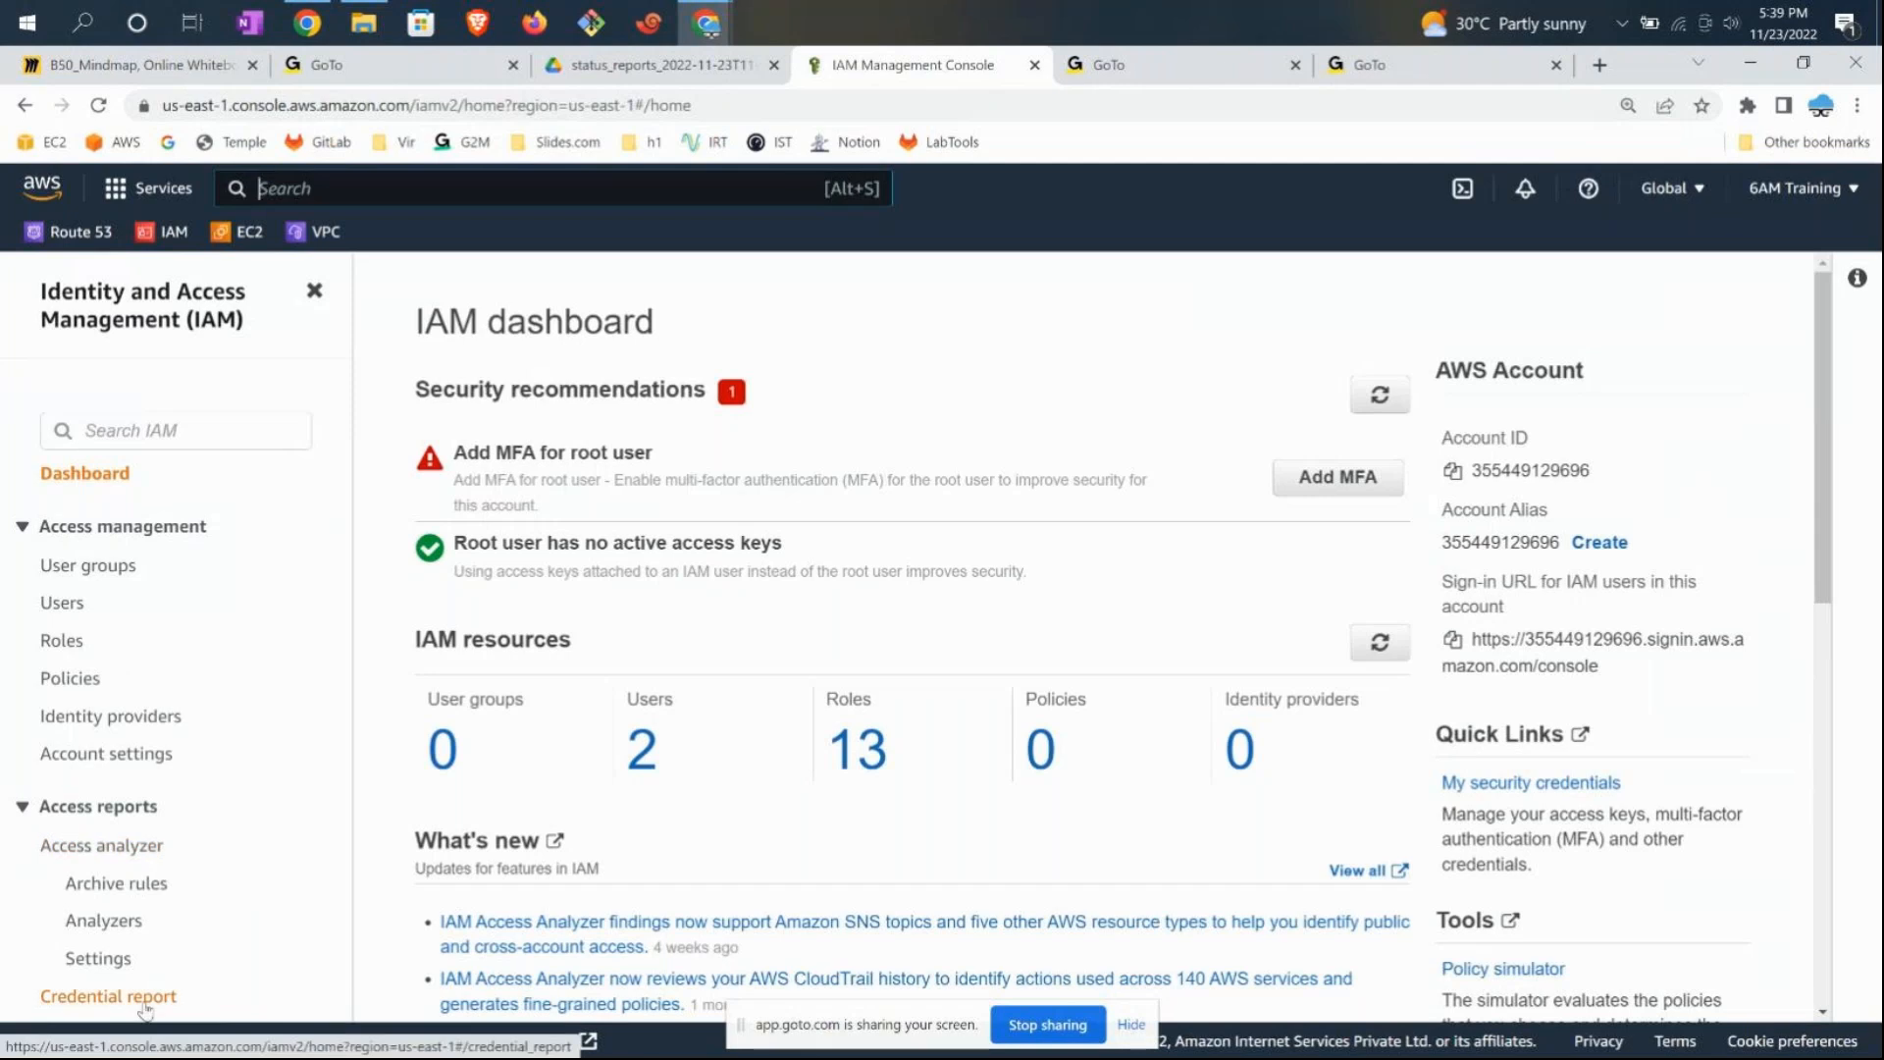
- Download the IAM credentials report CSV from the Credential report page
{"action": "left_click", "coordinate": [108, 995]}
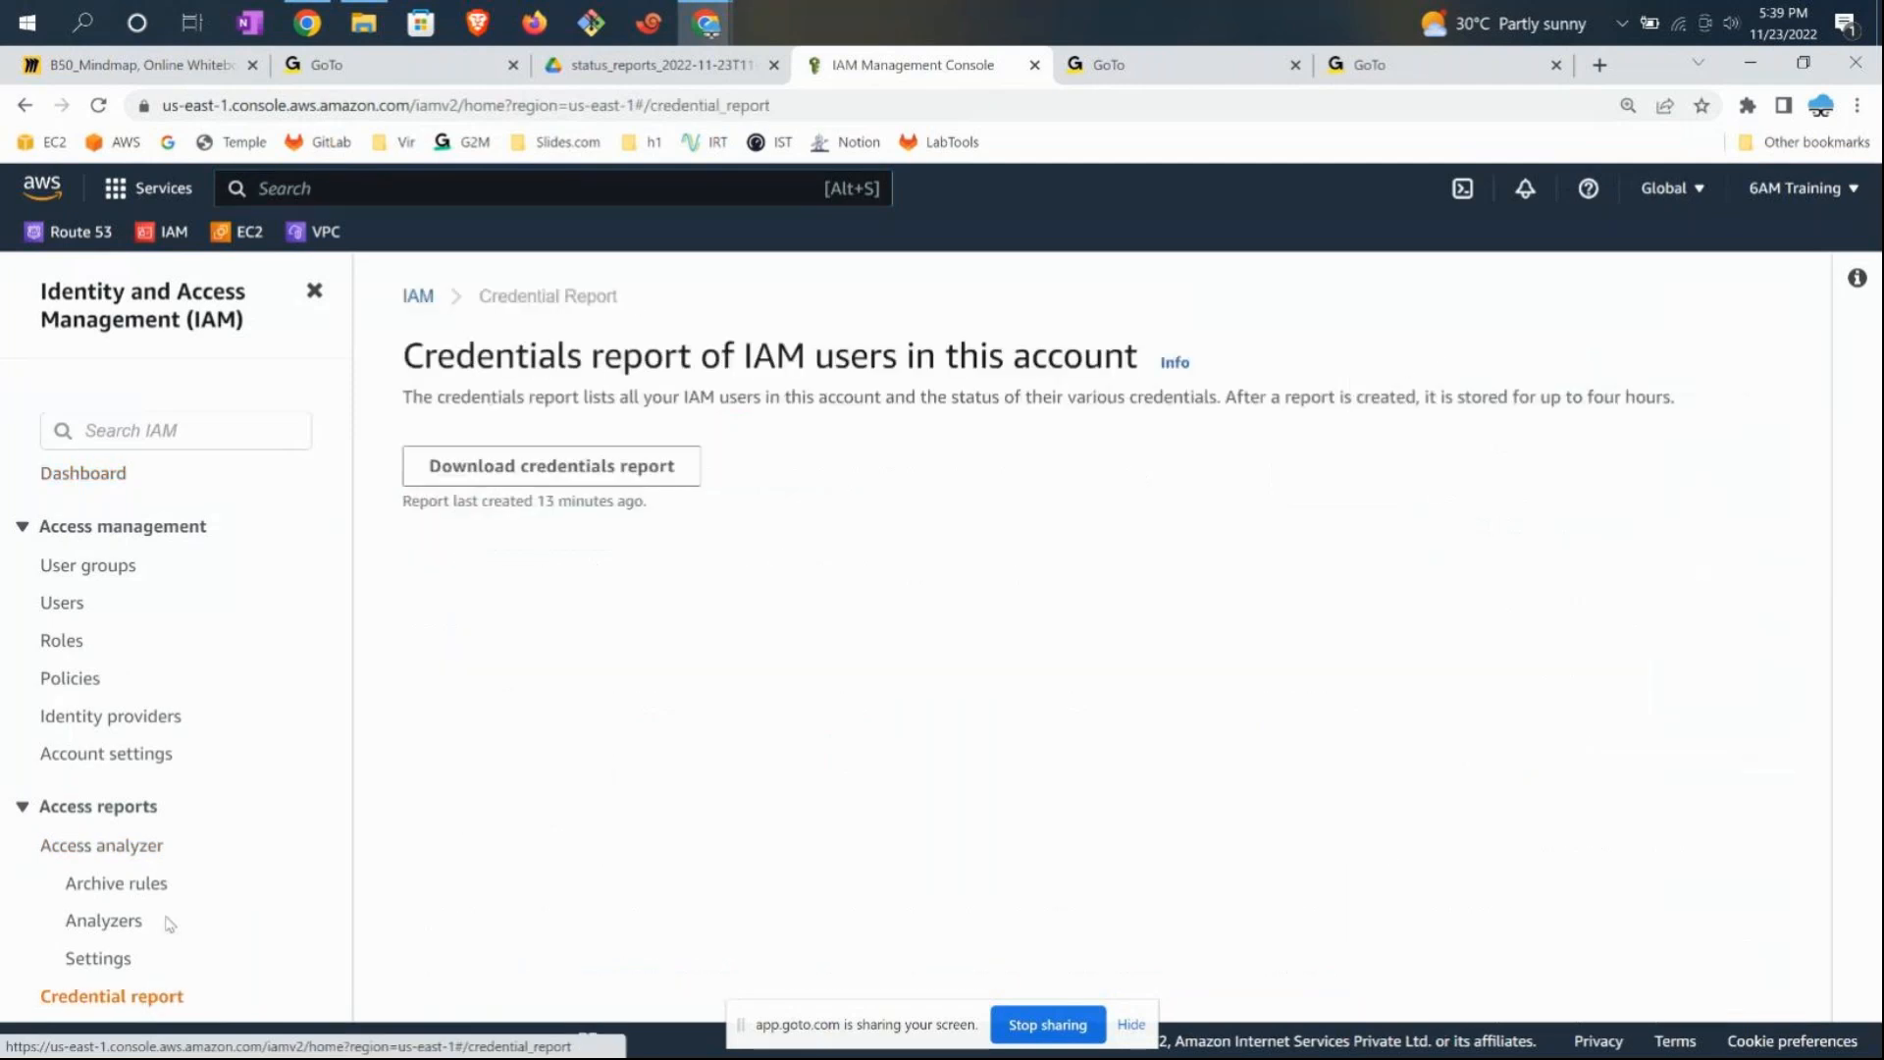
{"action": "left_click", "coordinate": [549, 465]}
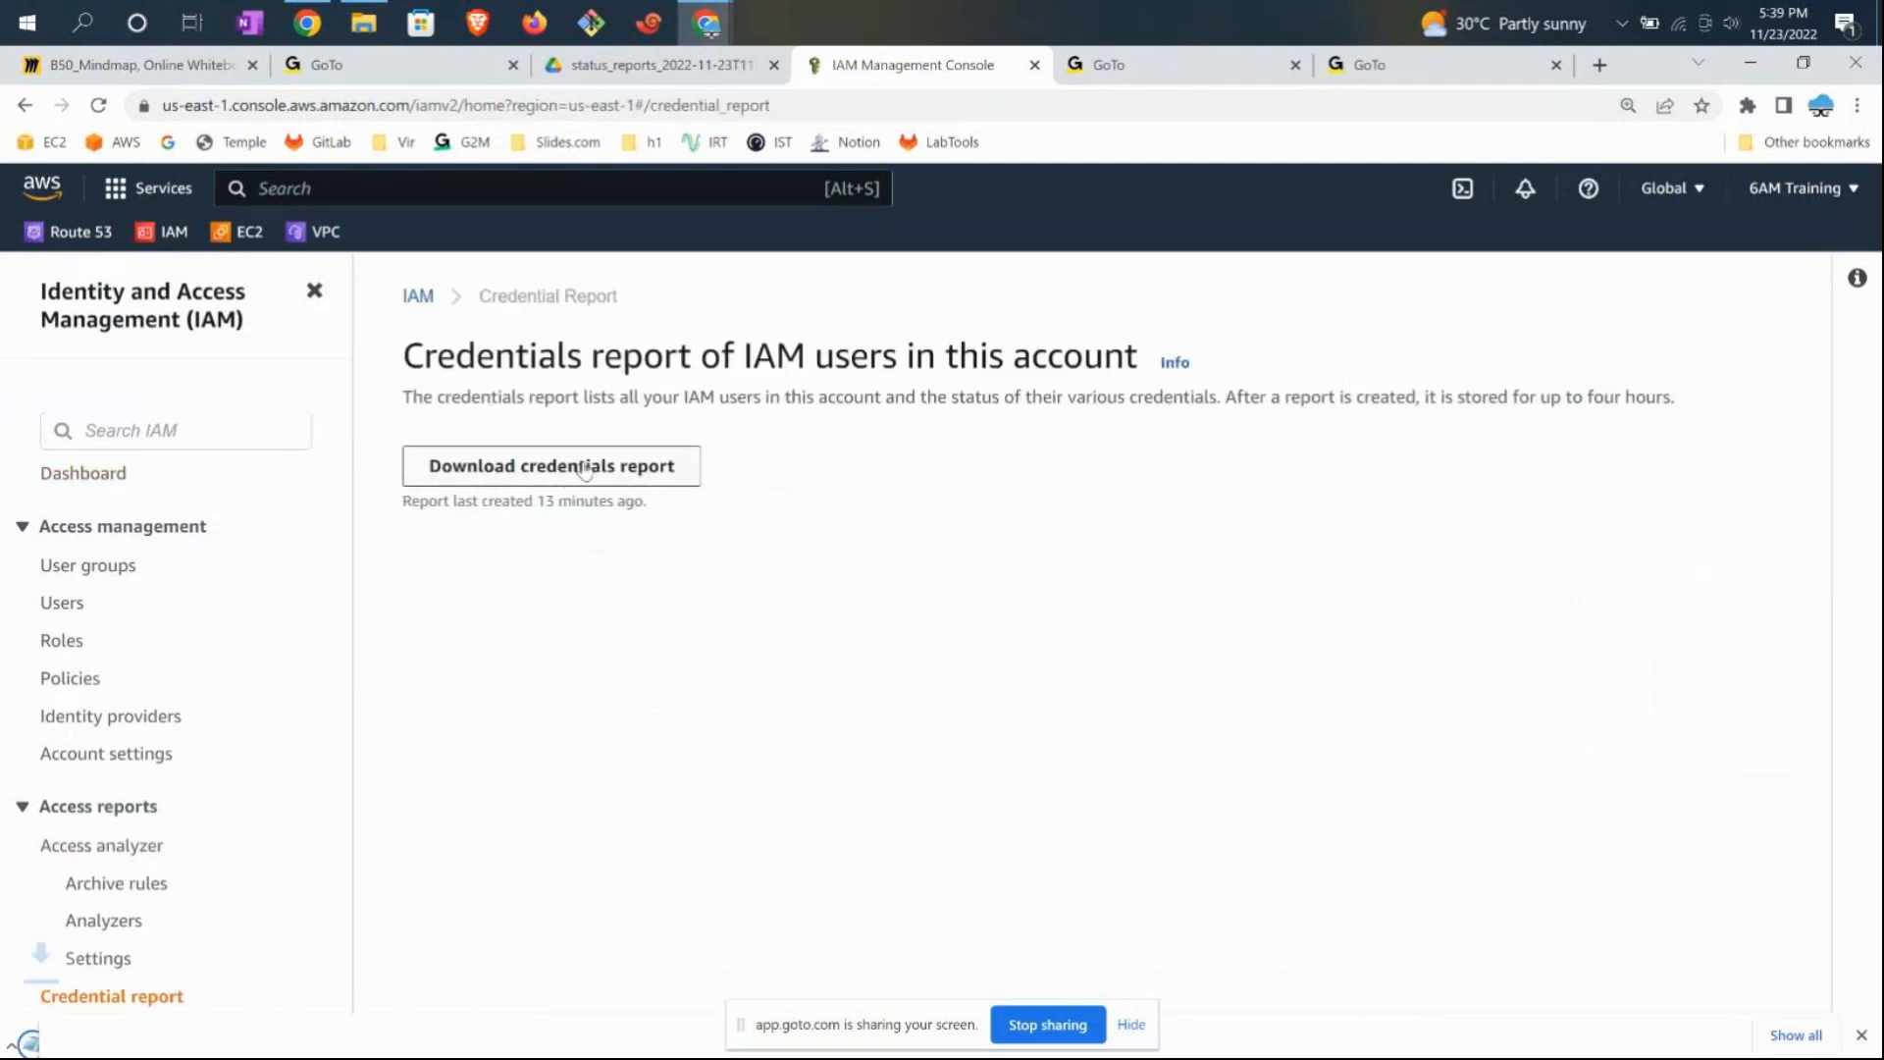
{"action": "left_click", "coordinate": [550, 465]}
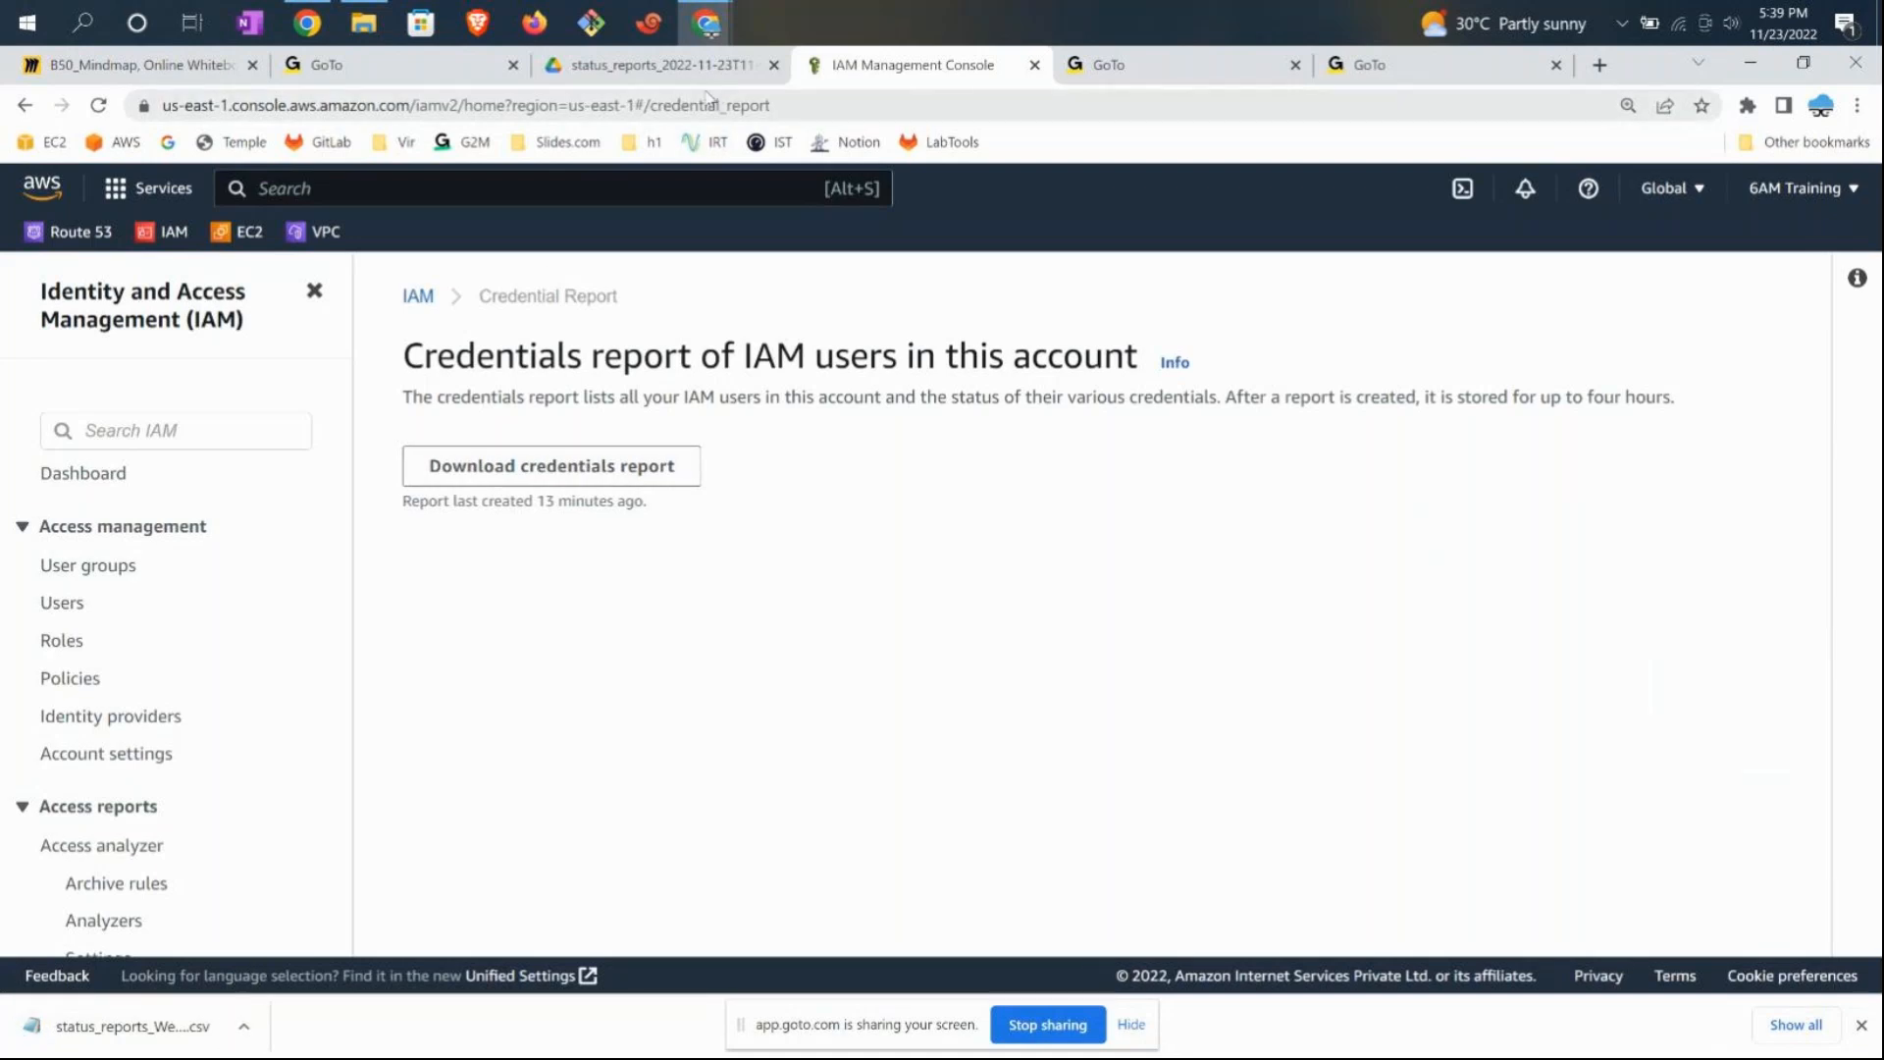
- Open the report CSV and check password, mfa_active and access key columns for root, b50-admin, mikel-aws
{"action": "left_click", "coordinate": [649, 64]}
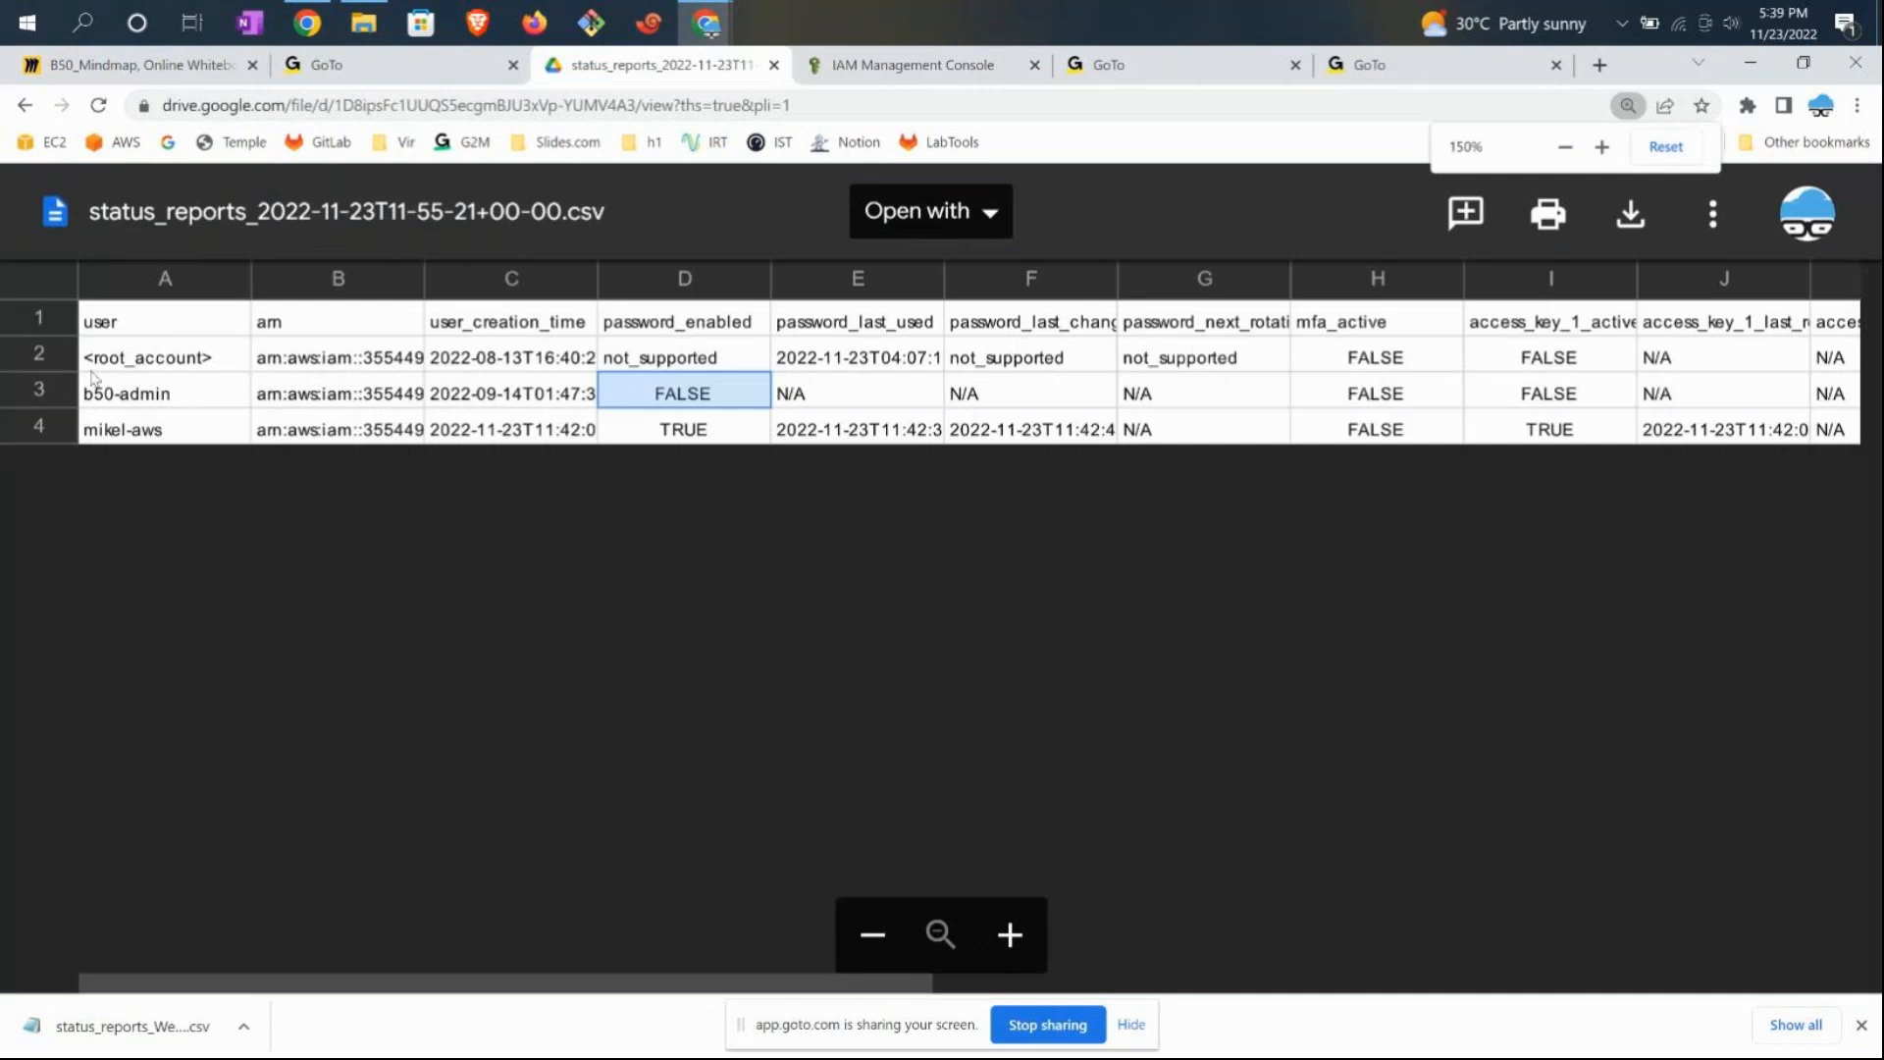
{"action": "left_click", "coordinate": [165, 429]}
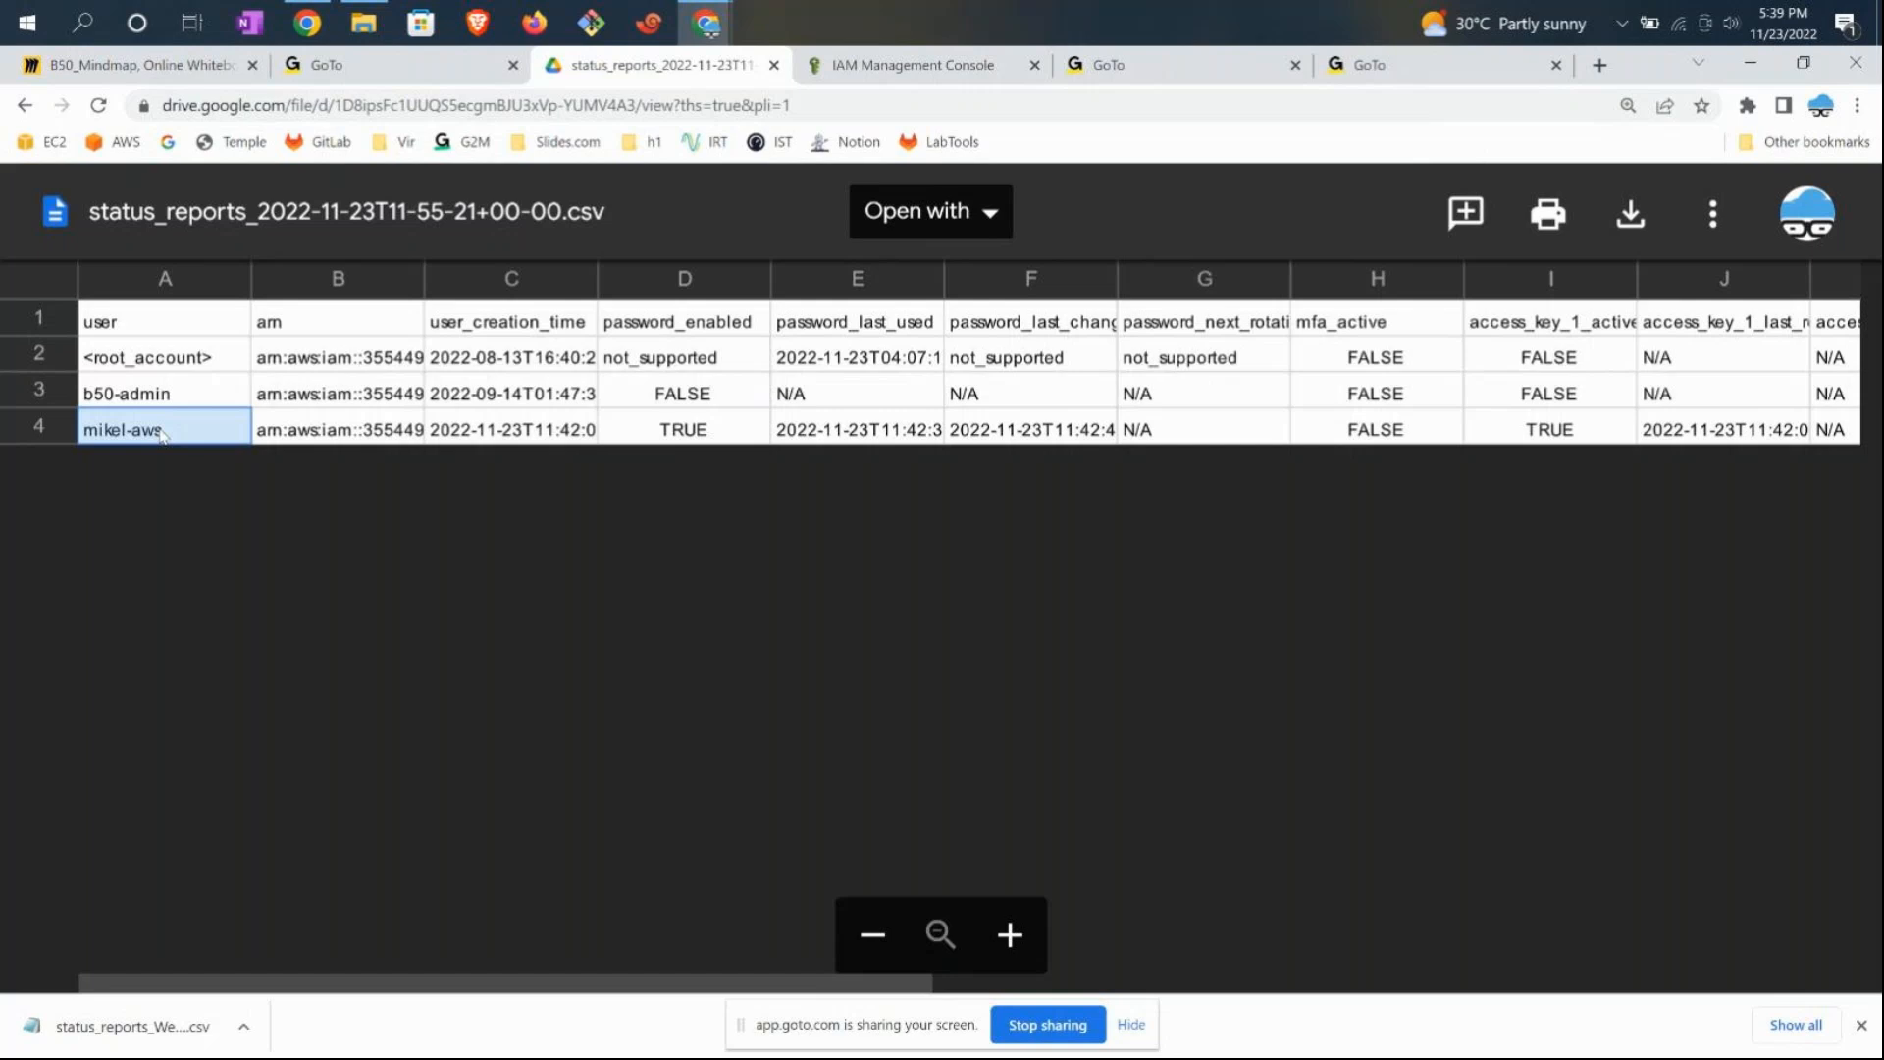
{"action": "mouse_move", "coordinate": [501, 369]}
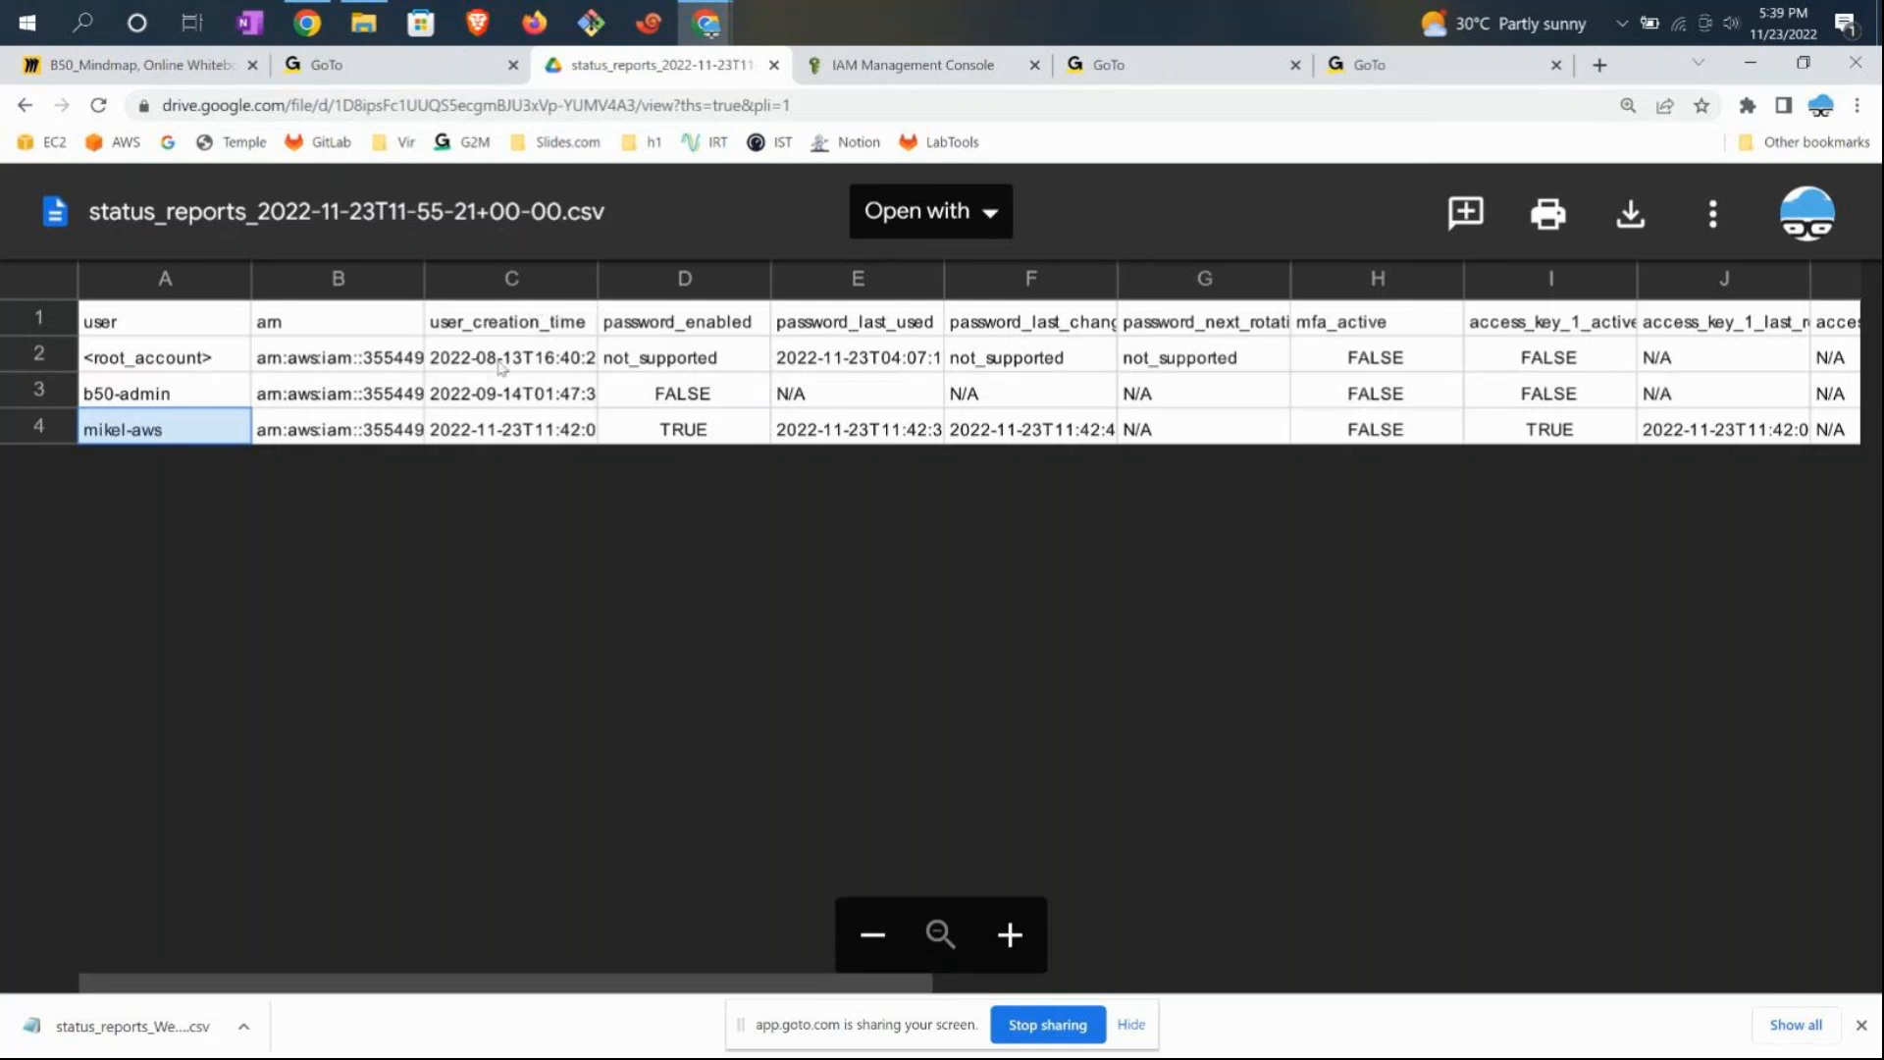
{"action": "left_click", "coordinate": [683, 357]}
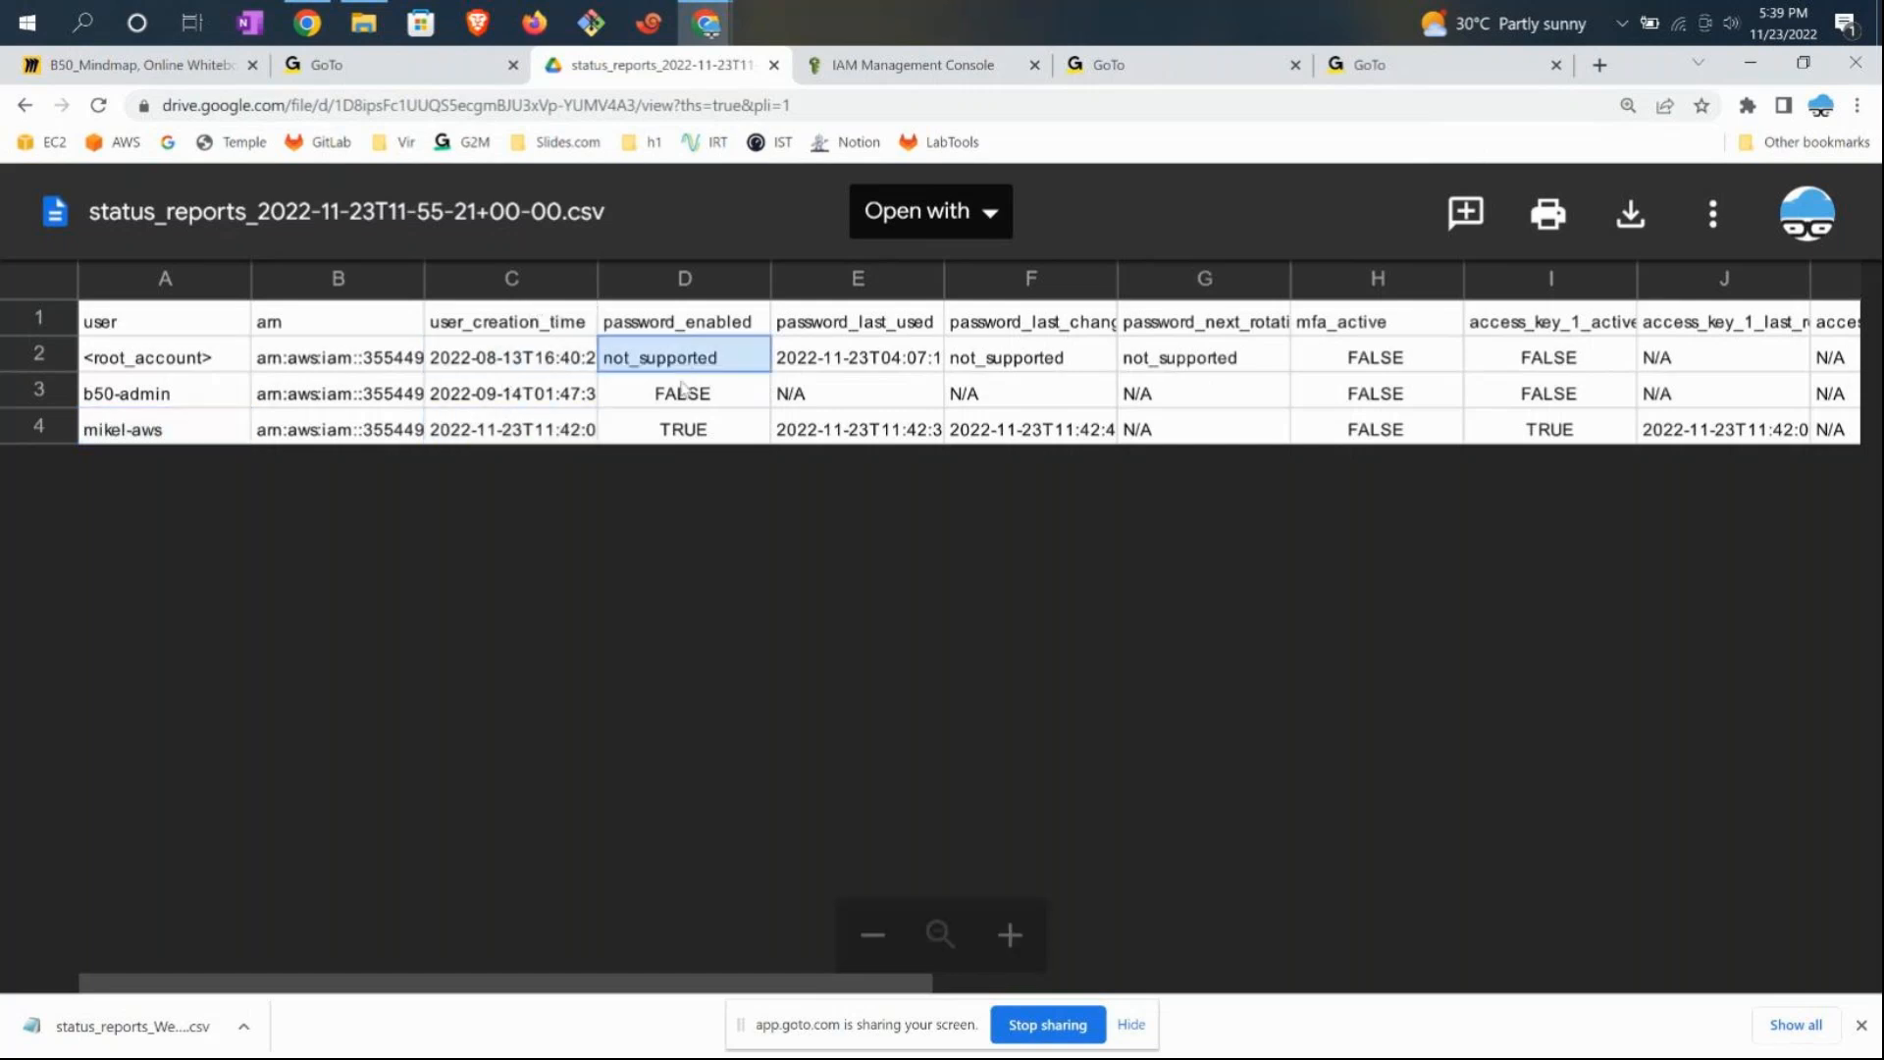
{"action": "left_click", "coordinate": [857, 393]}
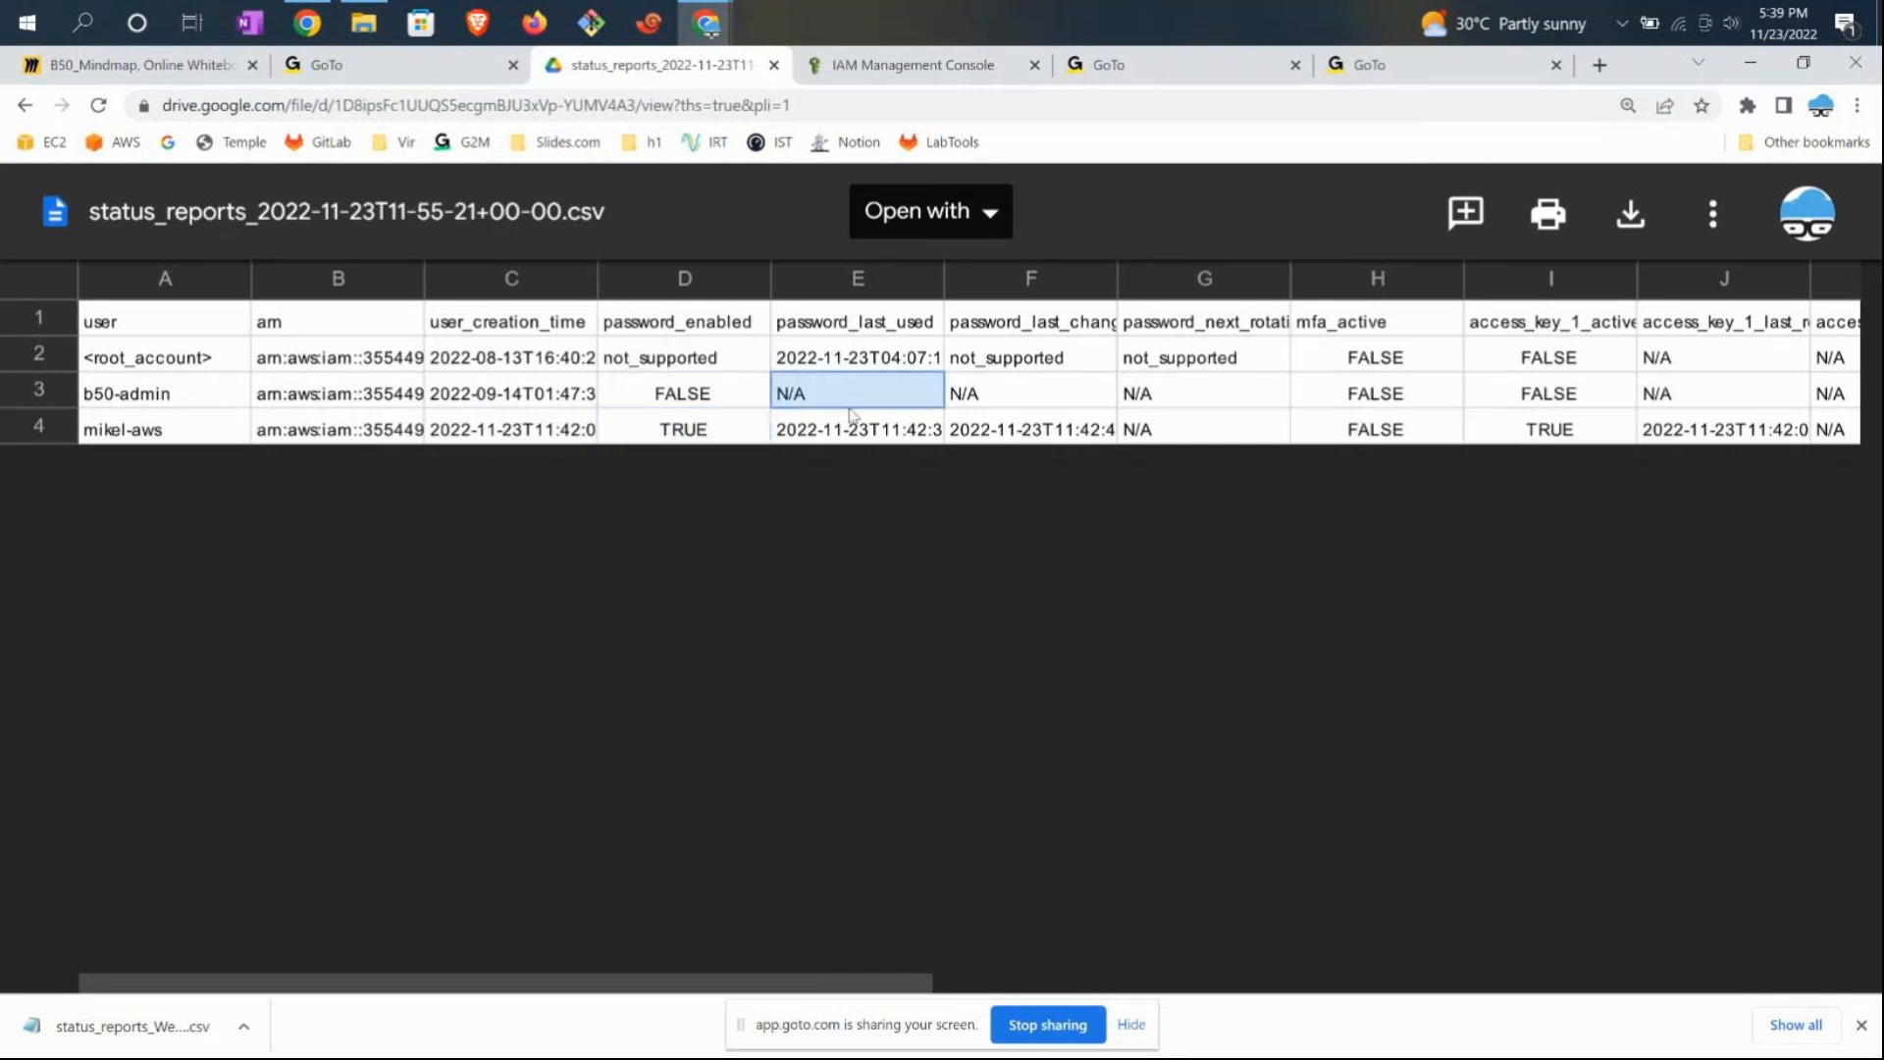
{"action": "left_click", "coordinate": [857, 428]}
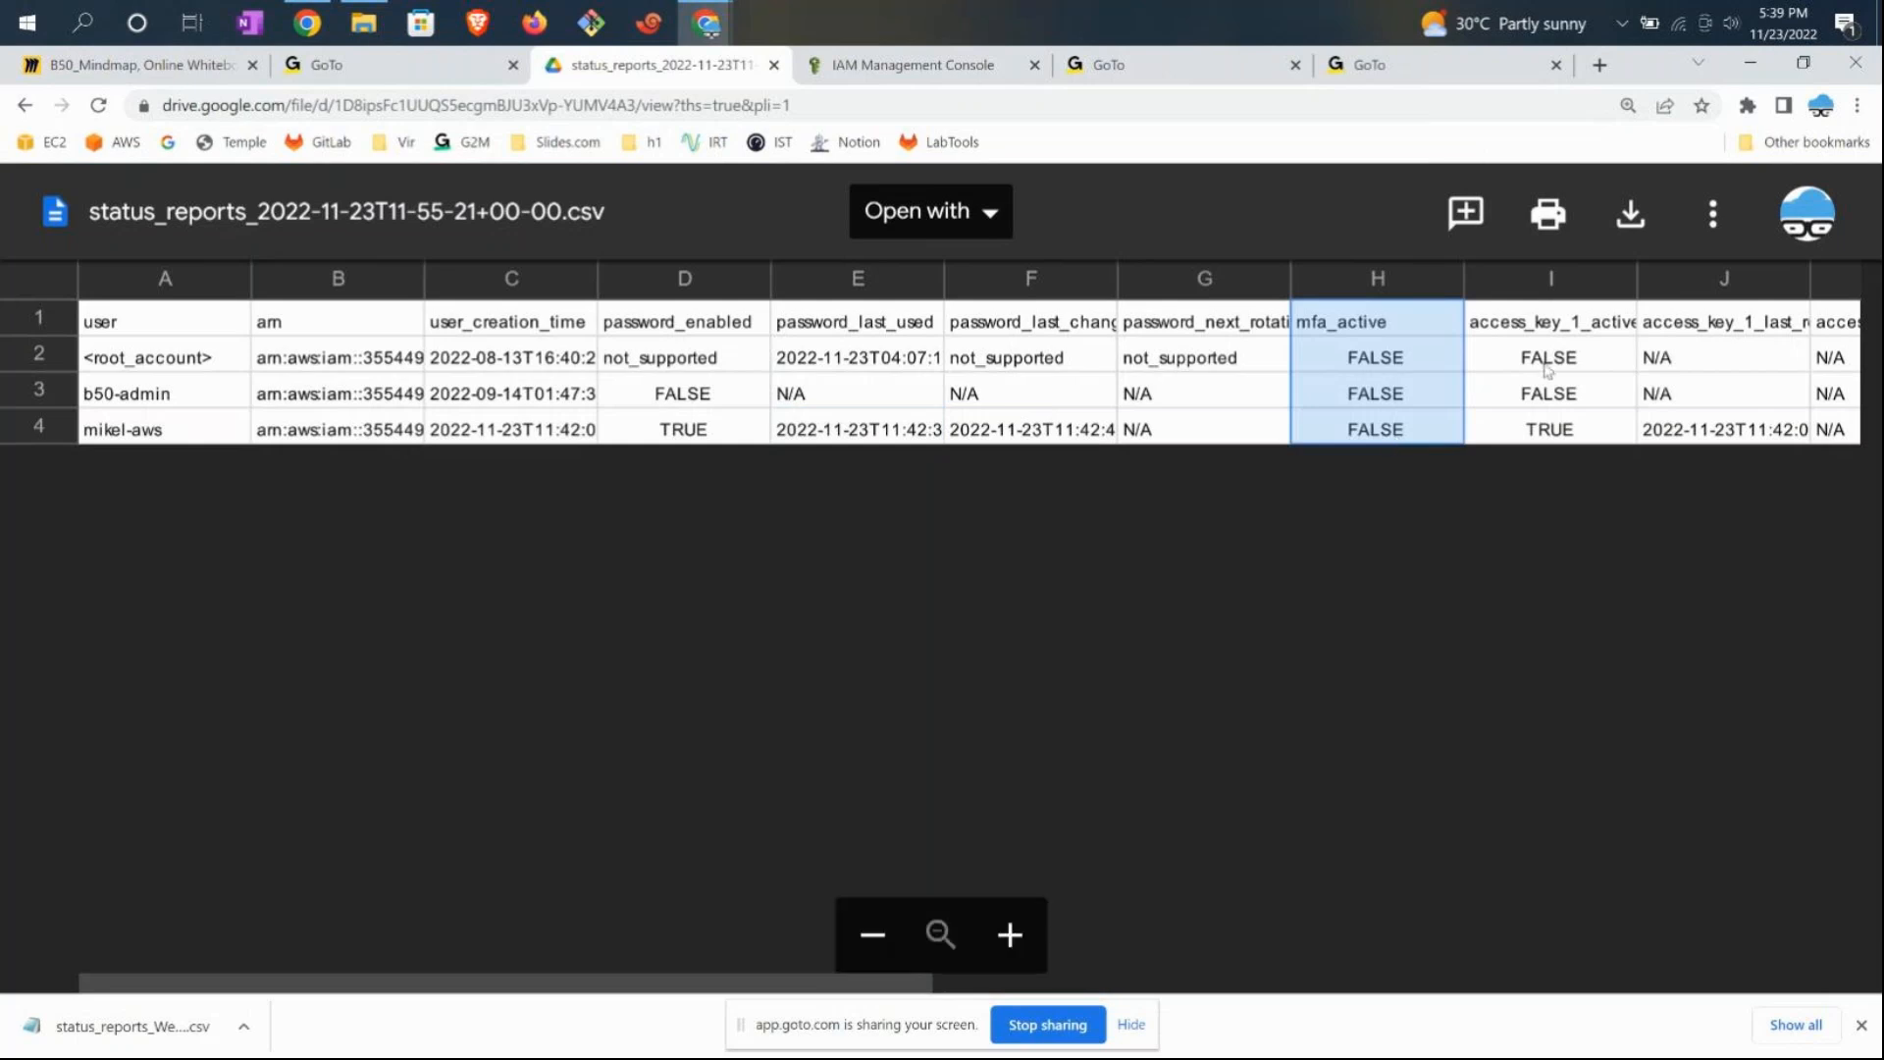
{"action": "left_click", "coordinate": [1723, 321]}
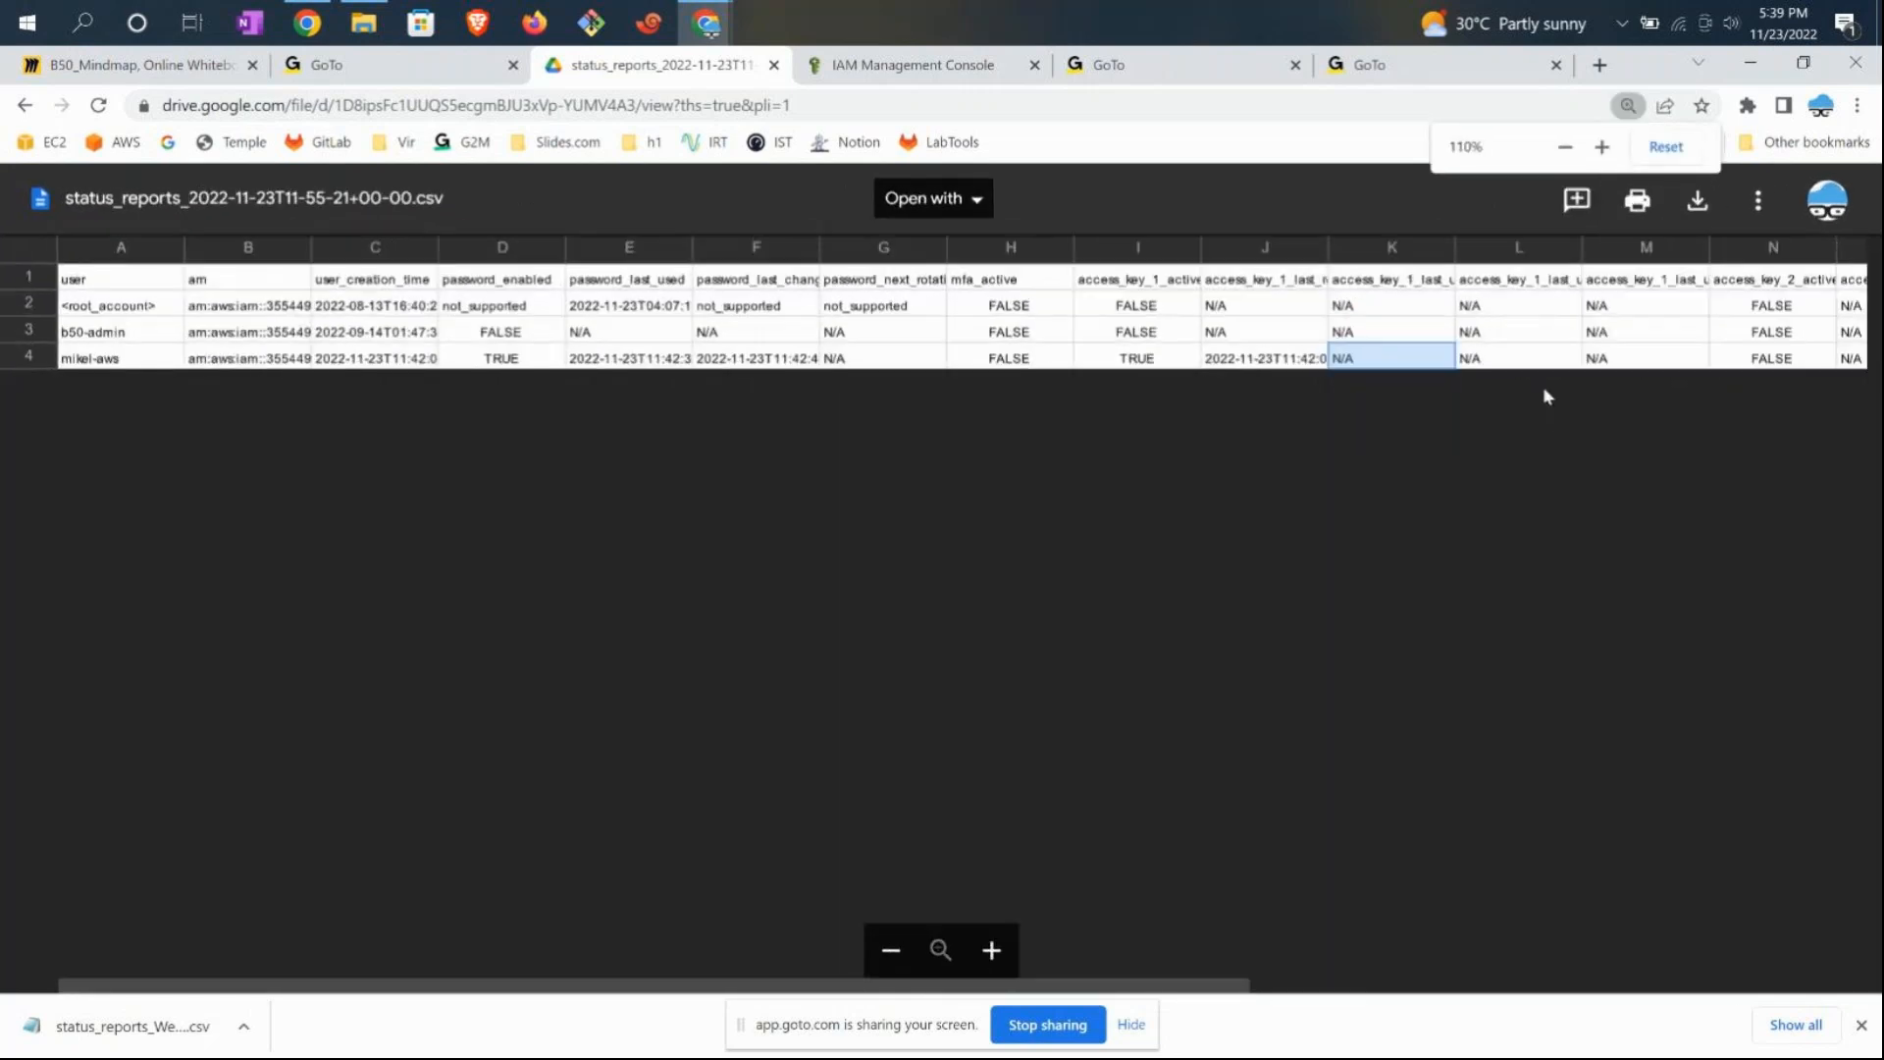
{"action": "left_click", "coordinate": [1518, 304]}
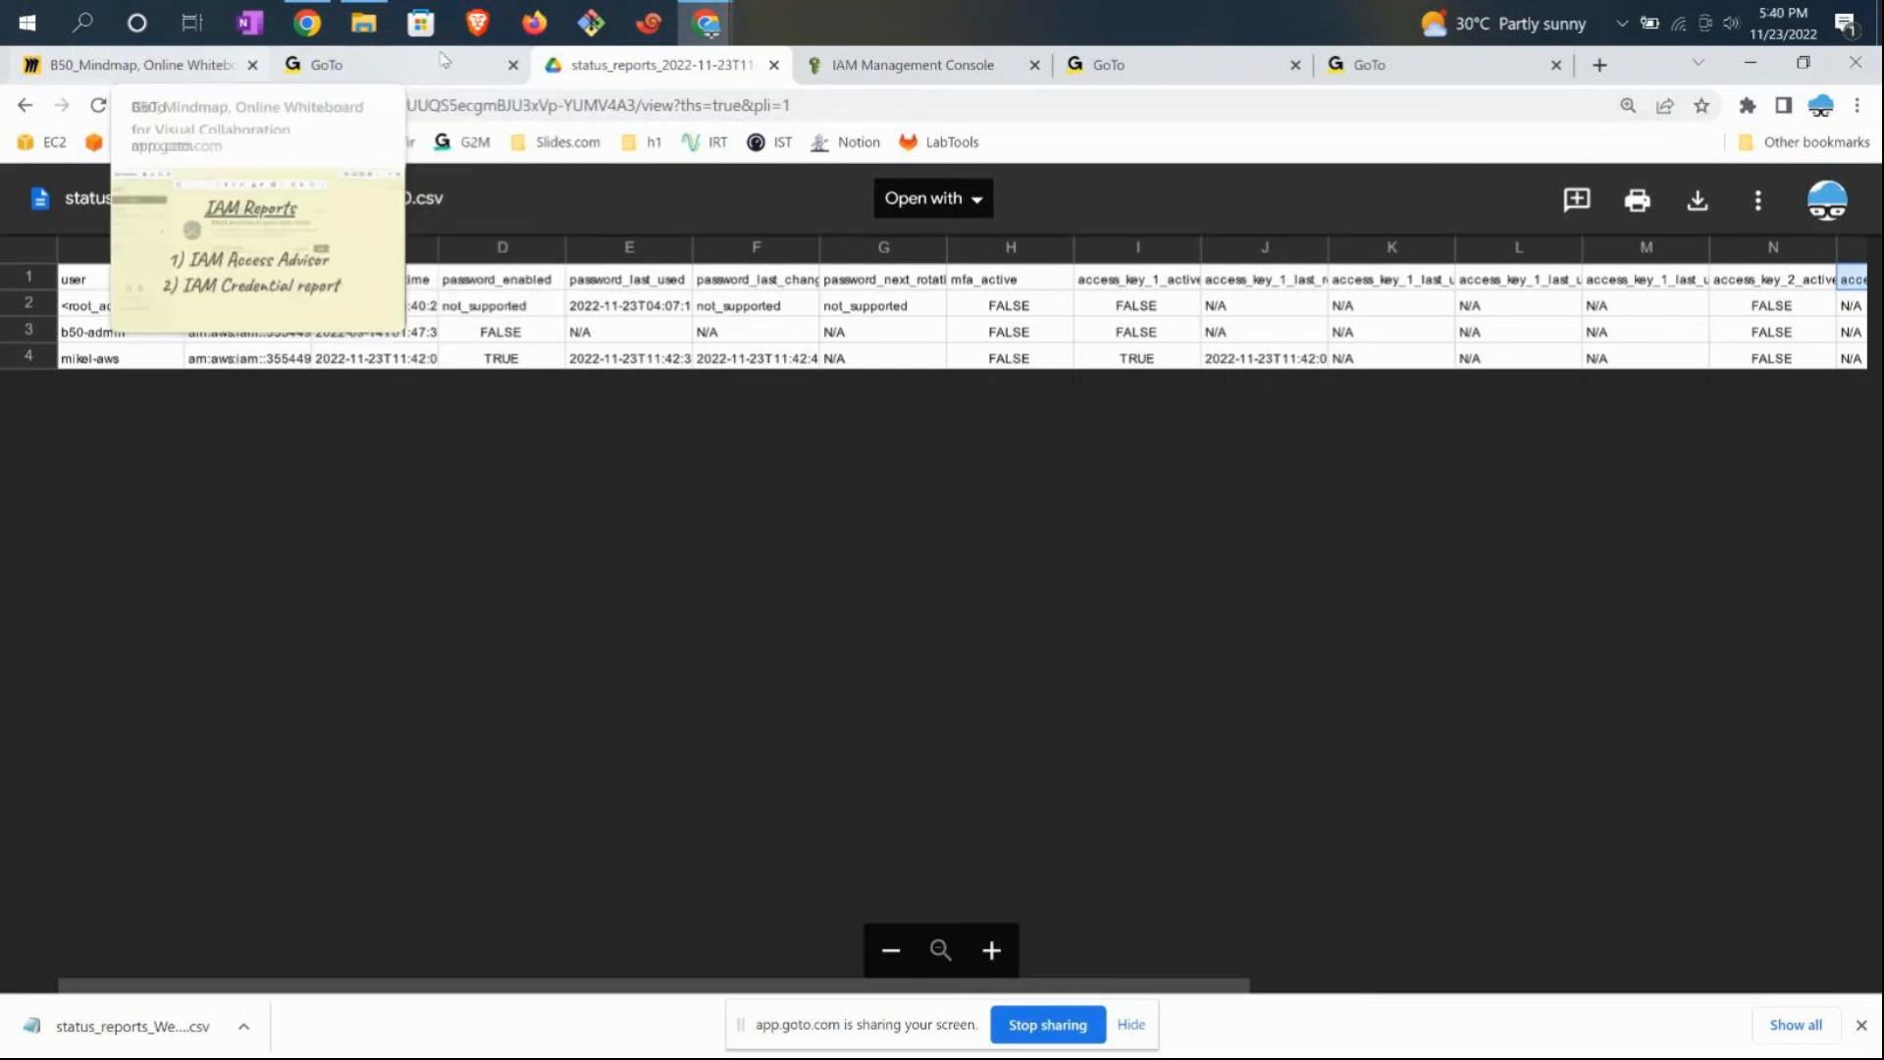
- Open b50-admin from the IAM Users list and view its Access Advisor tab
{"action": "left_click", "coordinate": [916, 64]}
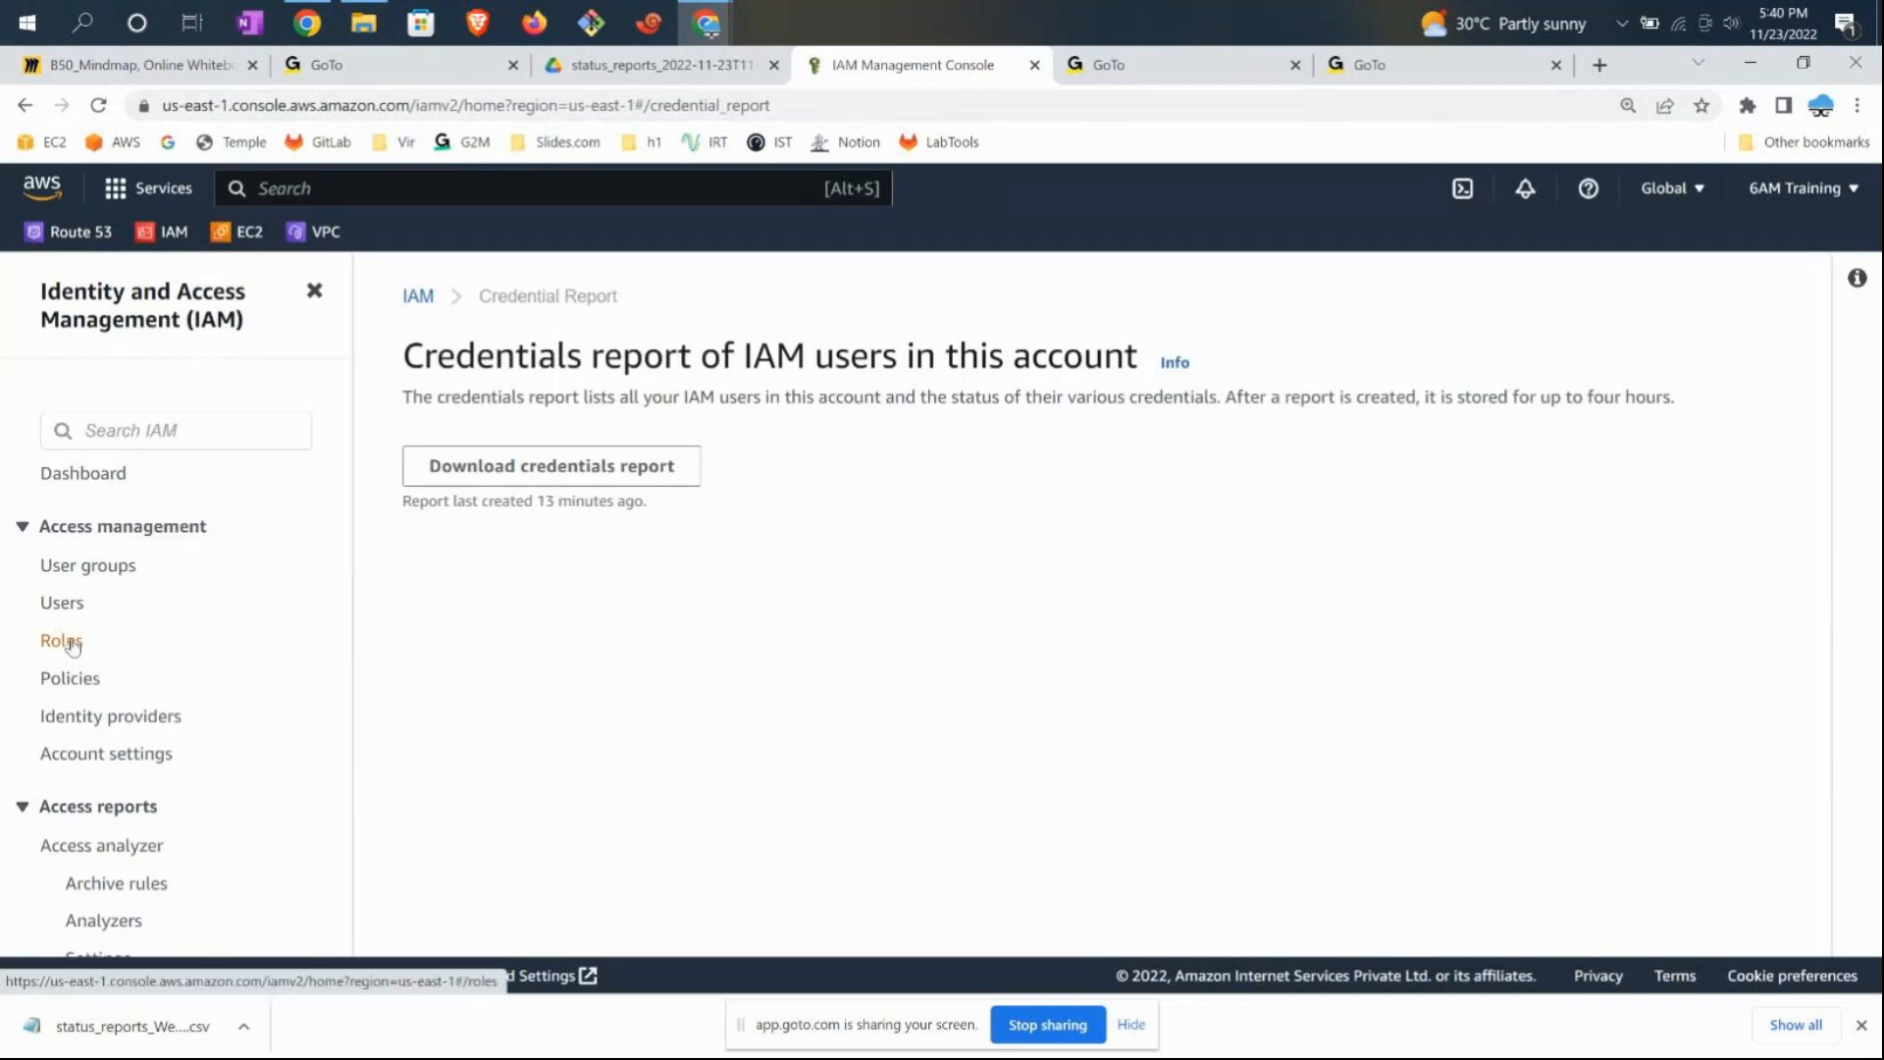
{"action": "mouse_move", "coordinate": [61, 602]}
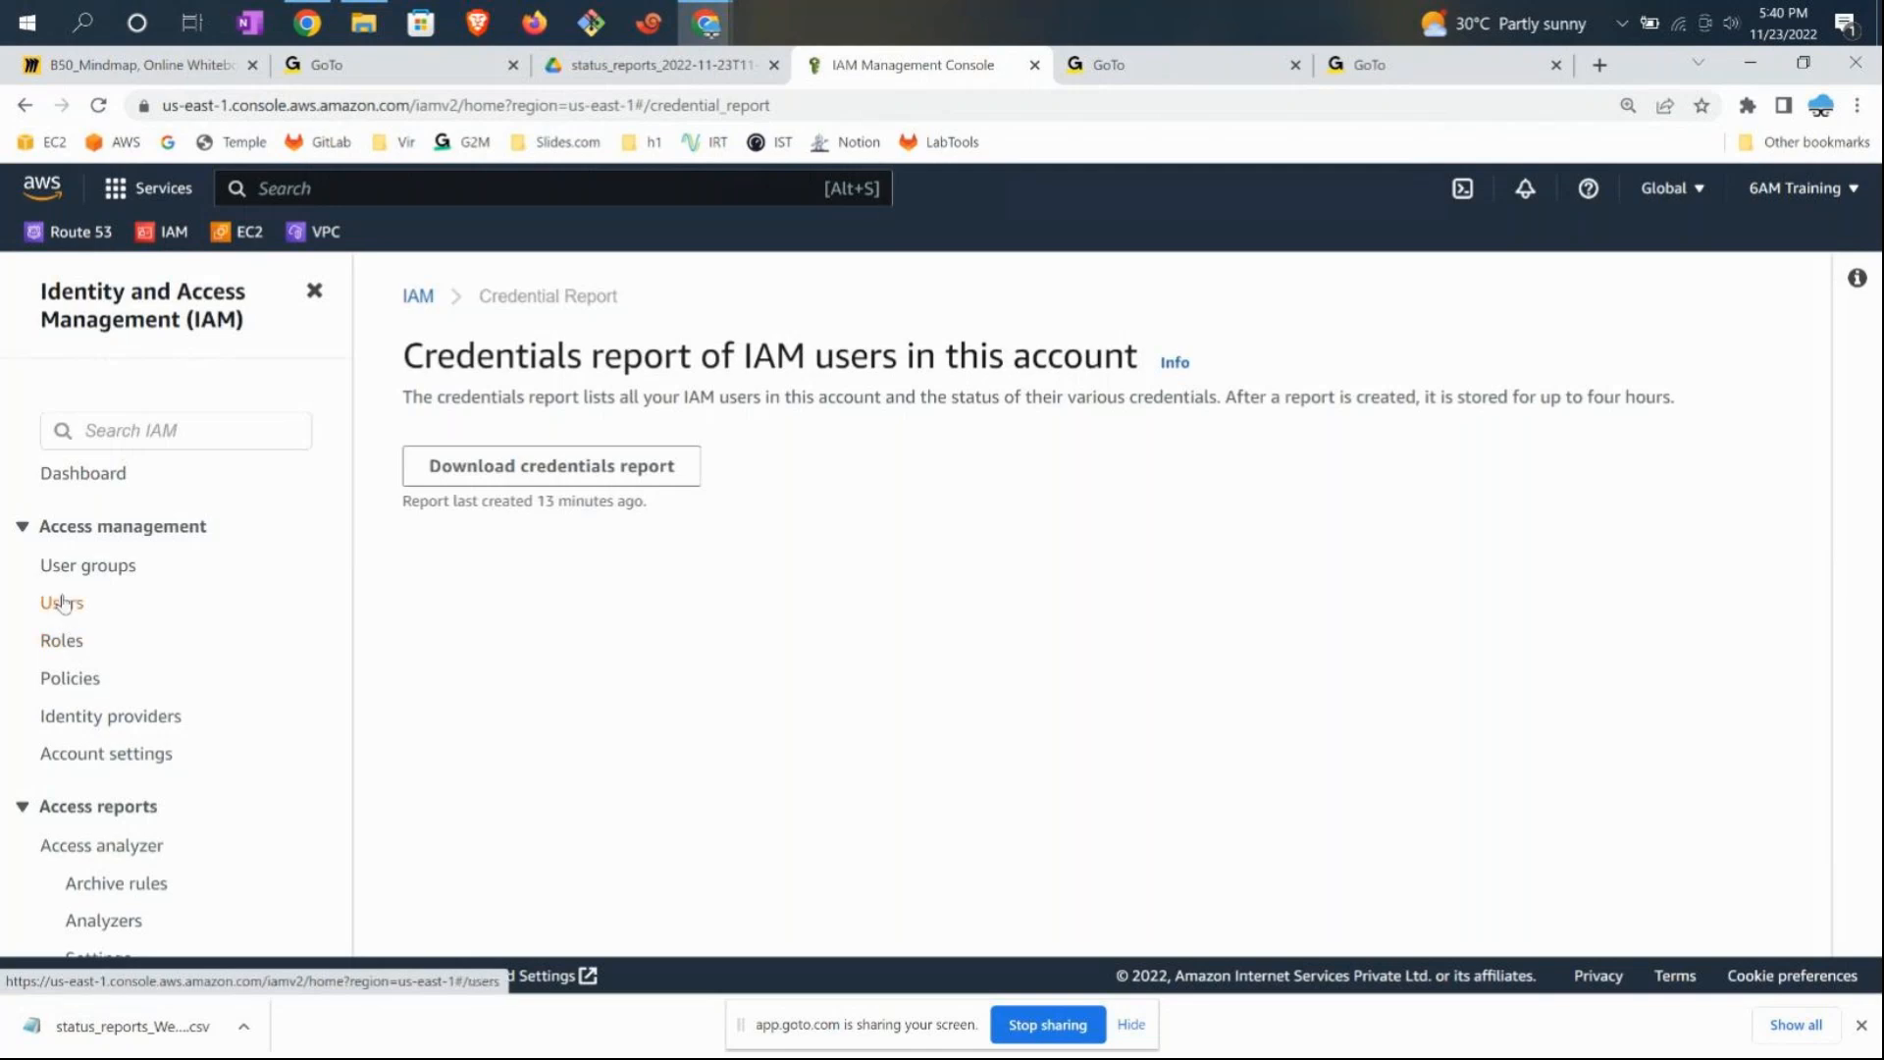
{"action": "left_click", "coordinate": [63, 601]}
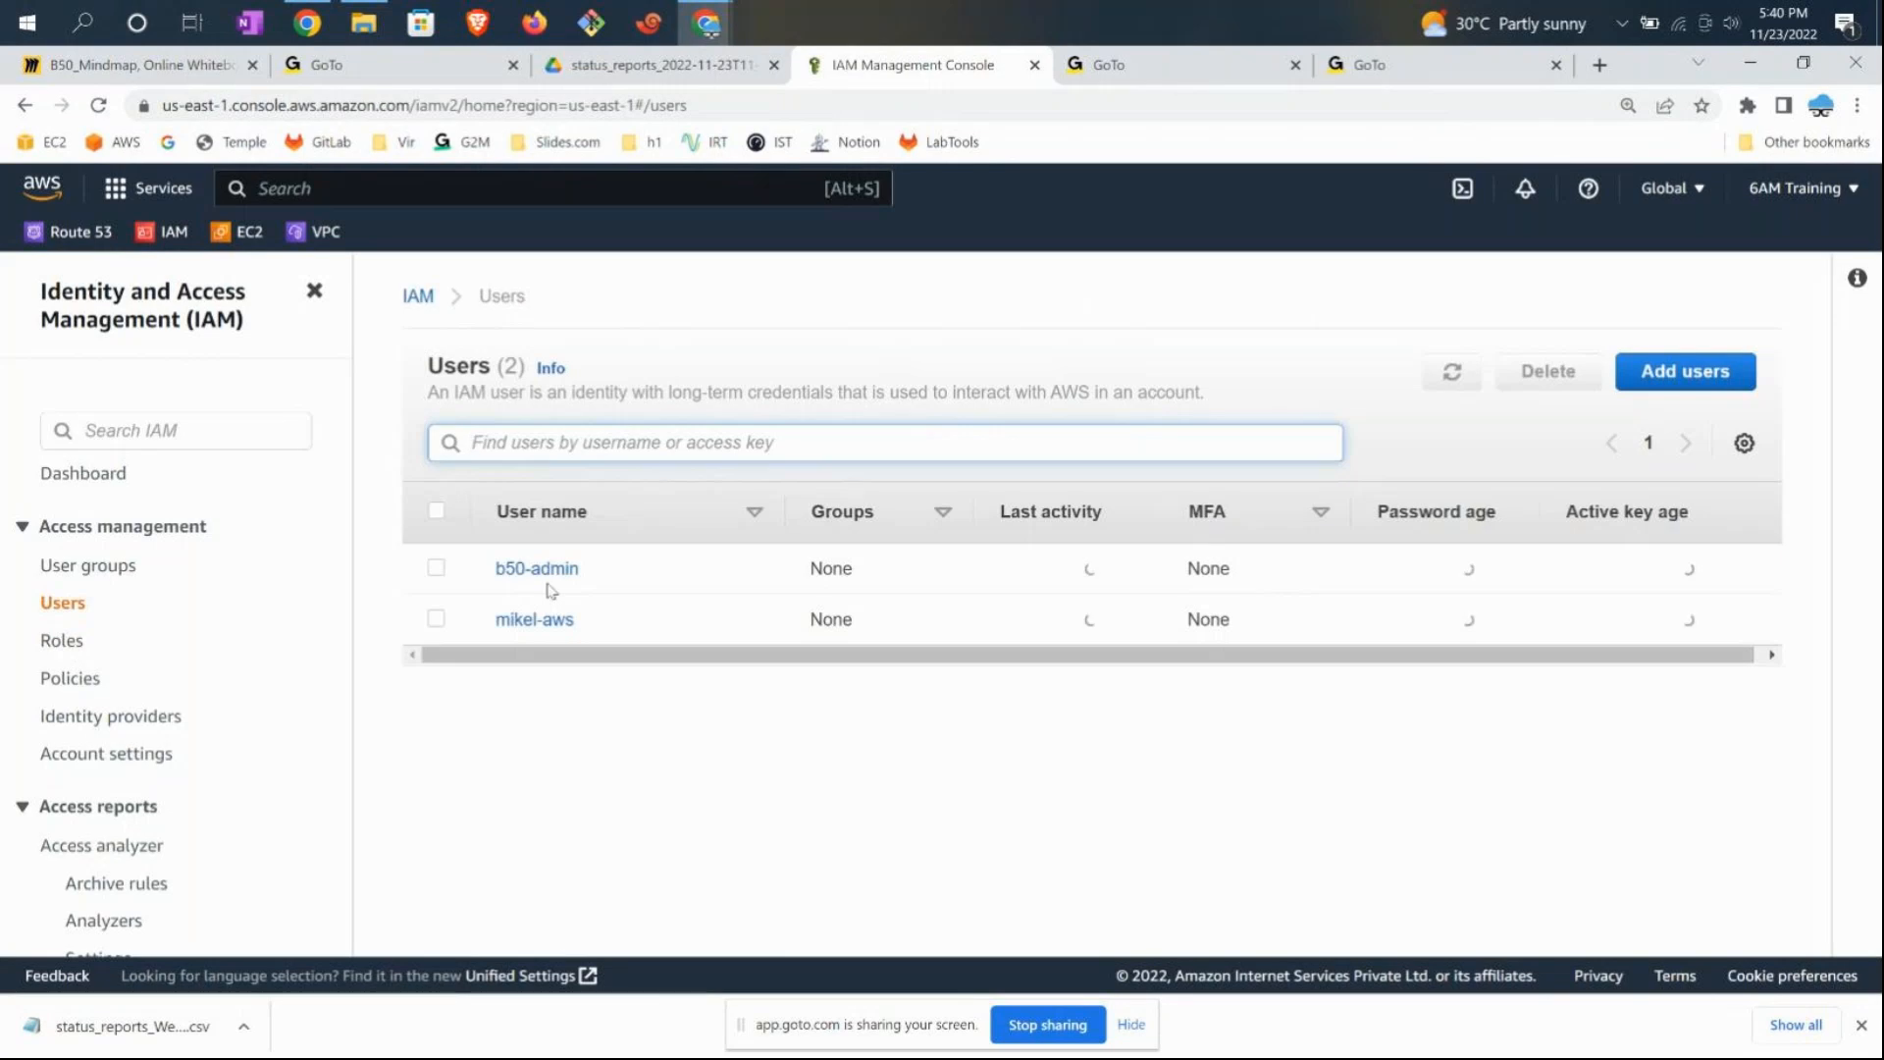
{"action": "left_click", "coordinate": [535, 569]}
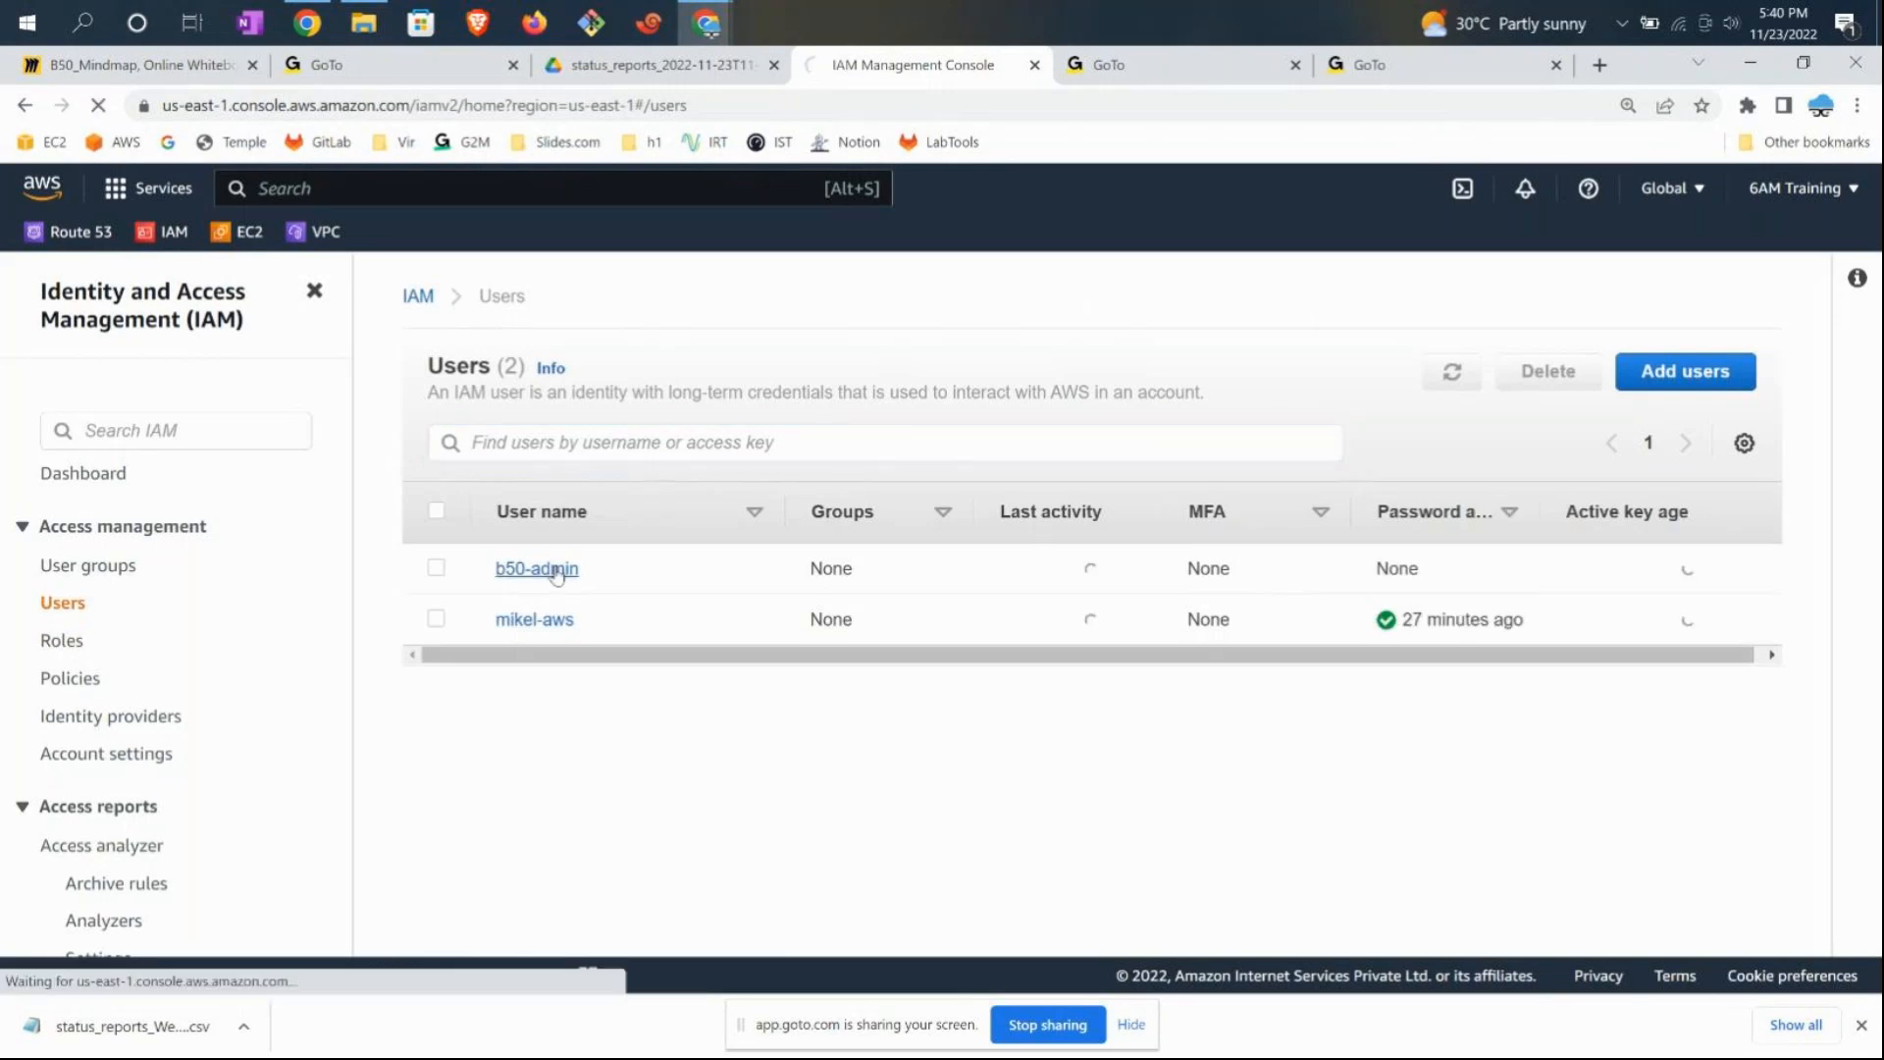
{"action": "left_click", "coordinate": [535, 568]}
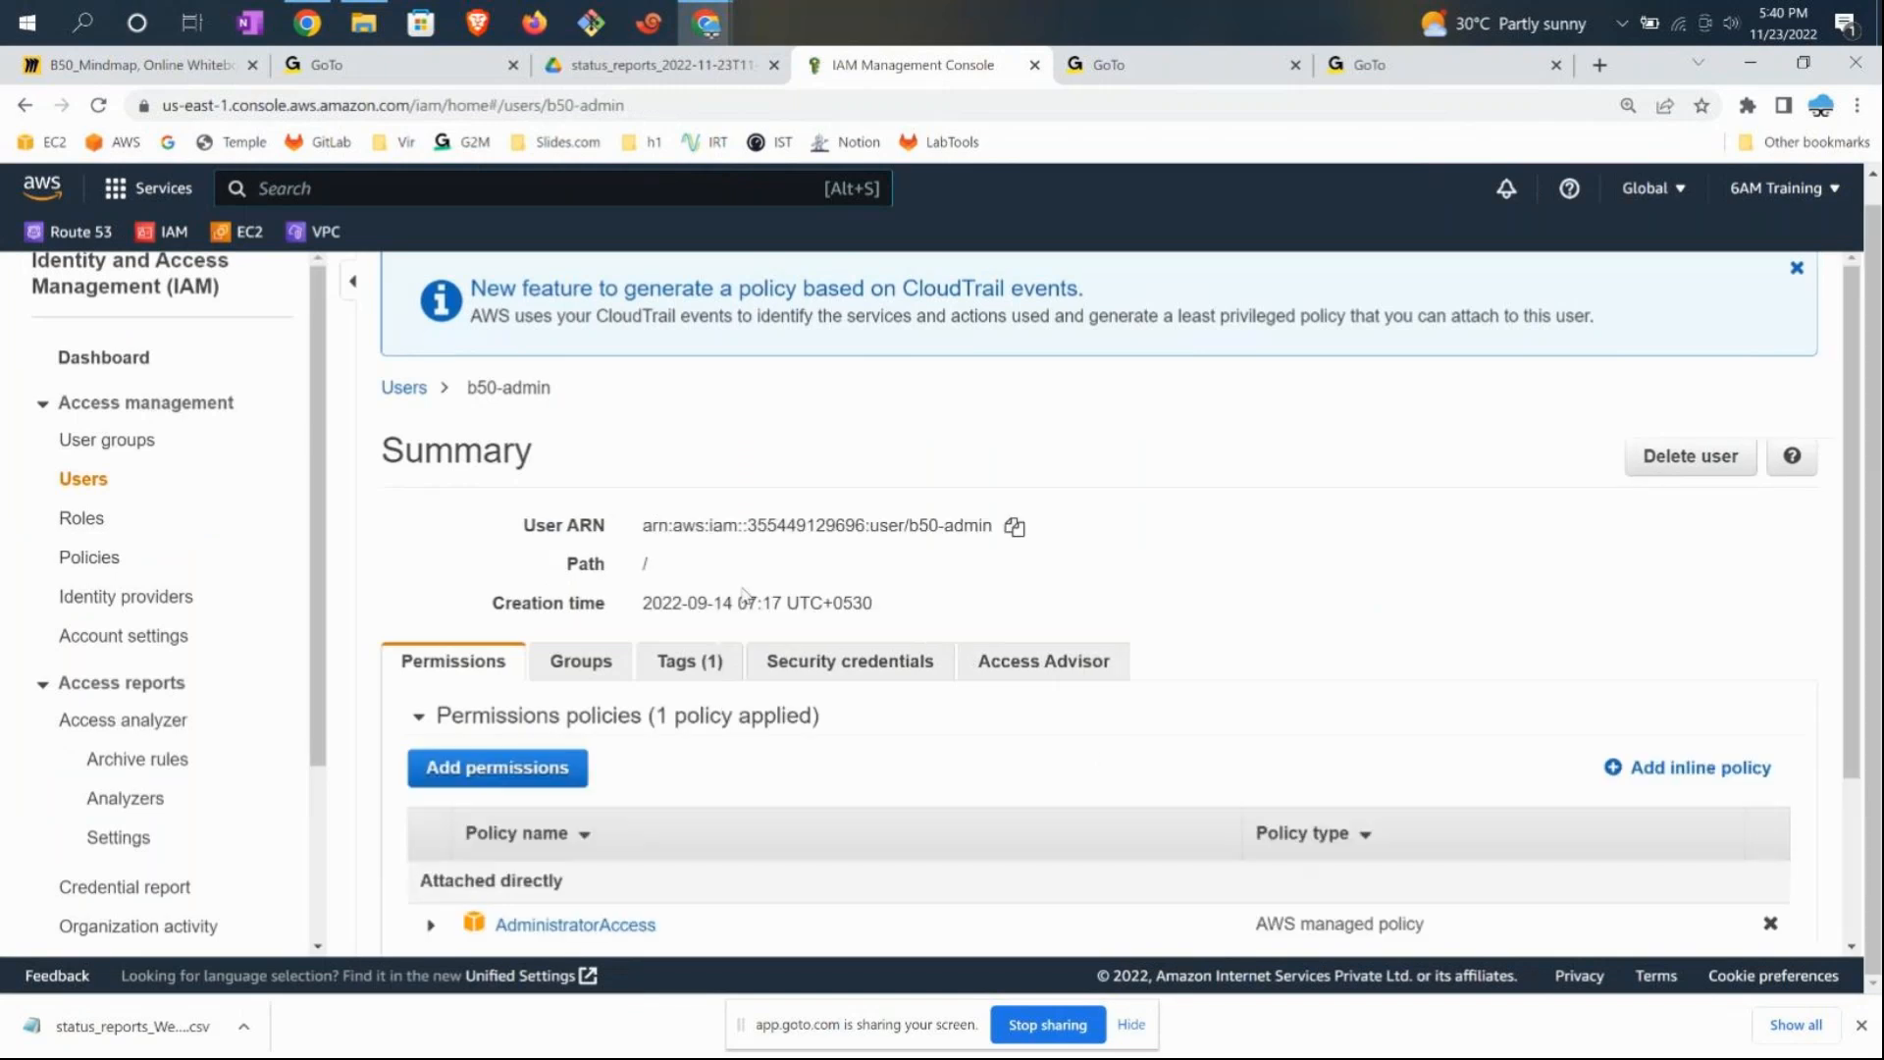
{"action": "left_click", "coordinate": [1040, 661]}
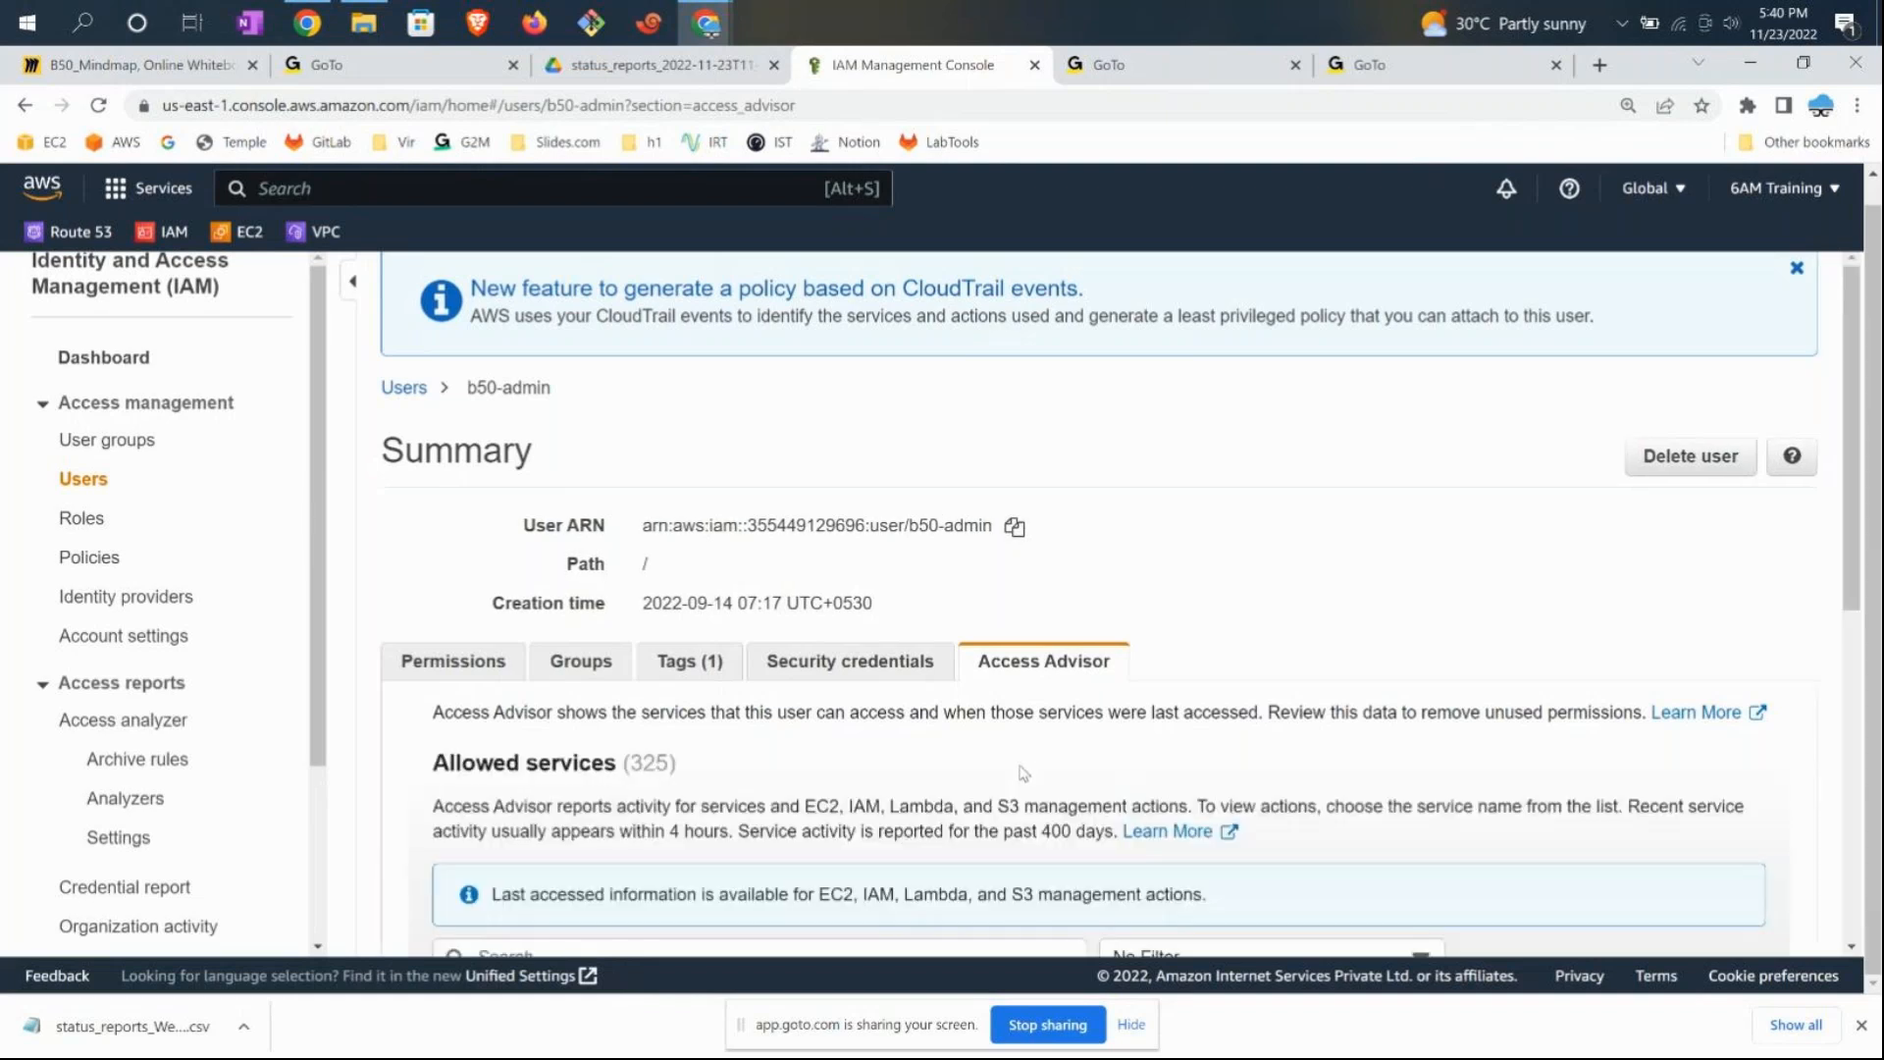
- Scroll b50-admin's services, highlighting S3 last accessed 70 days ago via AdministratorAccess
{"action": "scroll", "scroll_direction": "down", "scroll_amount": 3}
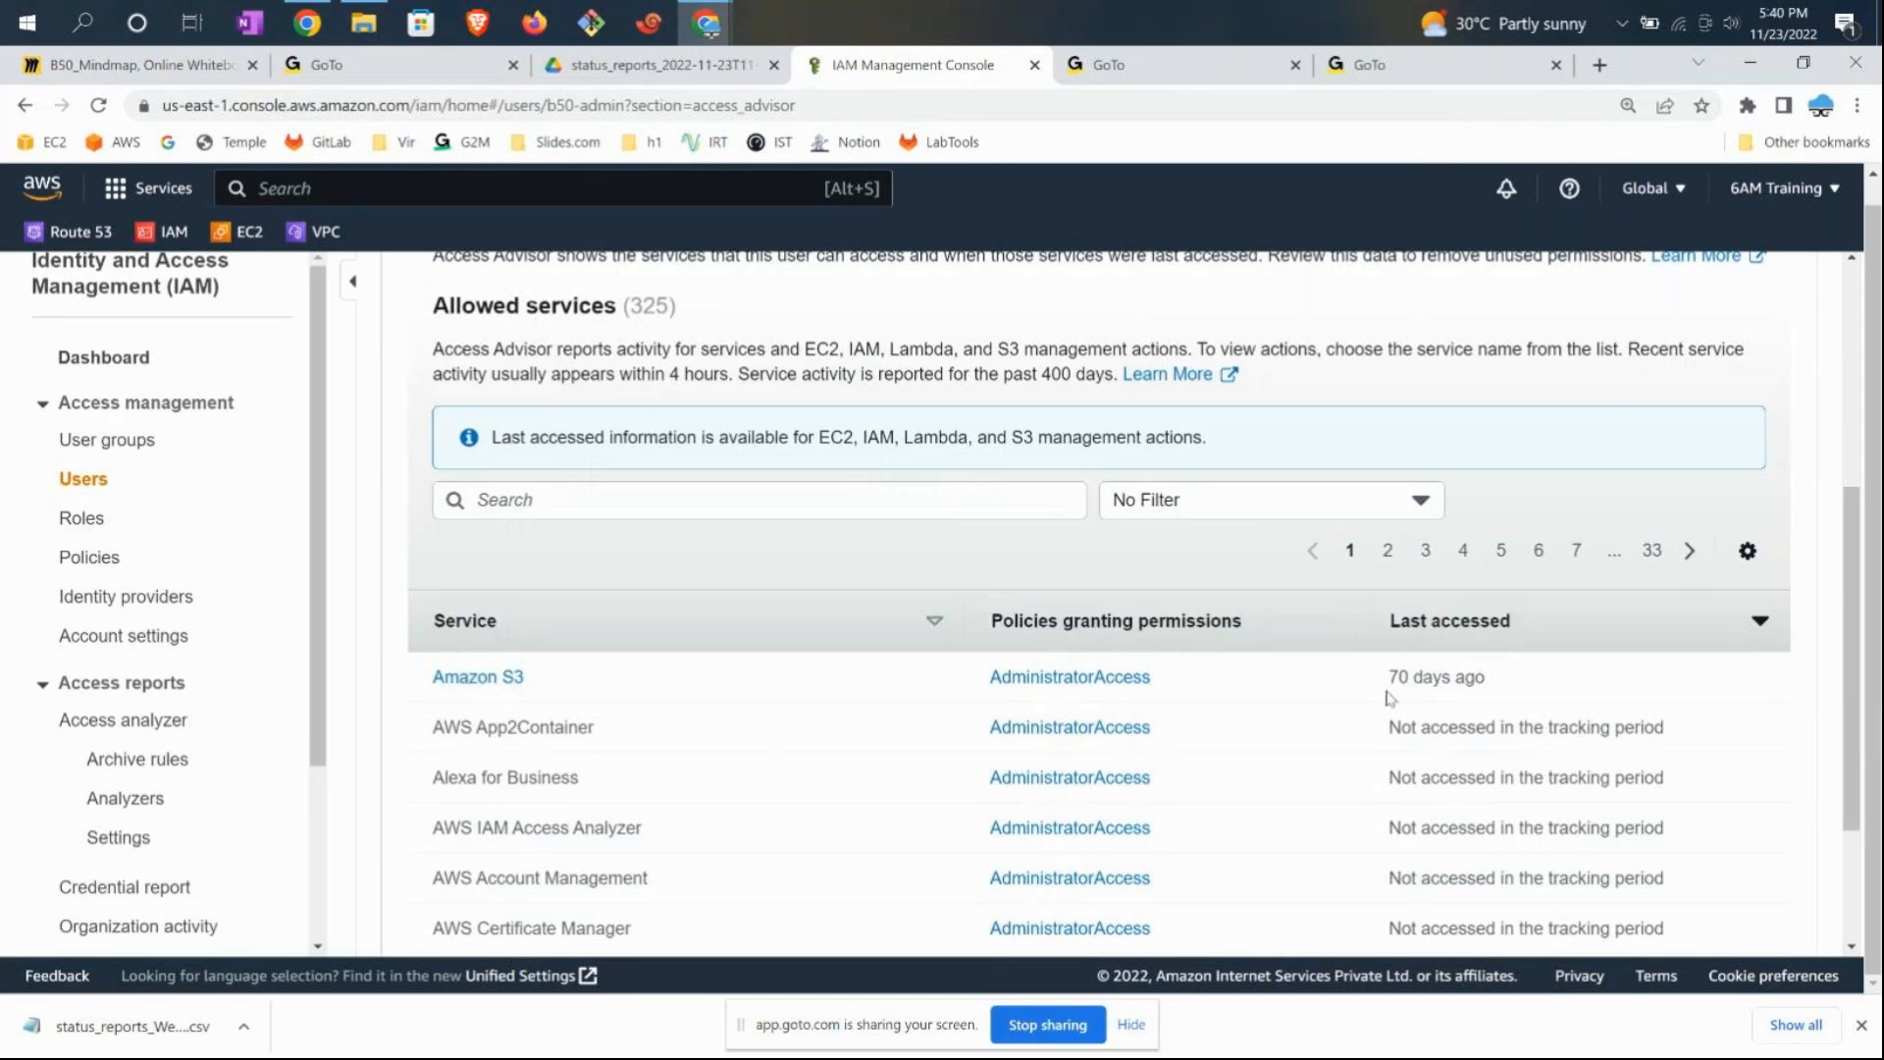
{"action": "double_click", "coordinate": [1435, 677]}
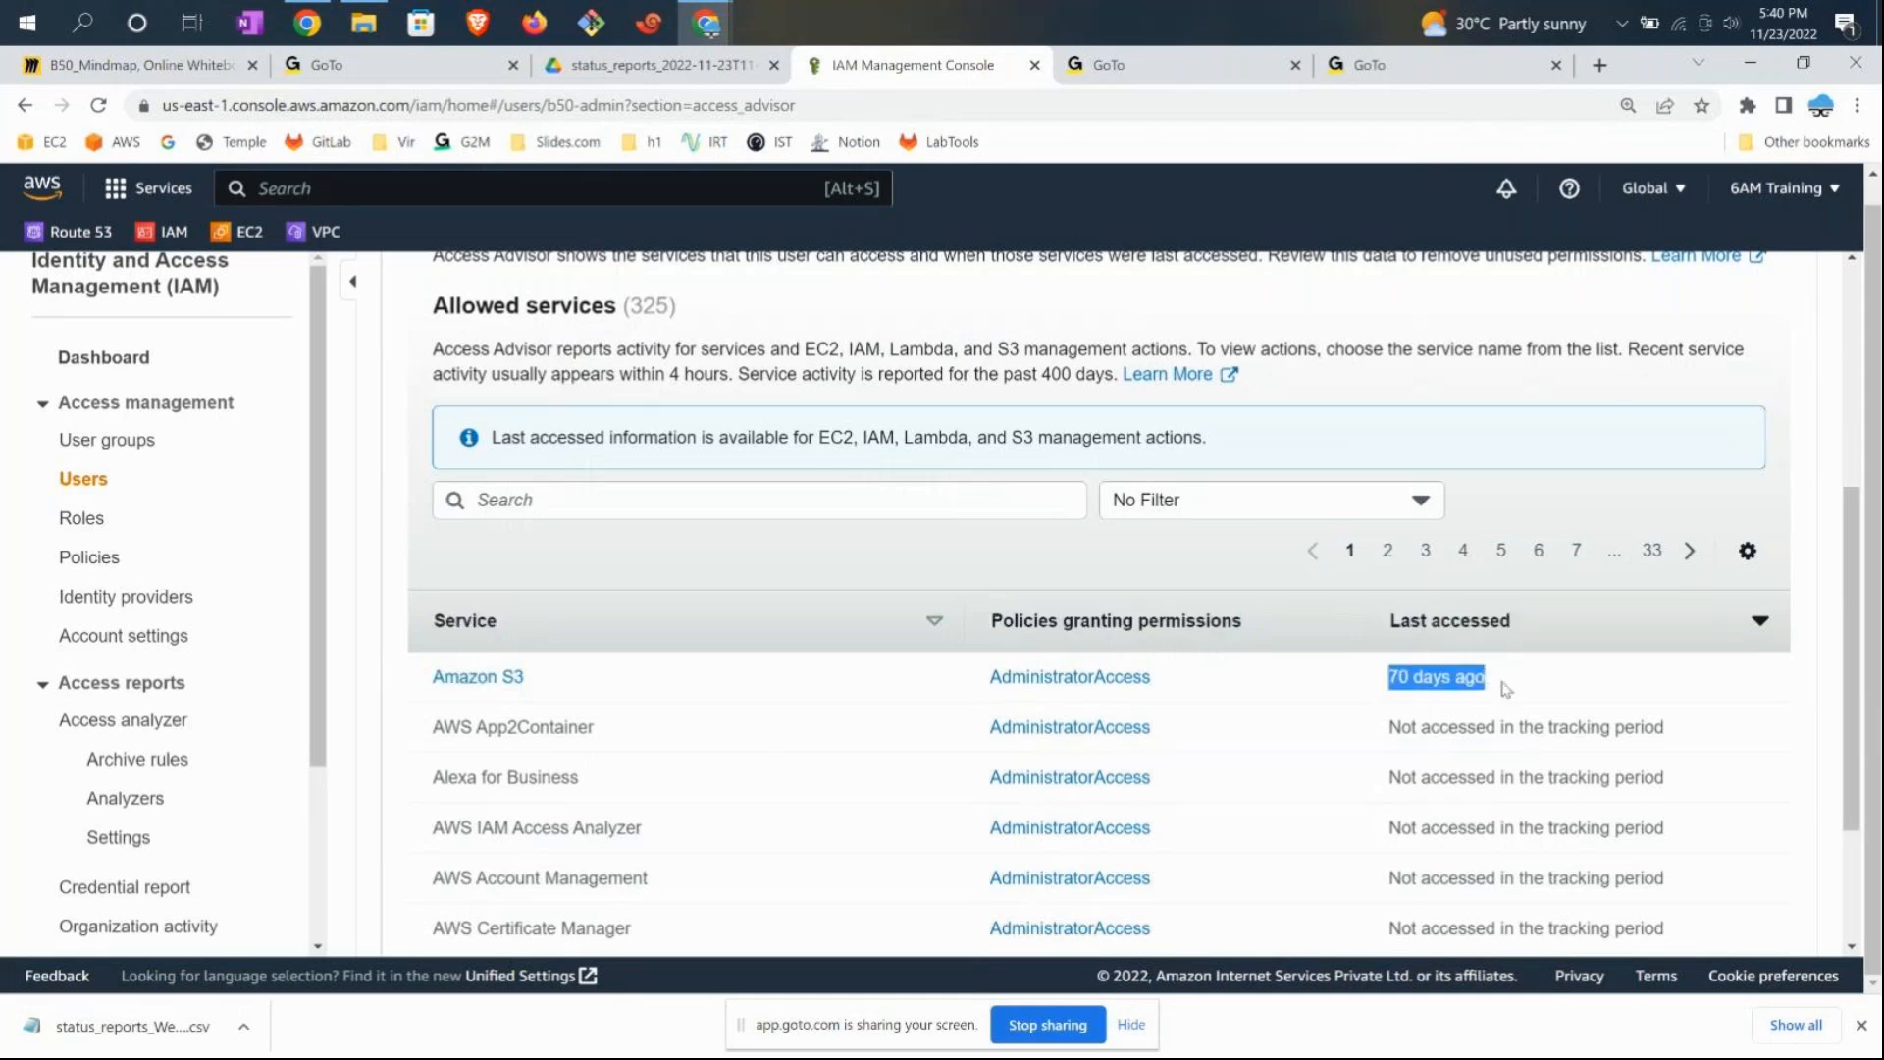
{"action": "scroll", "scroll_direction": "down", "scroll_amount": 3}
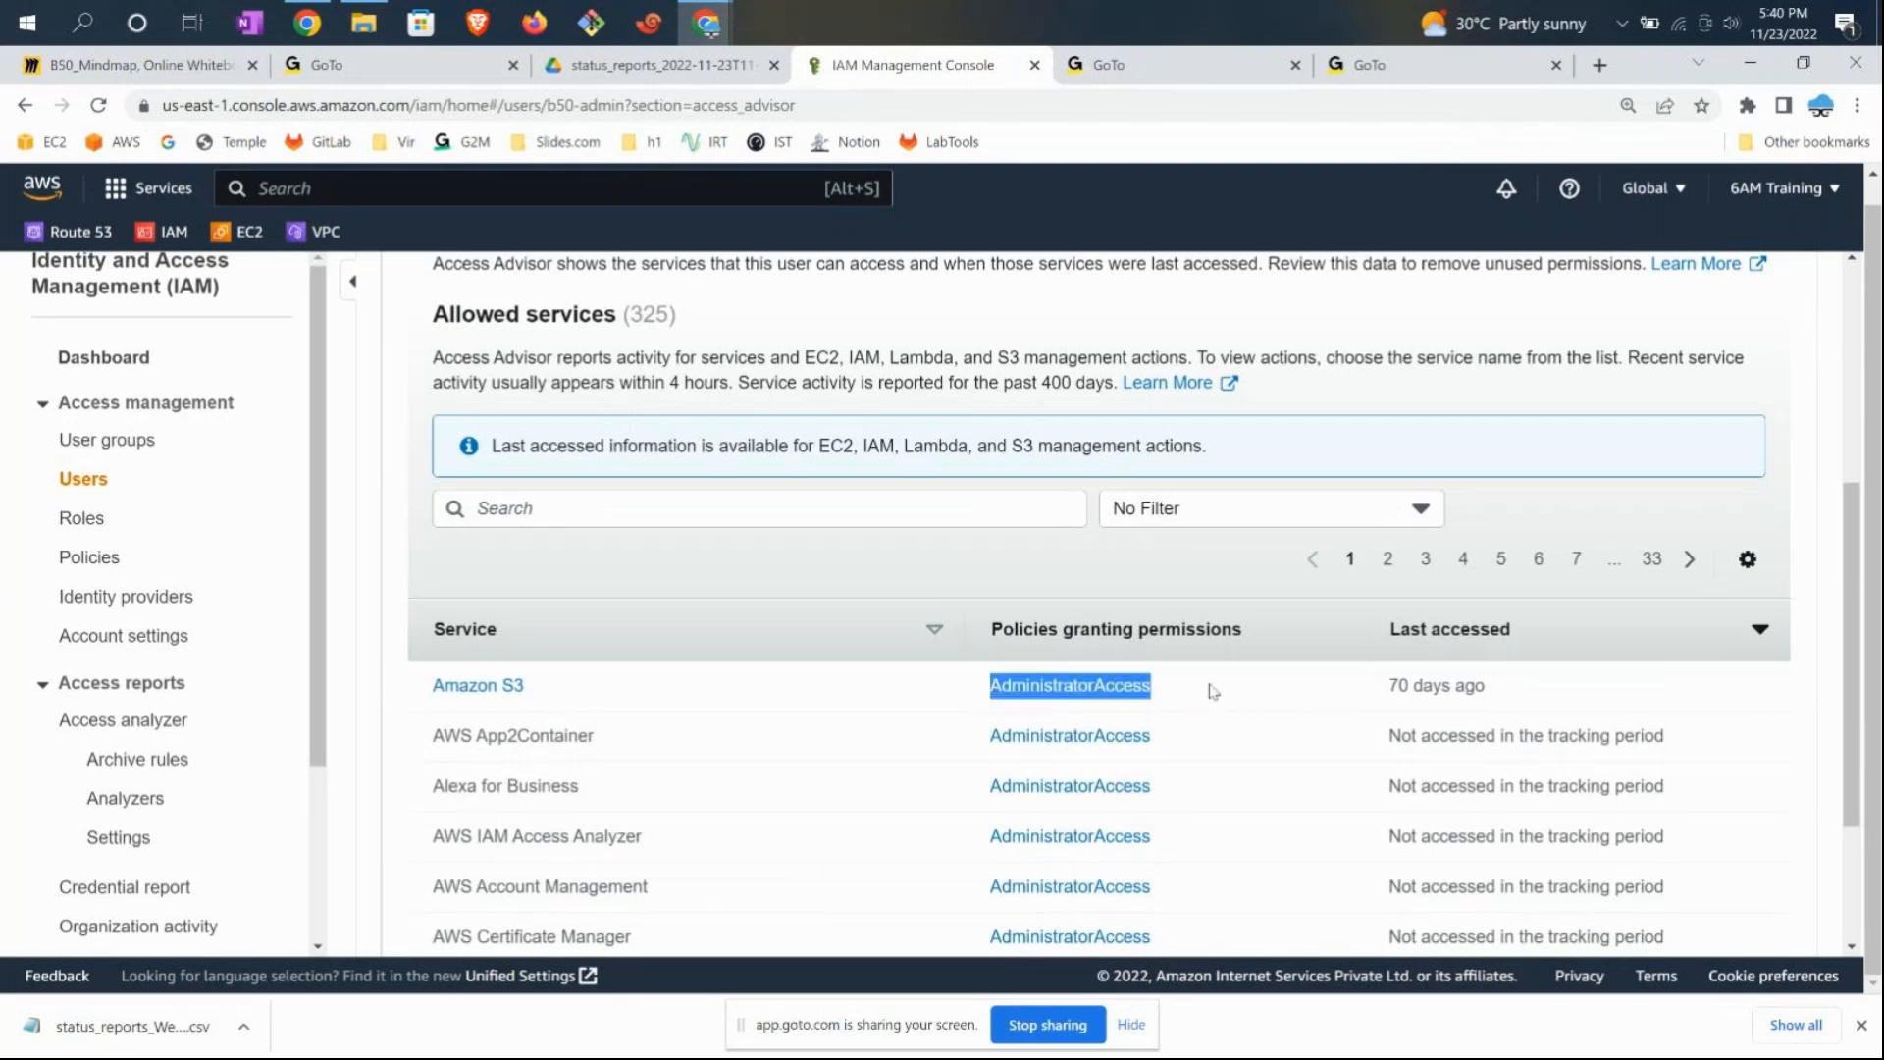
{"action": "mouse_move", "coordinate": [407, 709]}
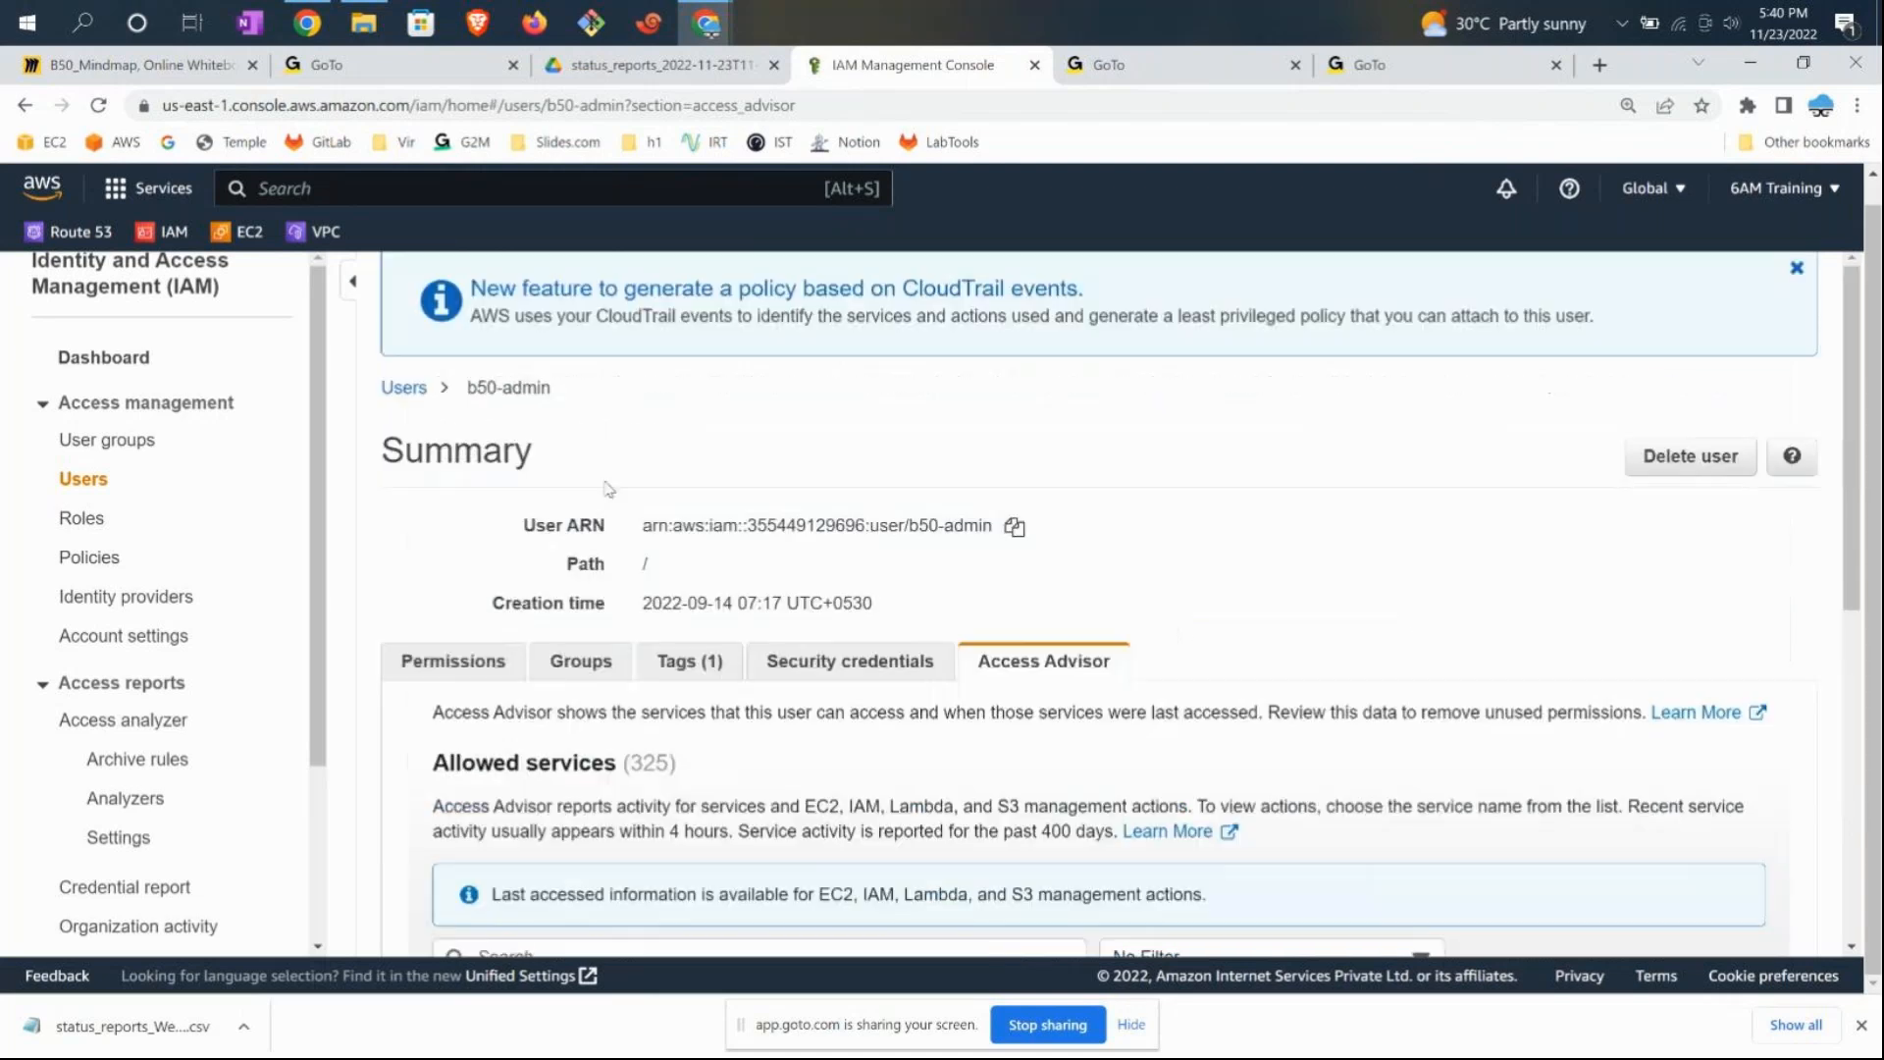
{"action": "scroll", "scroll_direction": "down", "scroll_amount": 3}
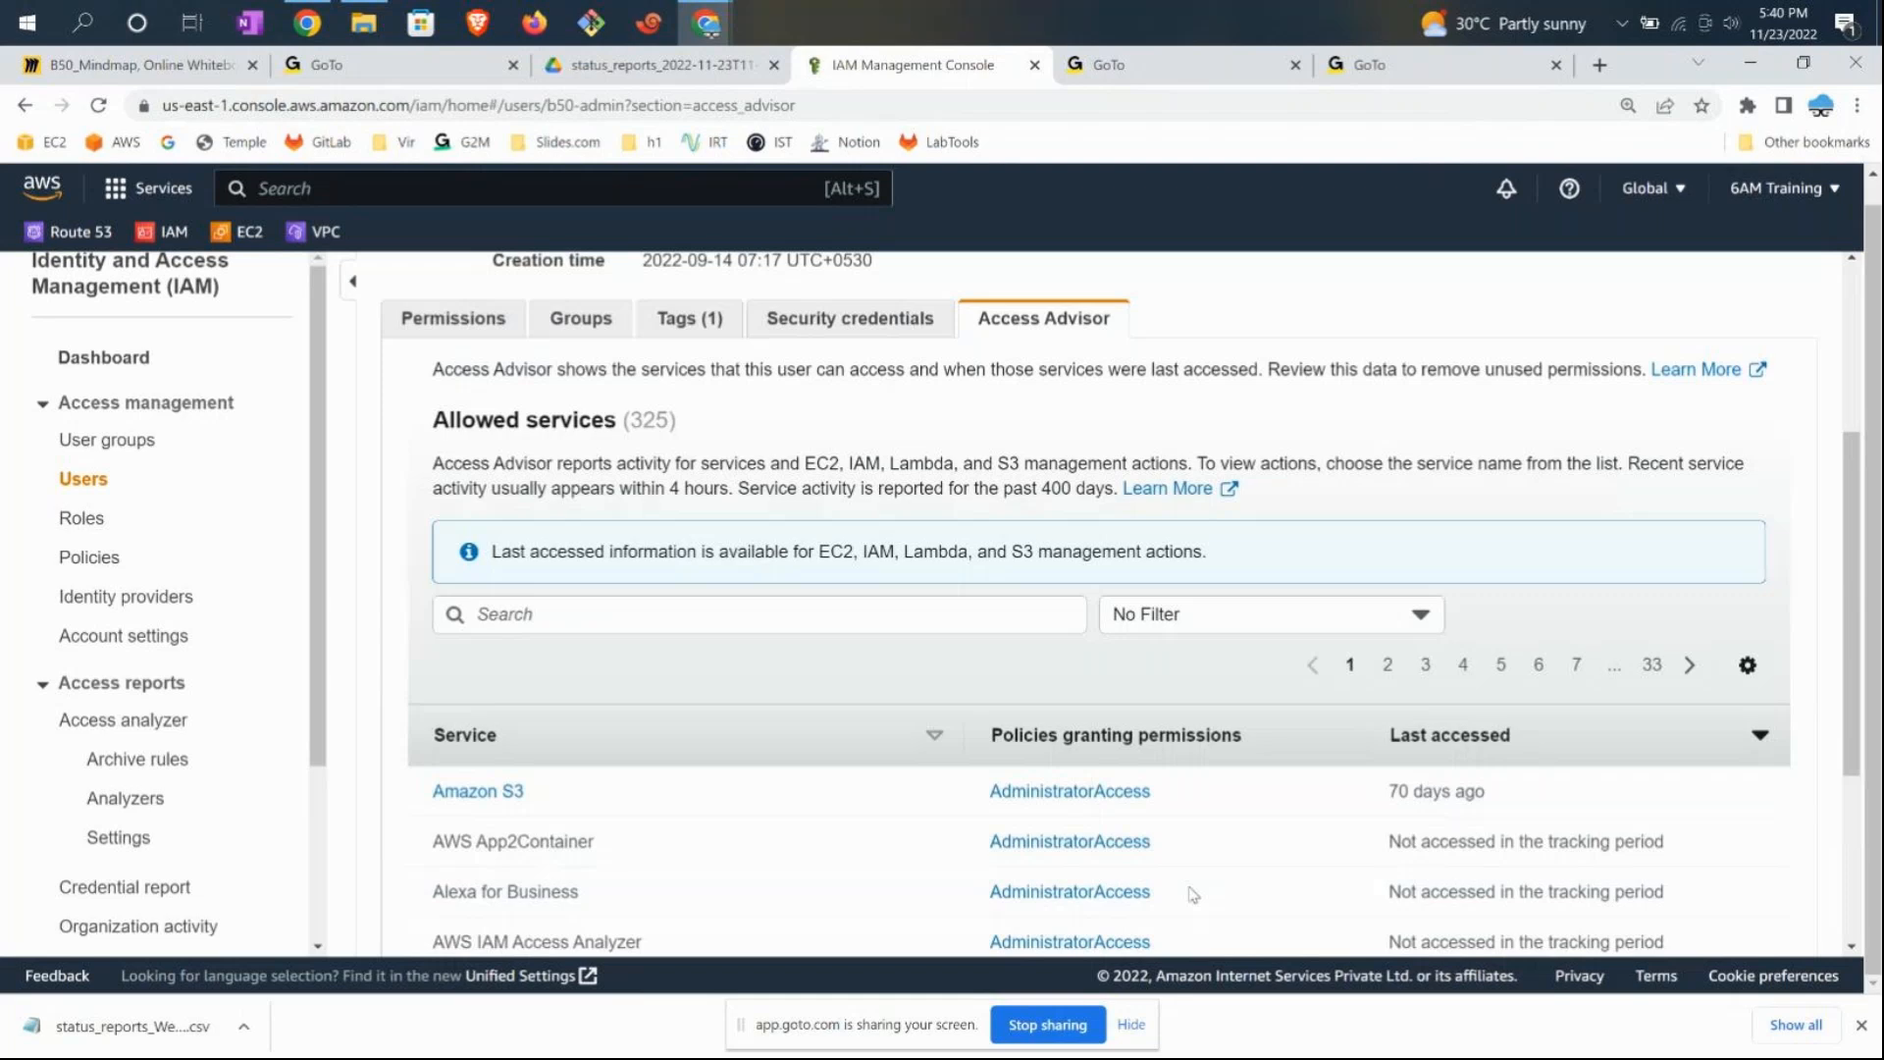
{"action": "double_click", "coordinate": [1069, 791]}
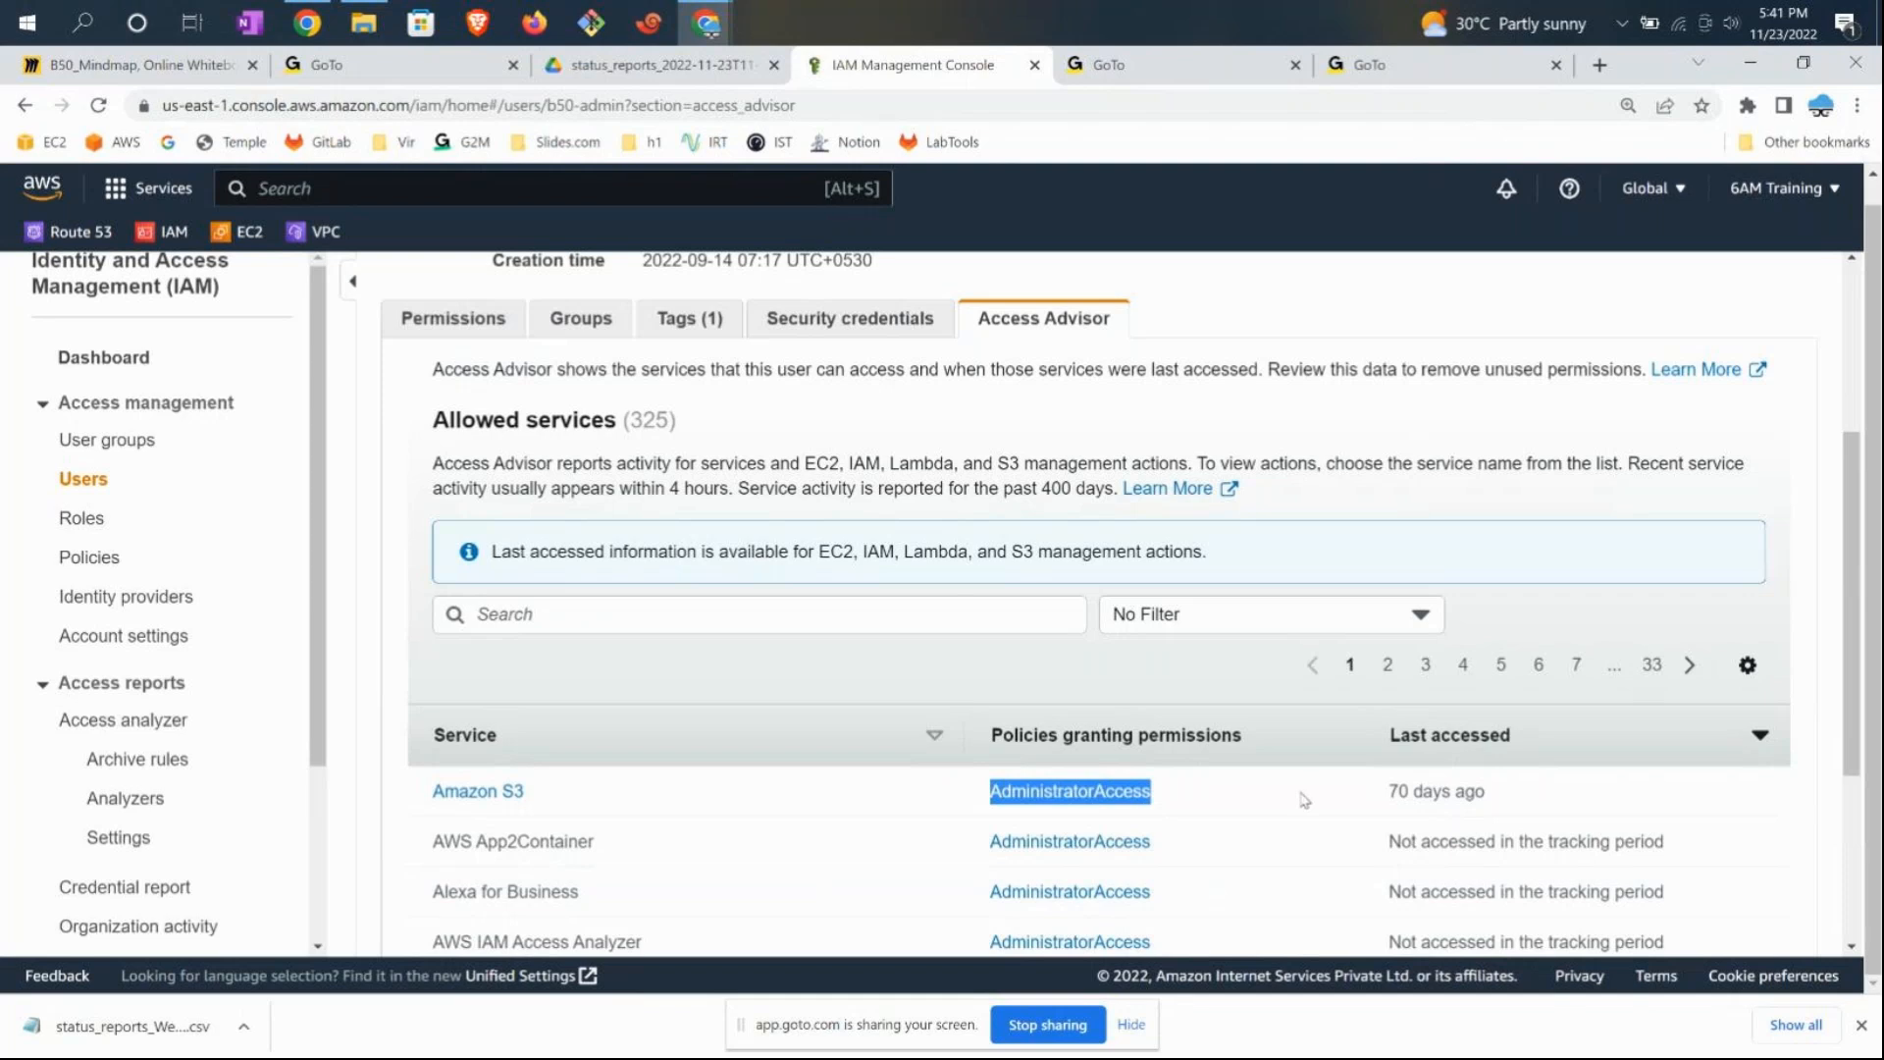
{"action": "scroll", "scroll_direction": "down", "scroll_amount": 3}
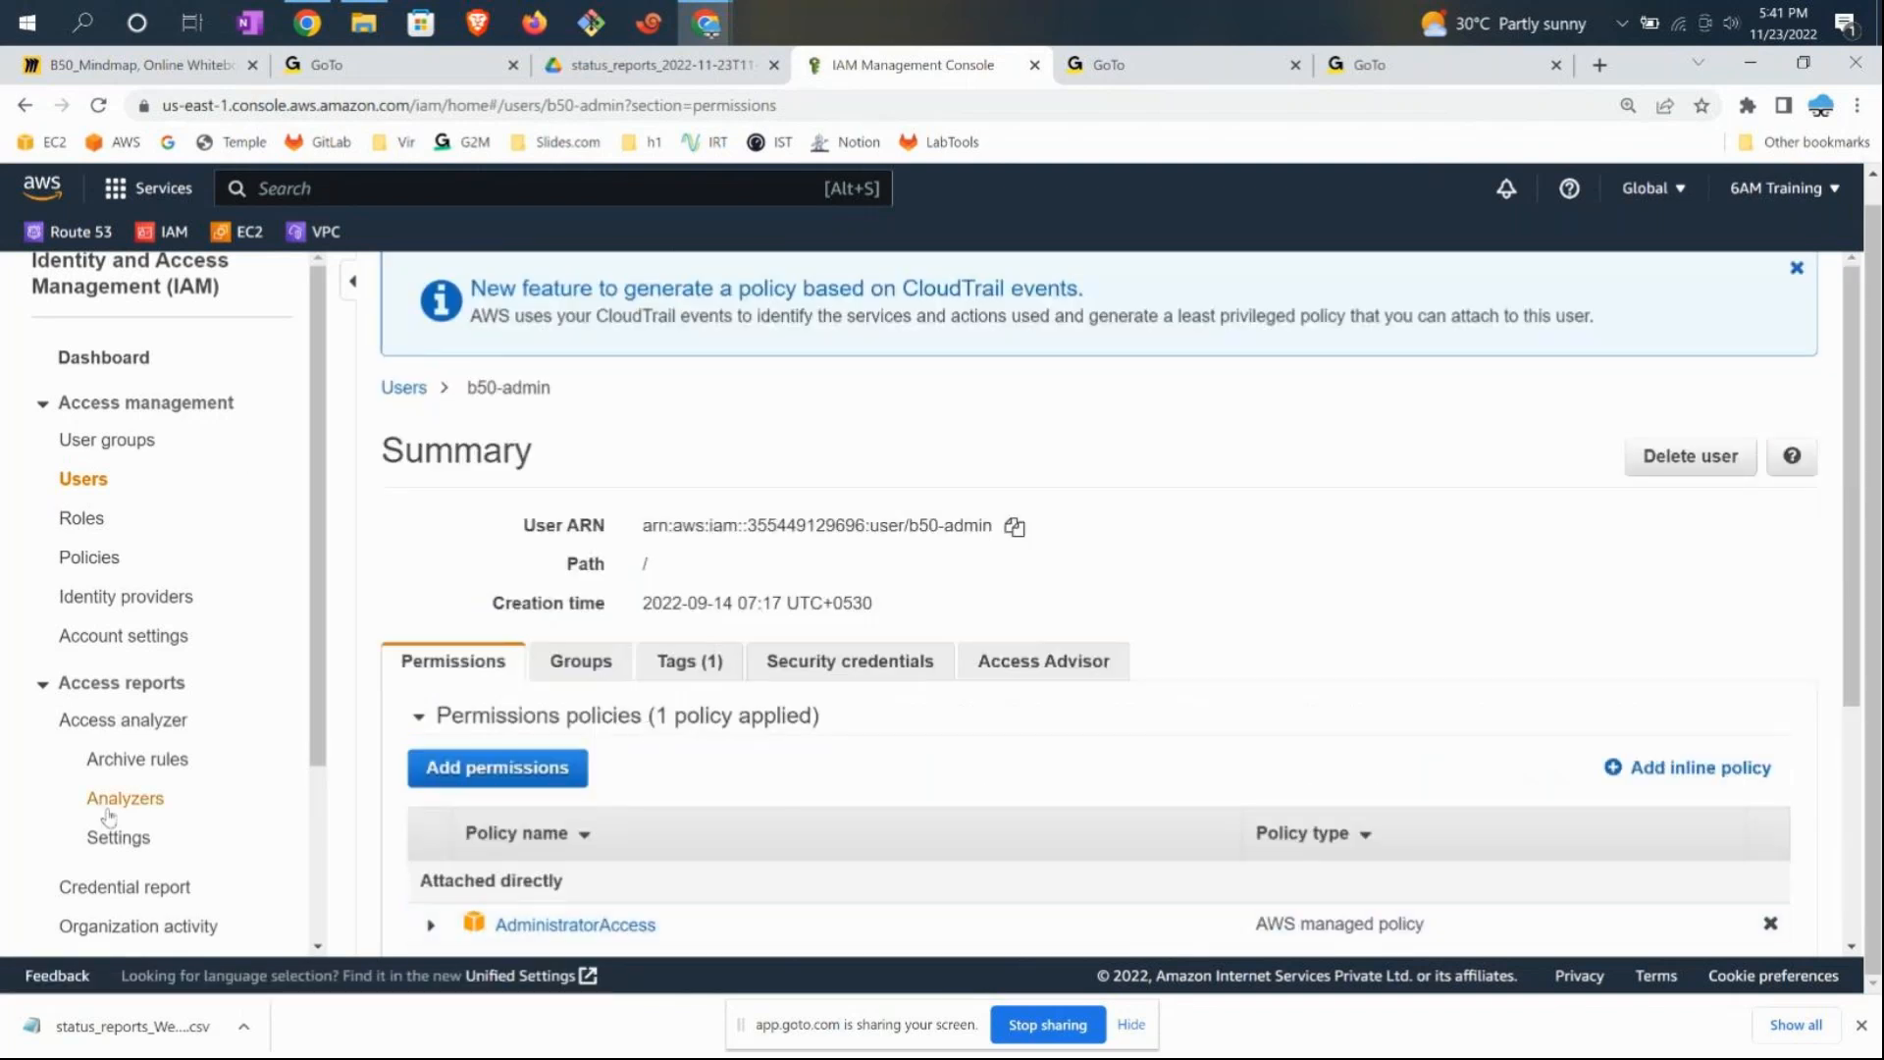
- Move from Roles back to Users, pick mikel-aws, and show its Access Advisor tab
{"action": "left_click", "coordinate": [81, 519]}
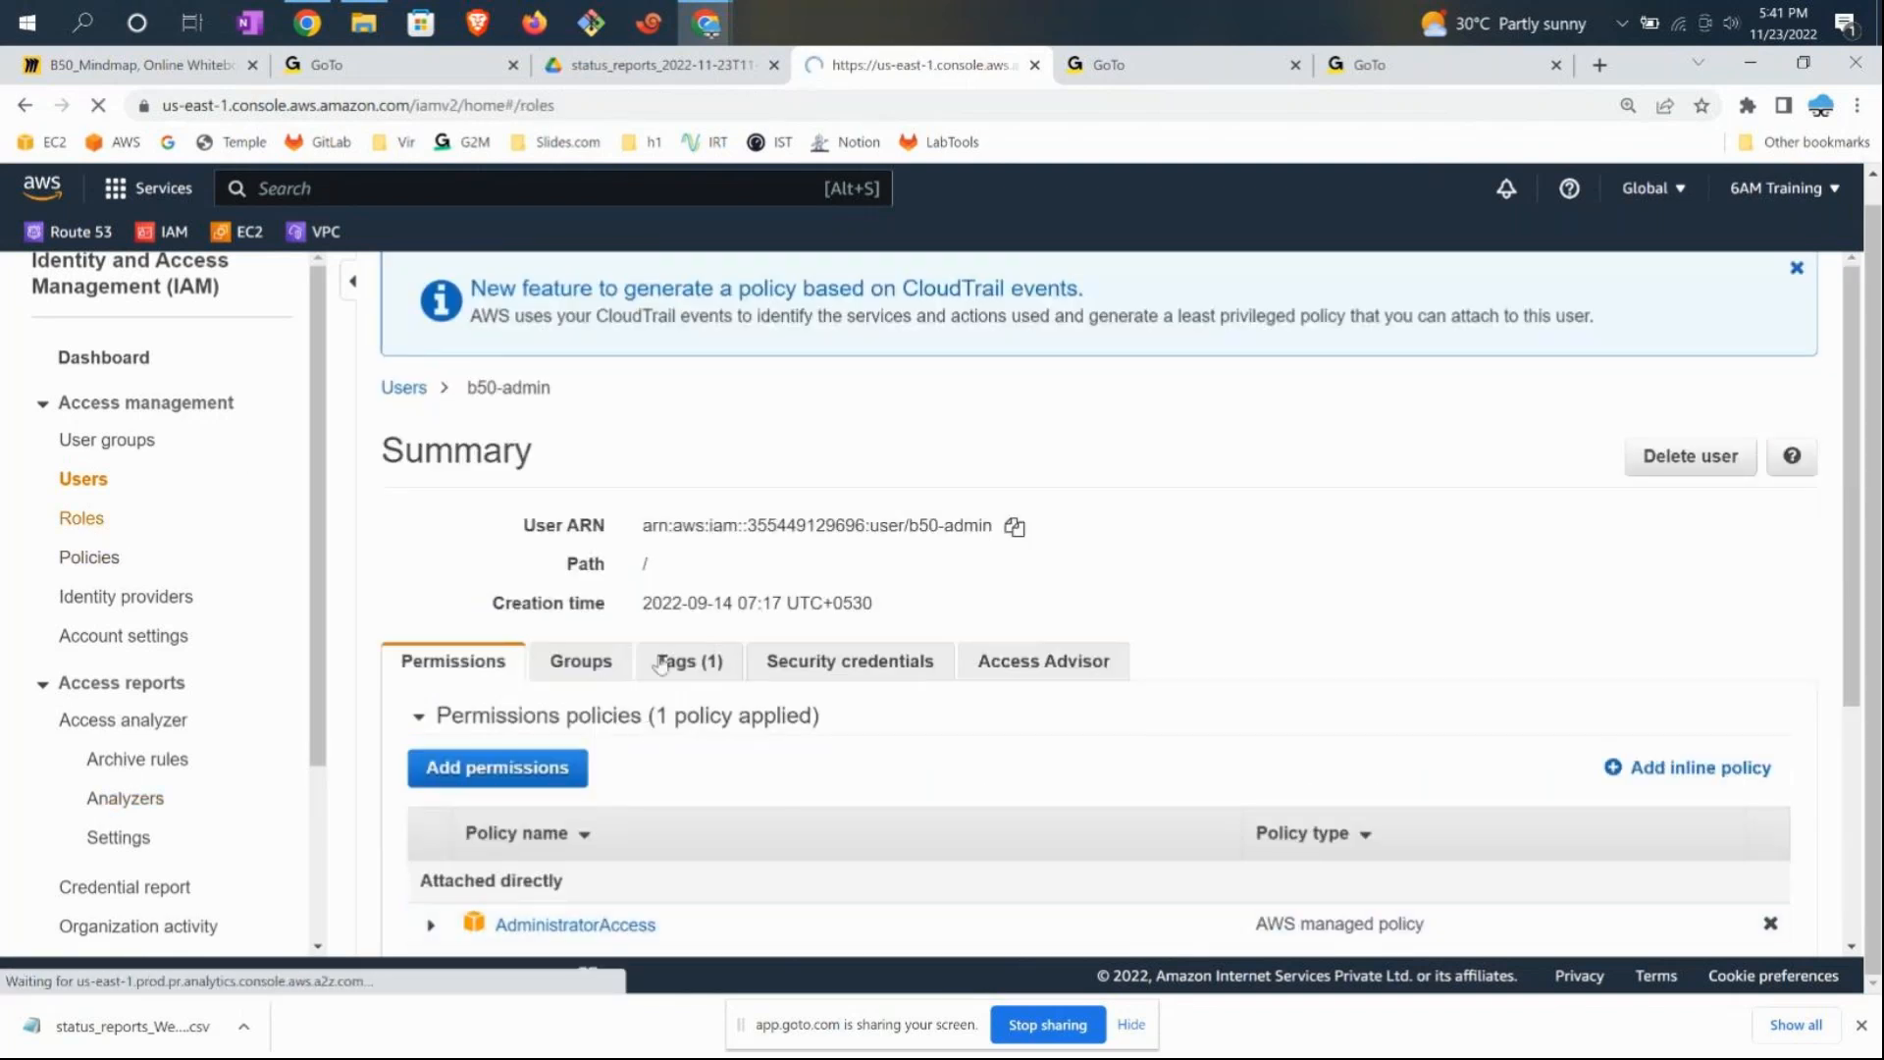
{"action": "left_click", "coordinate": [80, 518]}
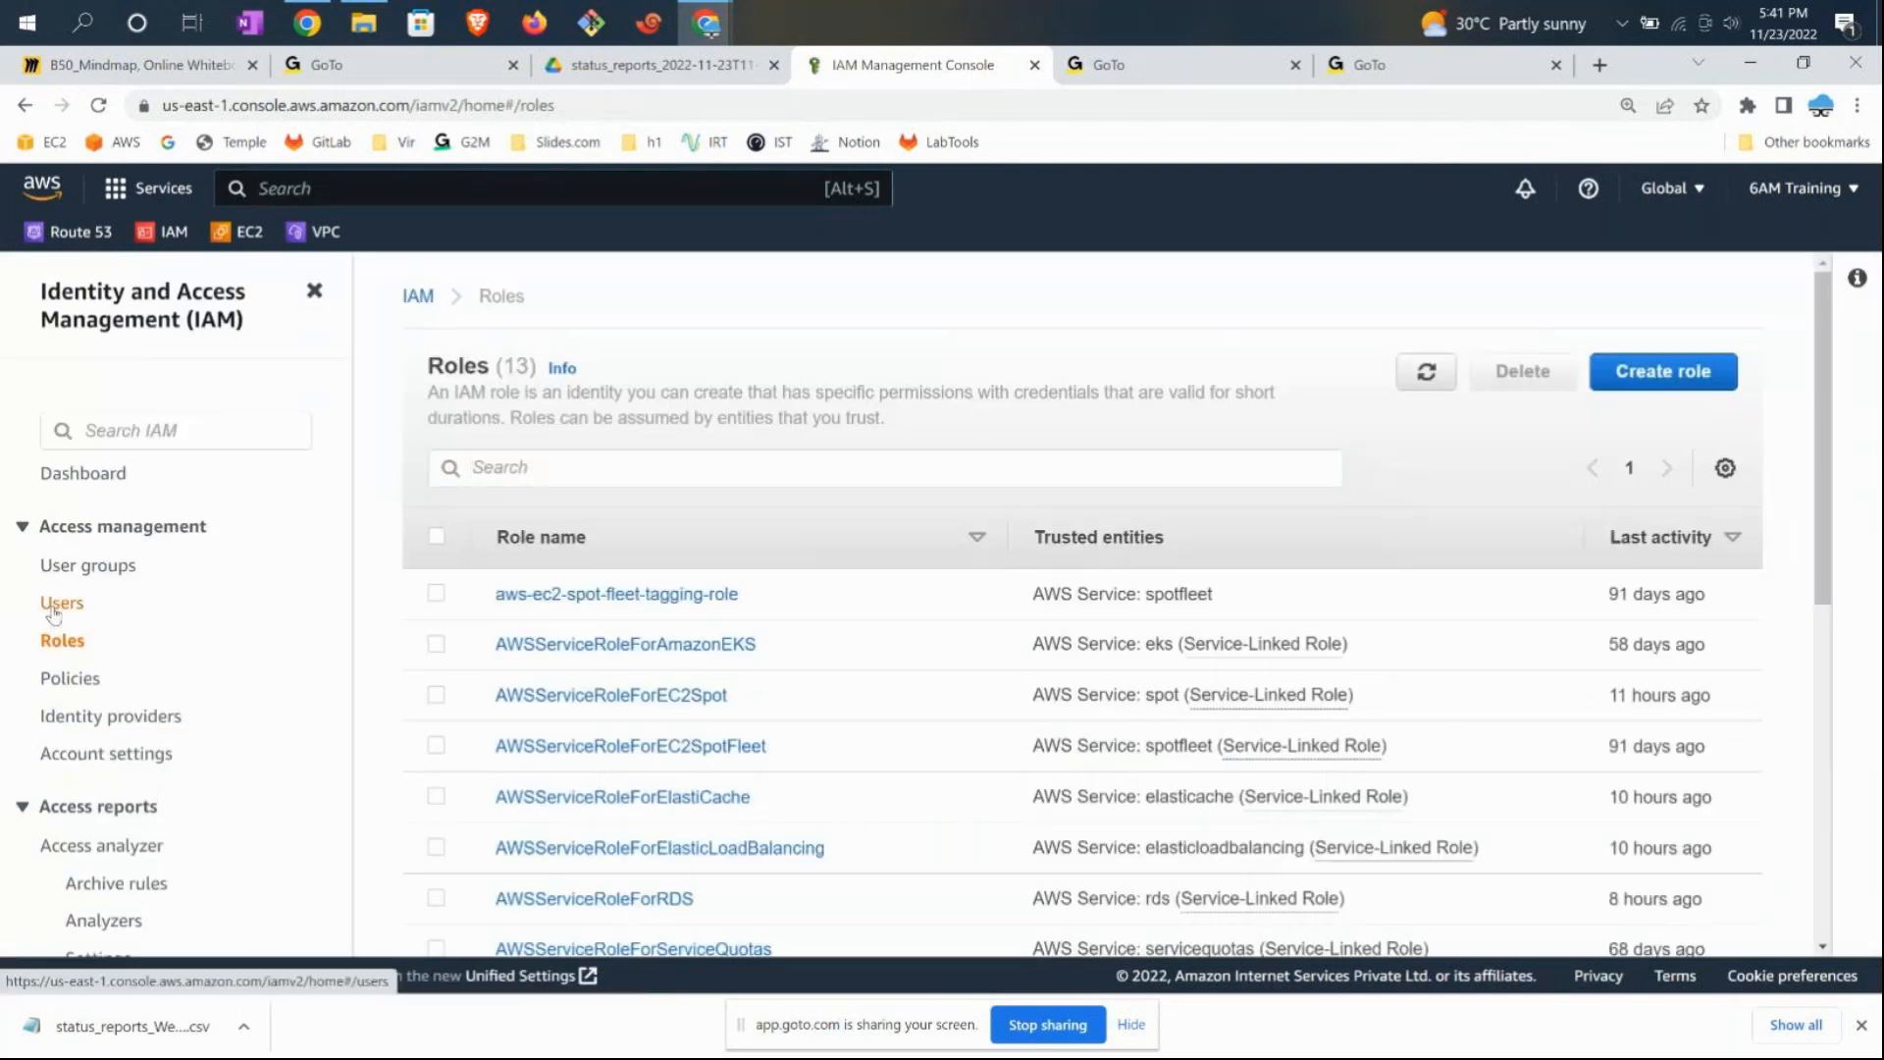
{"action": "left_click", "coordinate": [61, 602]}
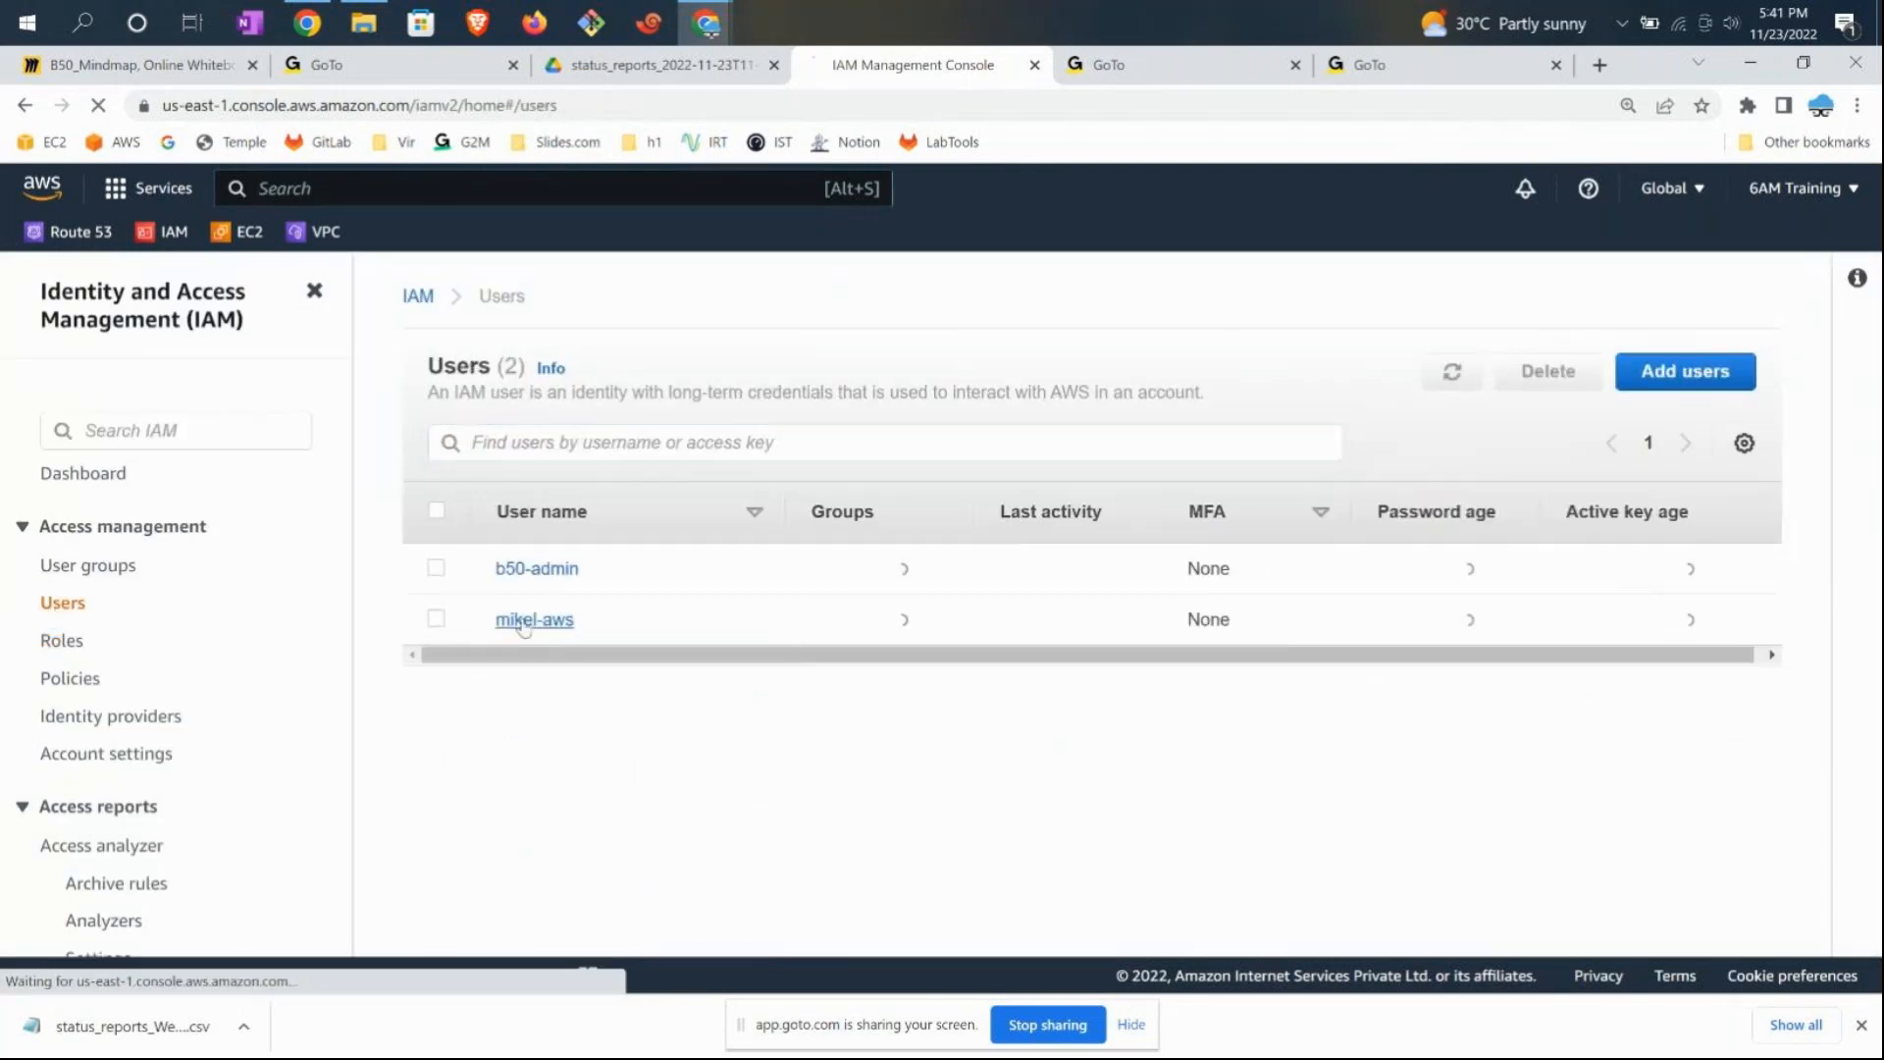
{"action": "left_click", "coordinate": [534, 619]}
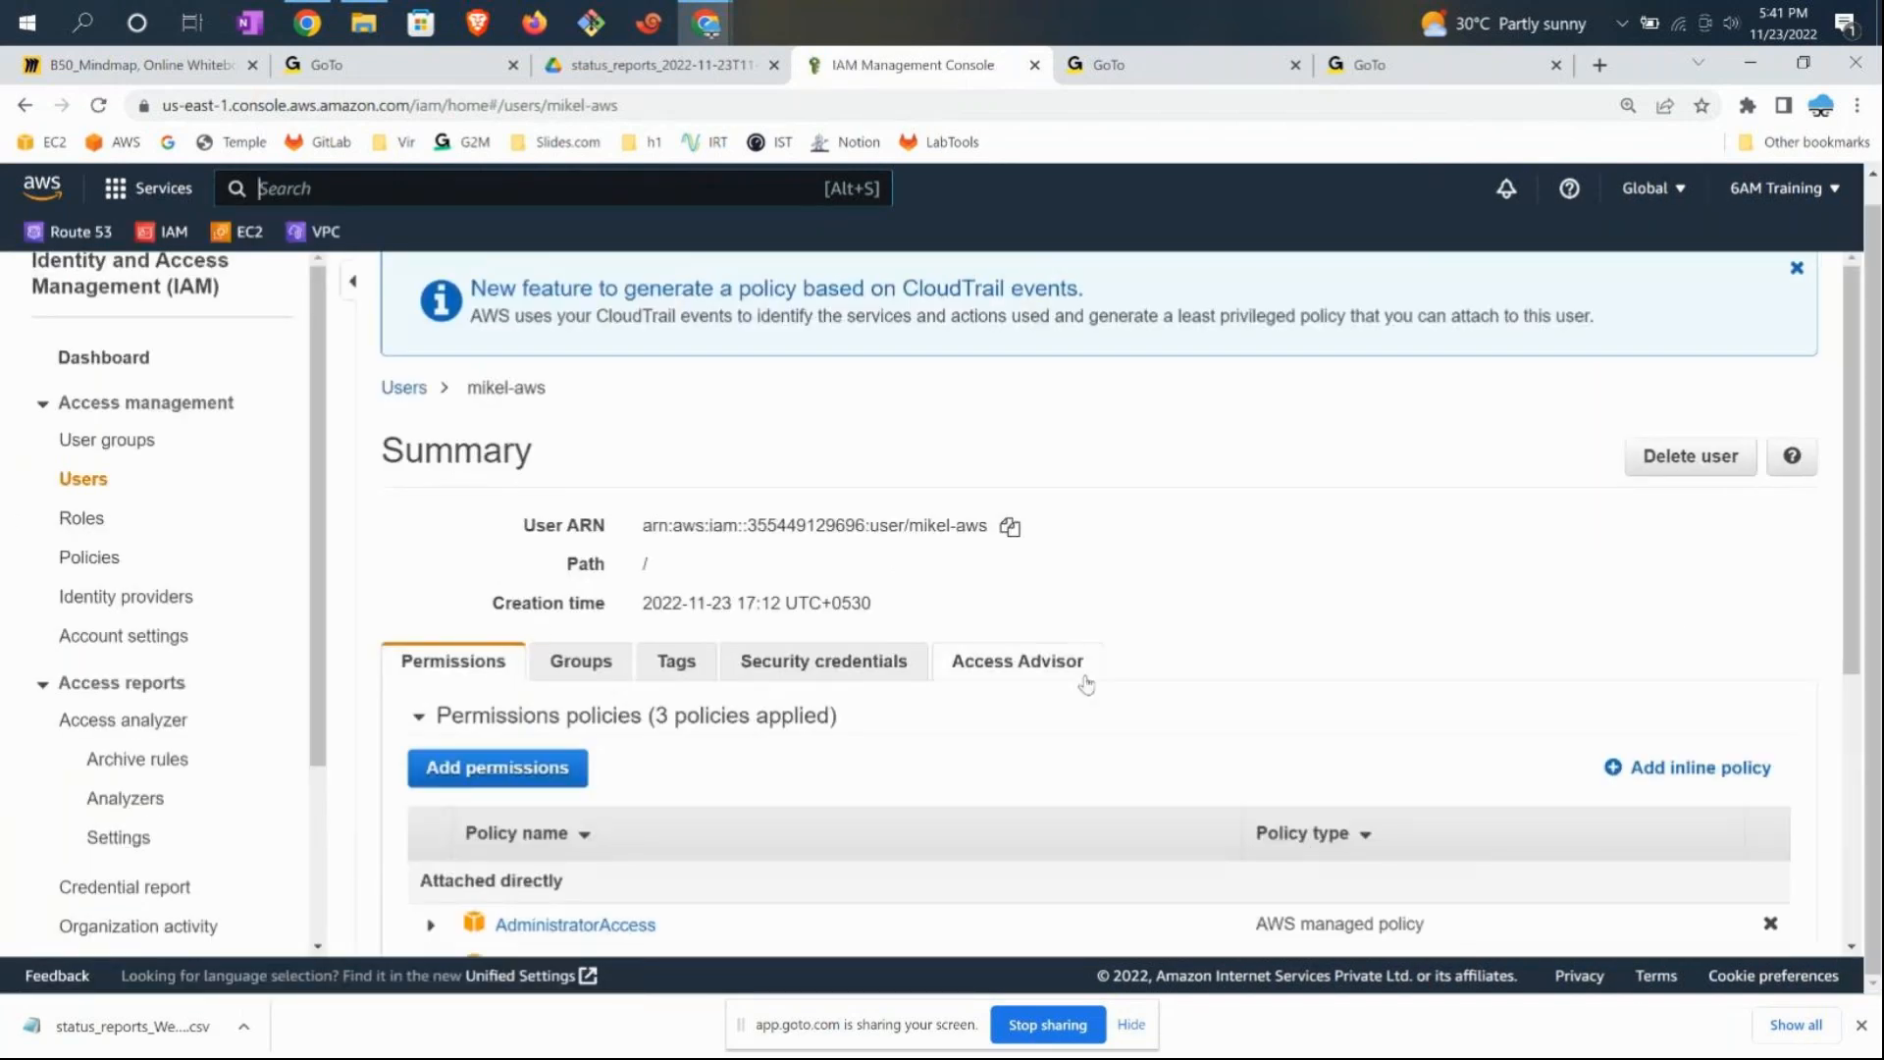
{"action": "left_click", "coordinate": [1017, 660]}
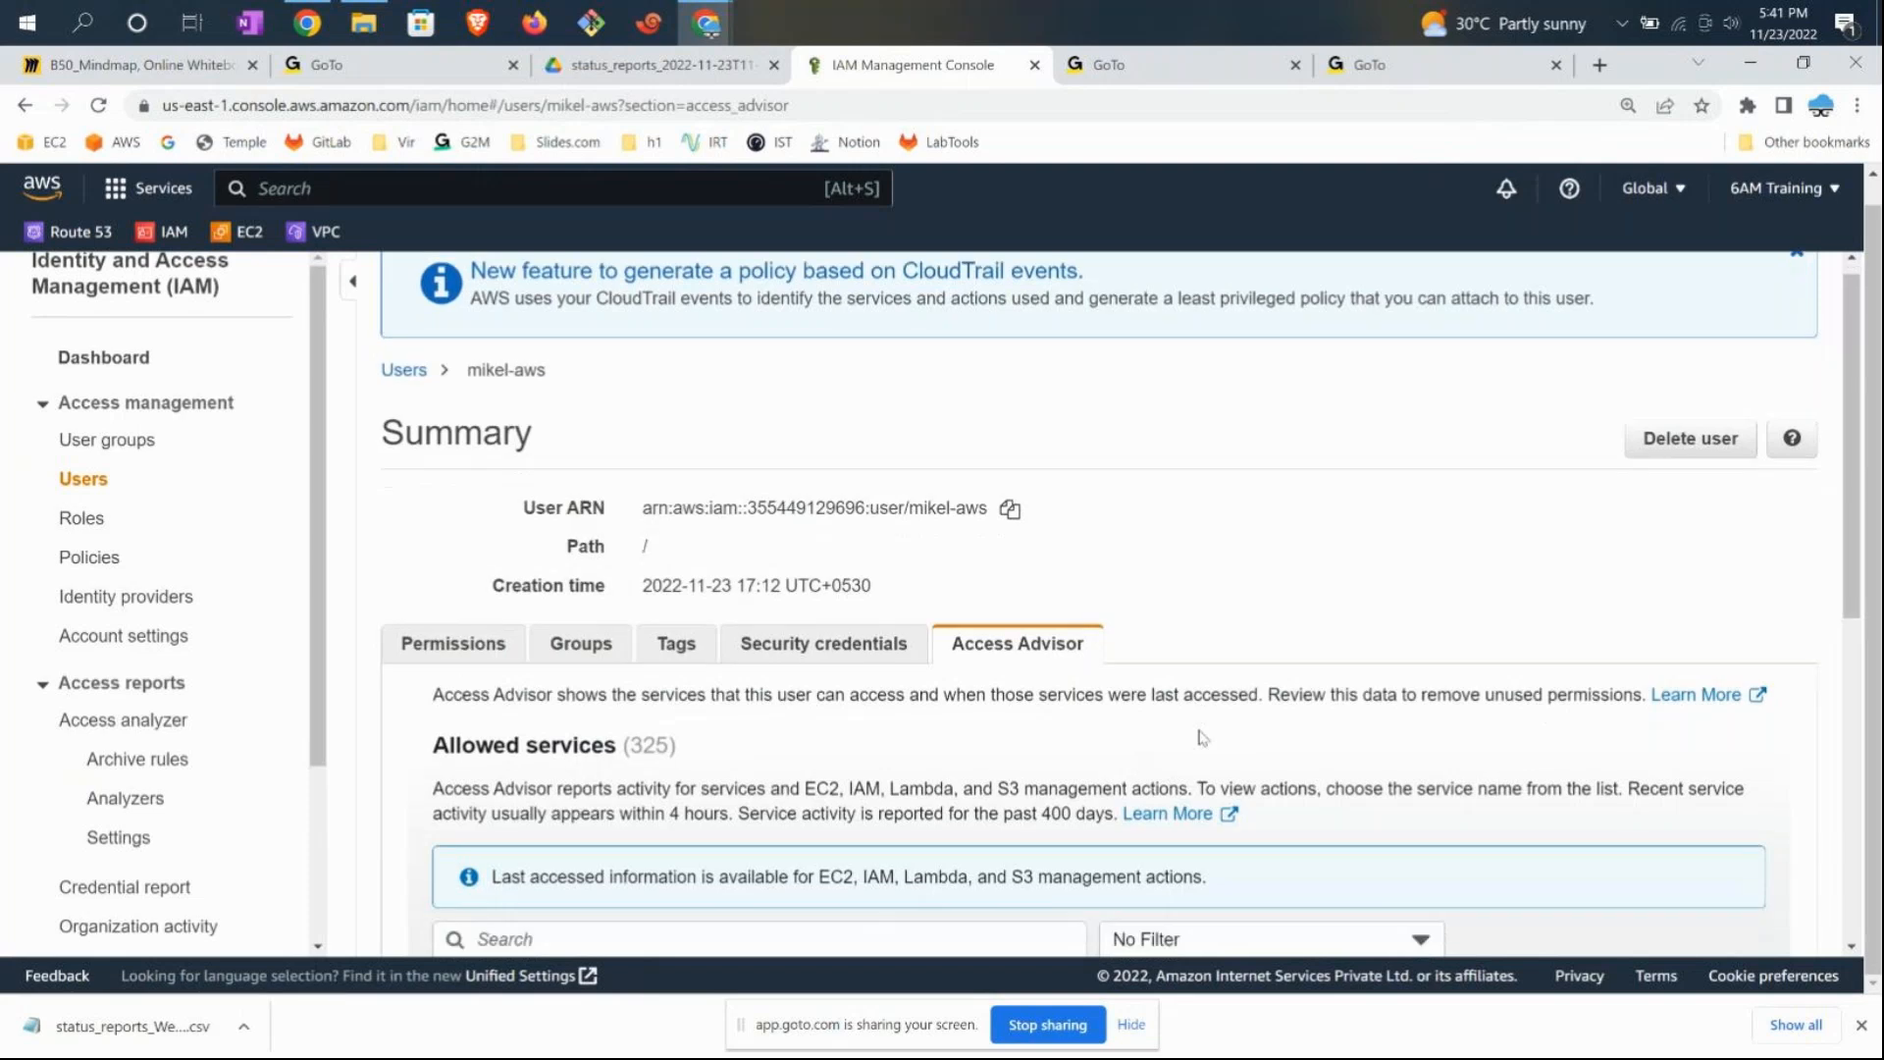
- Highlight mikel-aws's services accessed Today, including IAM, then return to the Miro B50_Mindmap tab
{"action": "scroll", "scroll_direction": "down", "scroll_amount": 3}
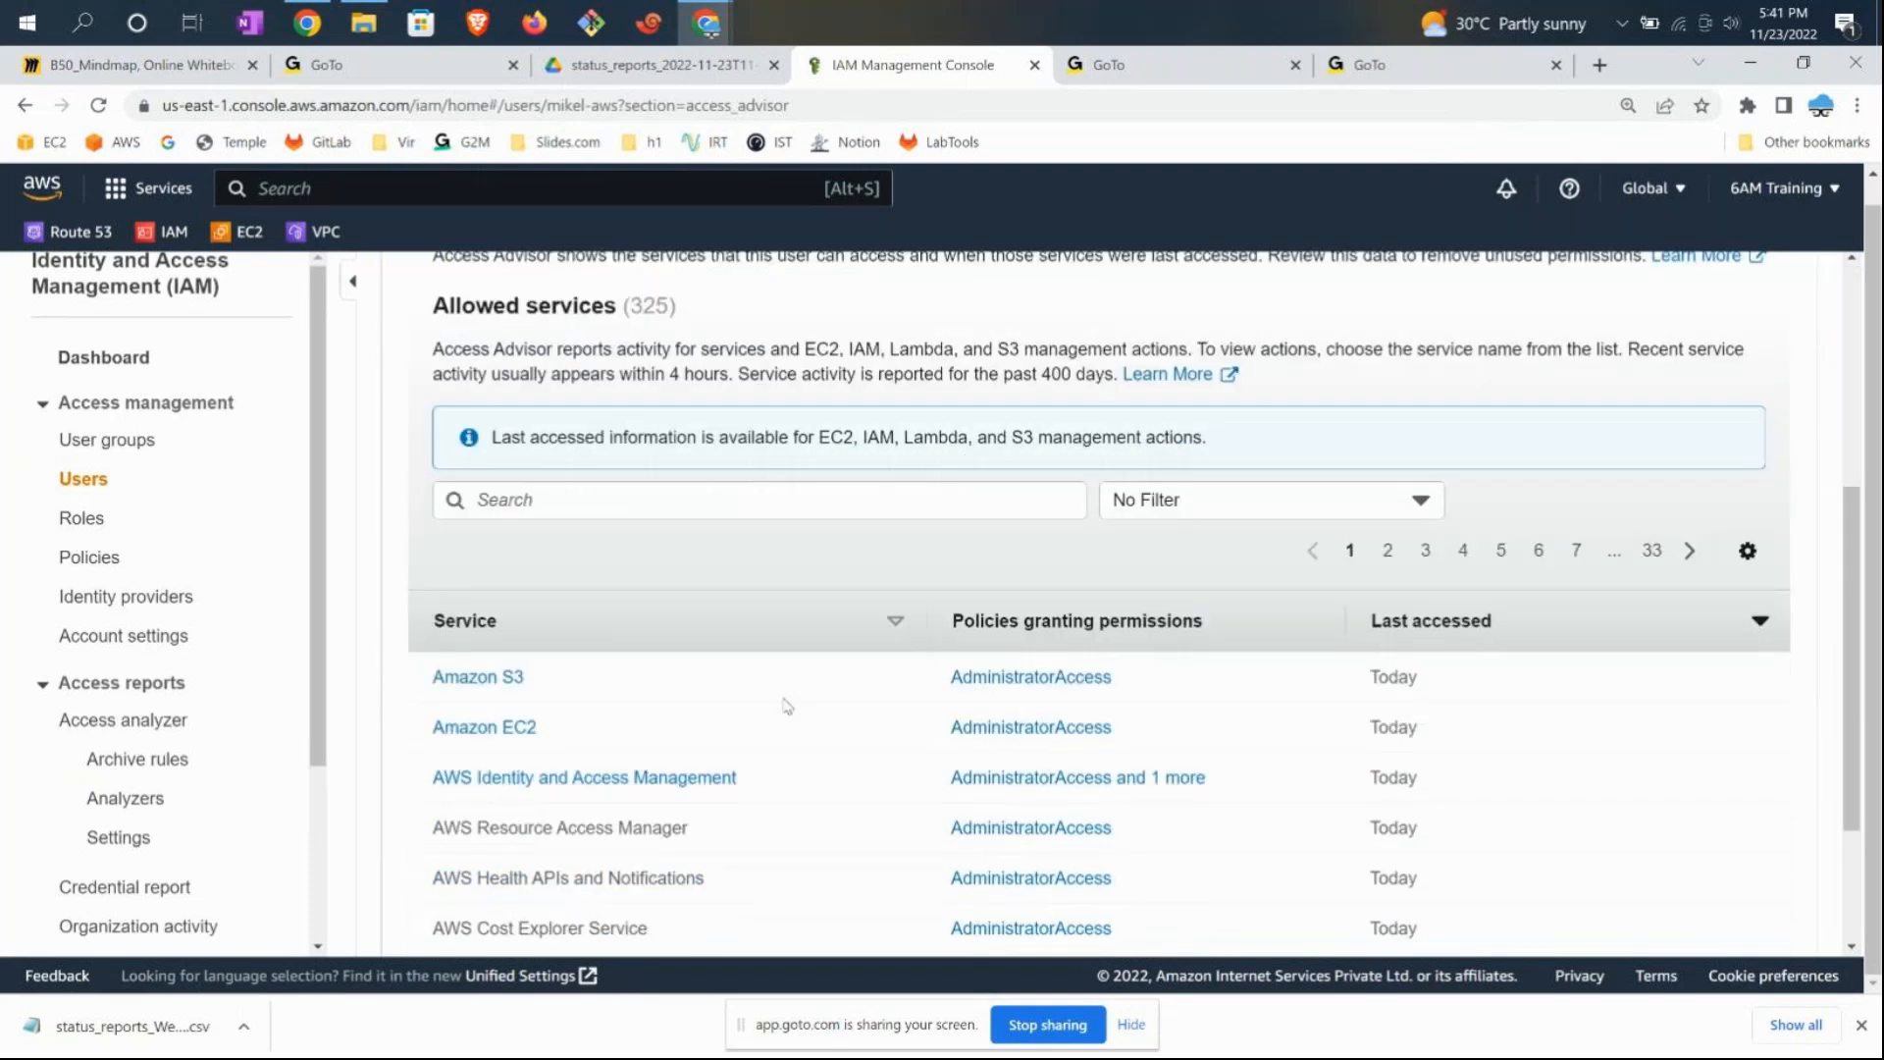
{"action": "double_click", "coordinate": [477, 676]}
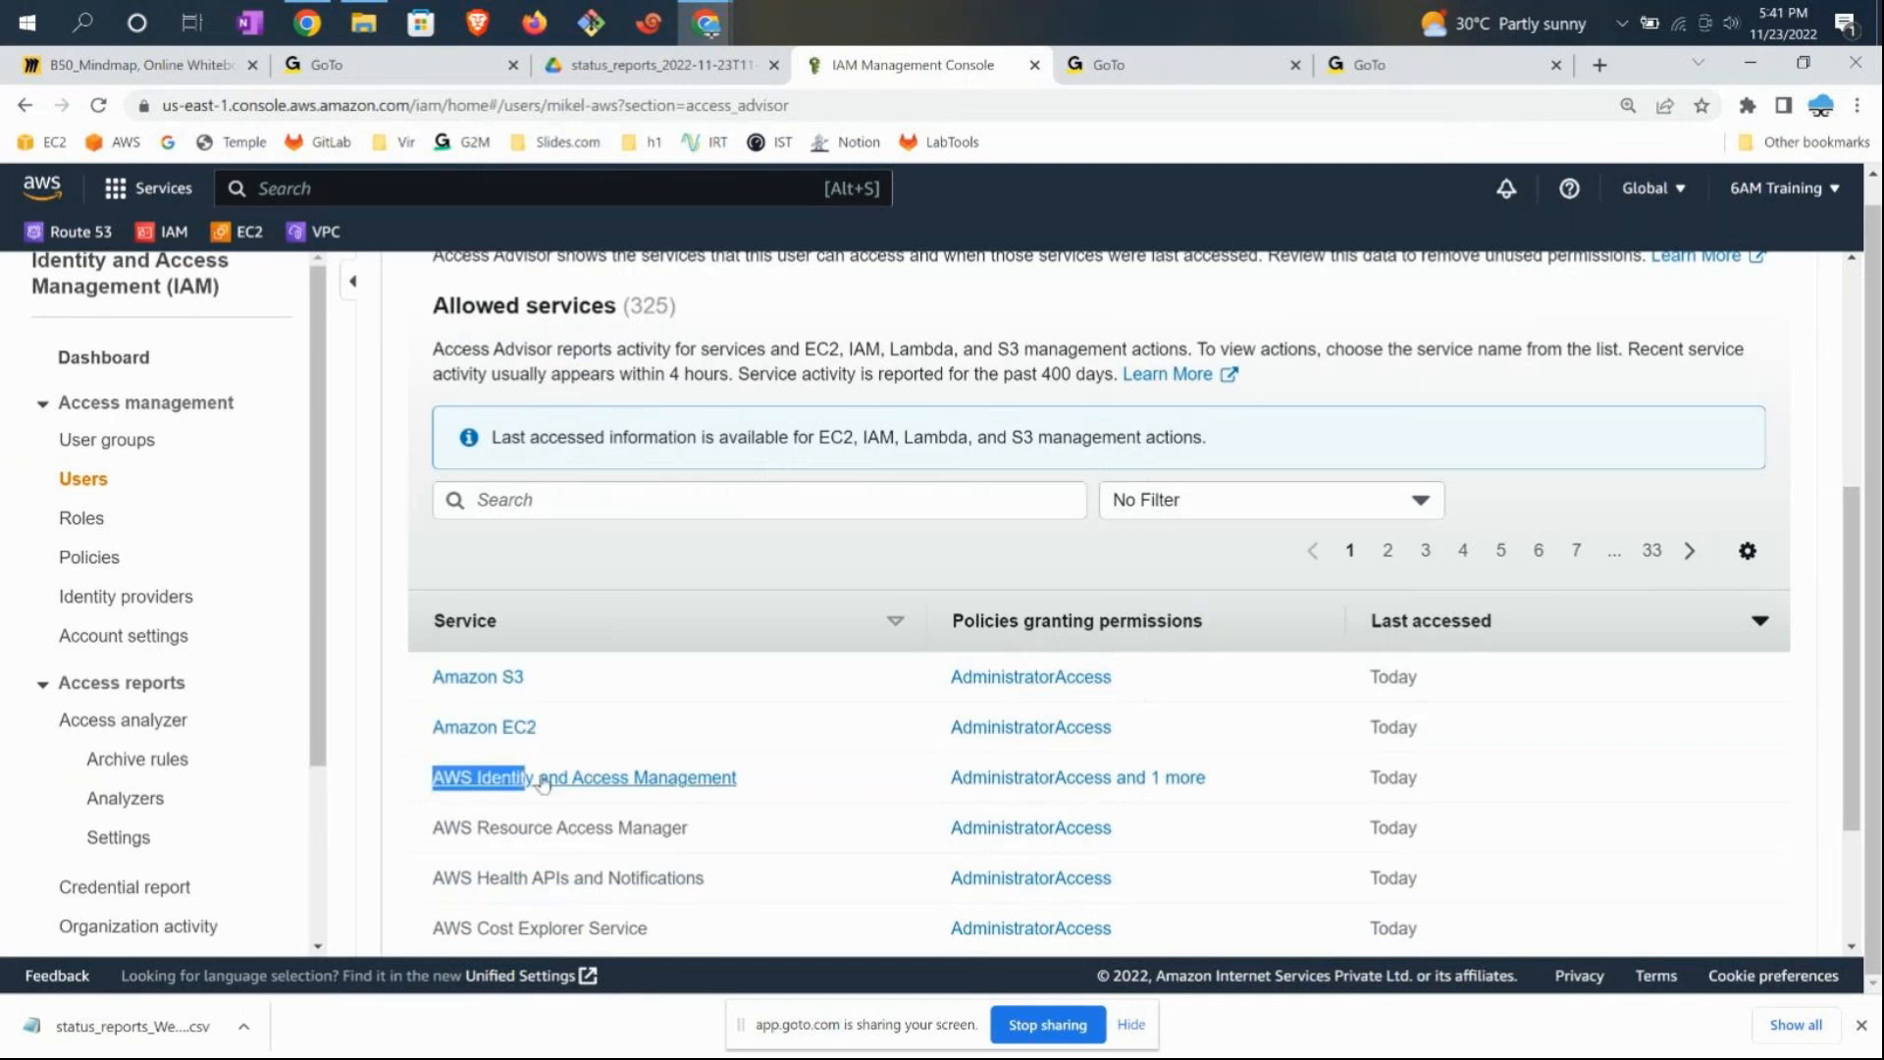
{"action": "scroll", "scroll_direction": "down", "scroll_amount": 3}
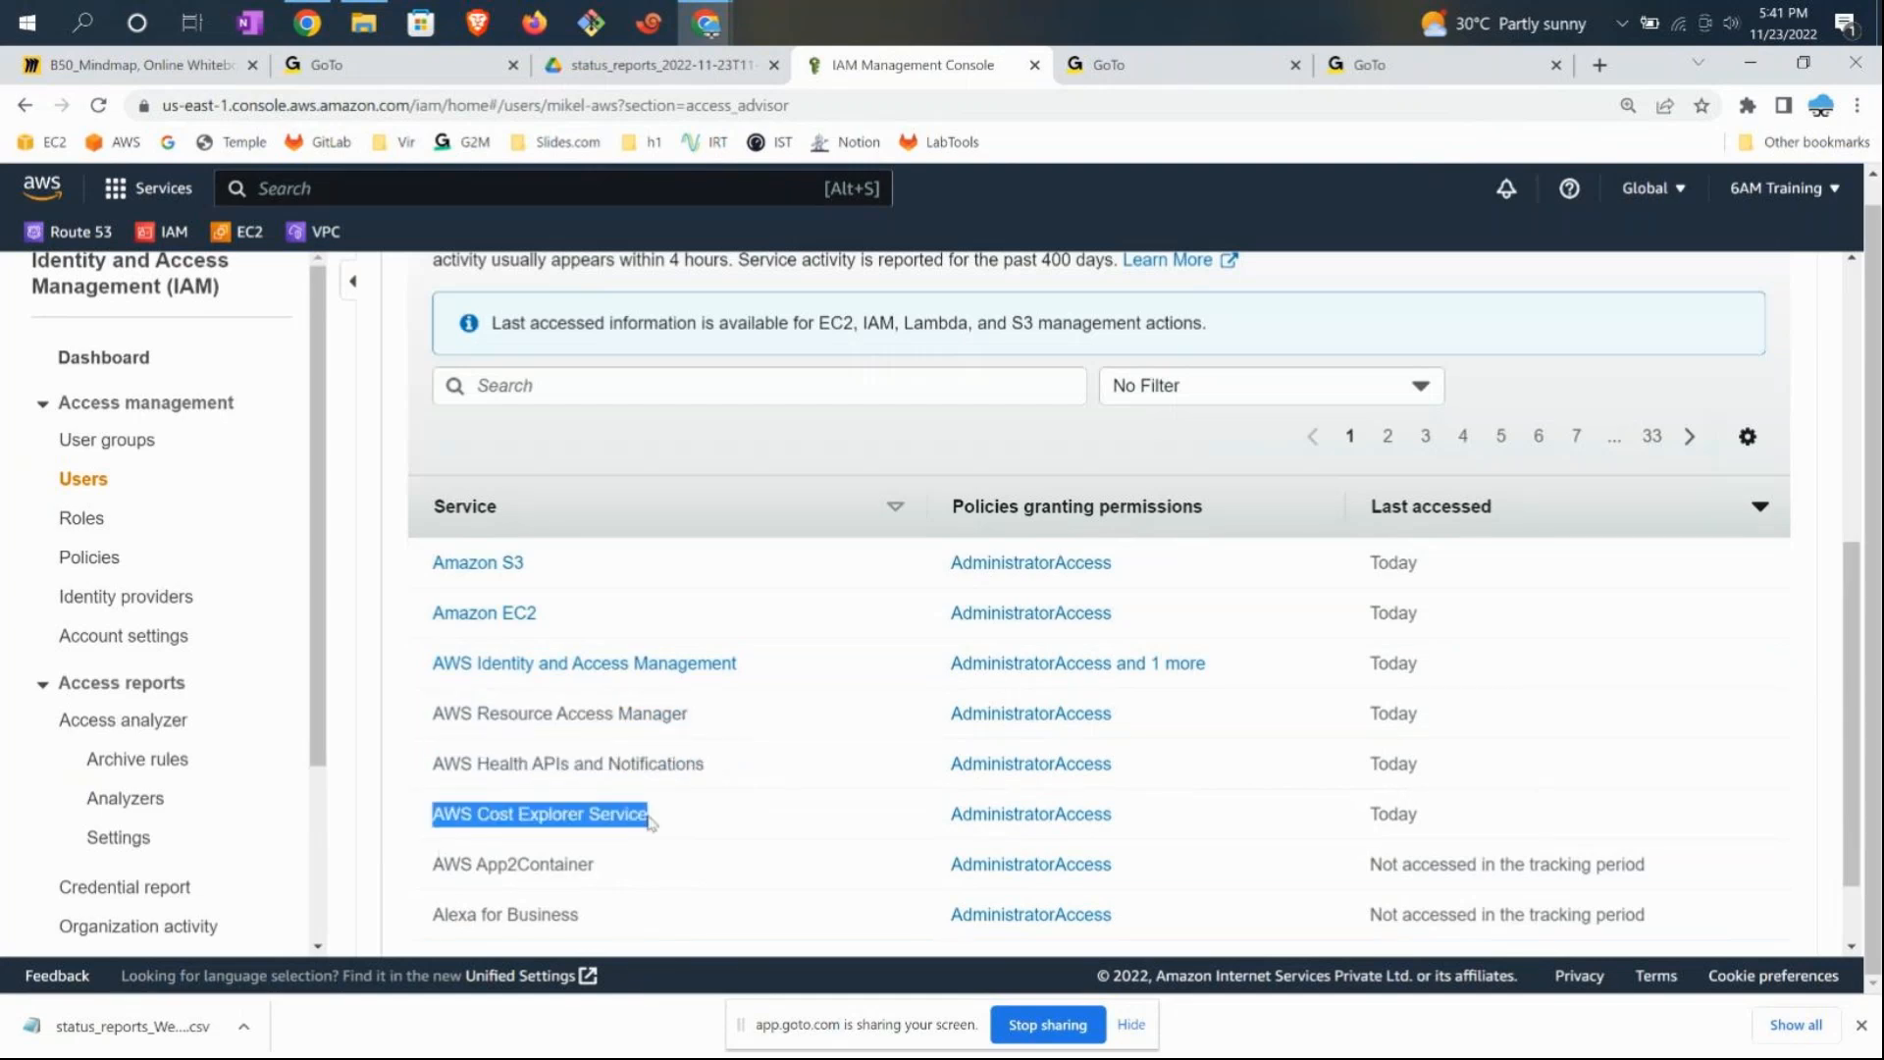
{"action": "scroll", "scroll_direction": "down", "scroll_amount": 3}
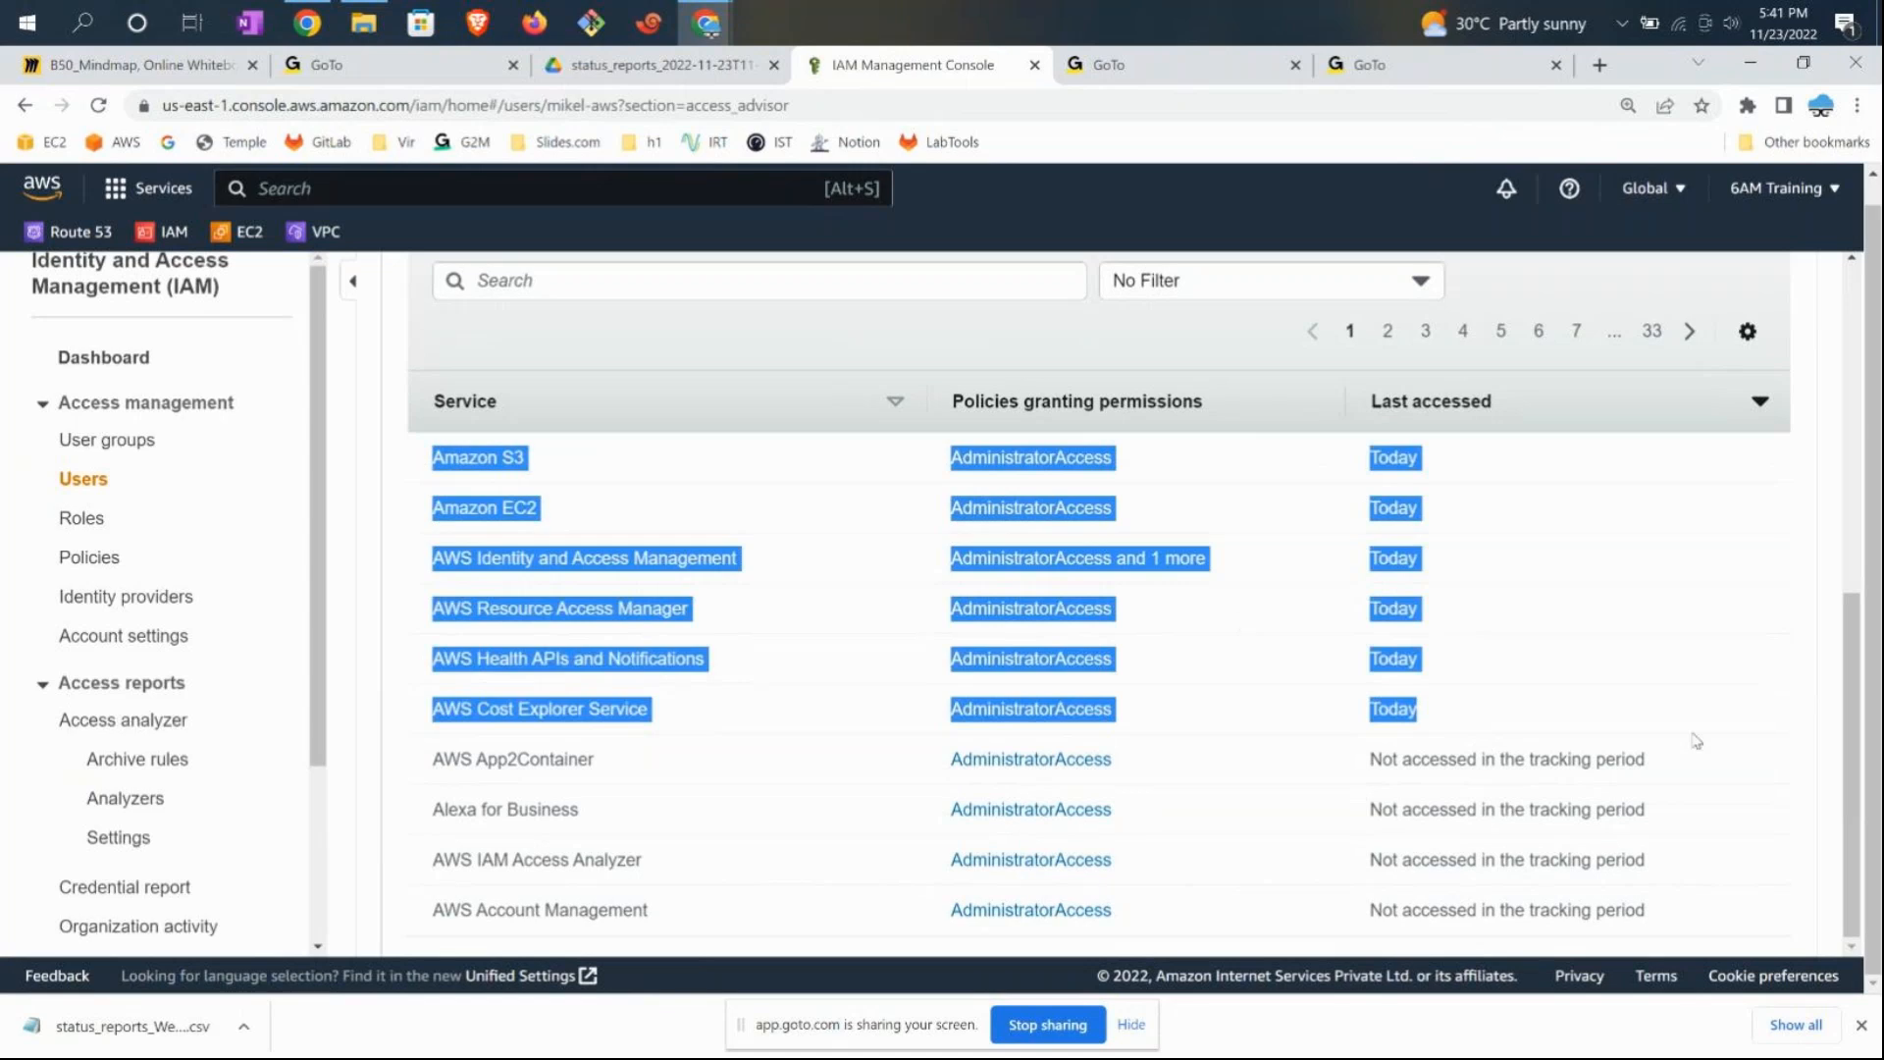
{"action": "mouse_move", "coordinate": [1433, 716]}
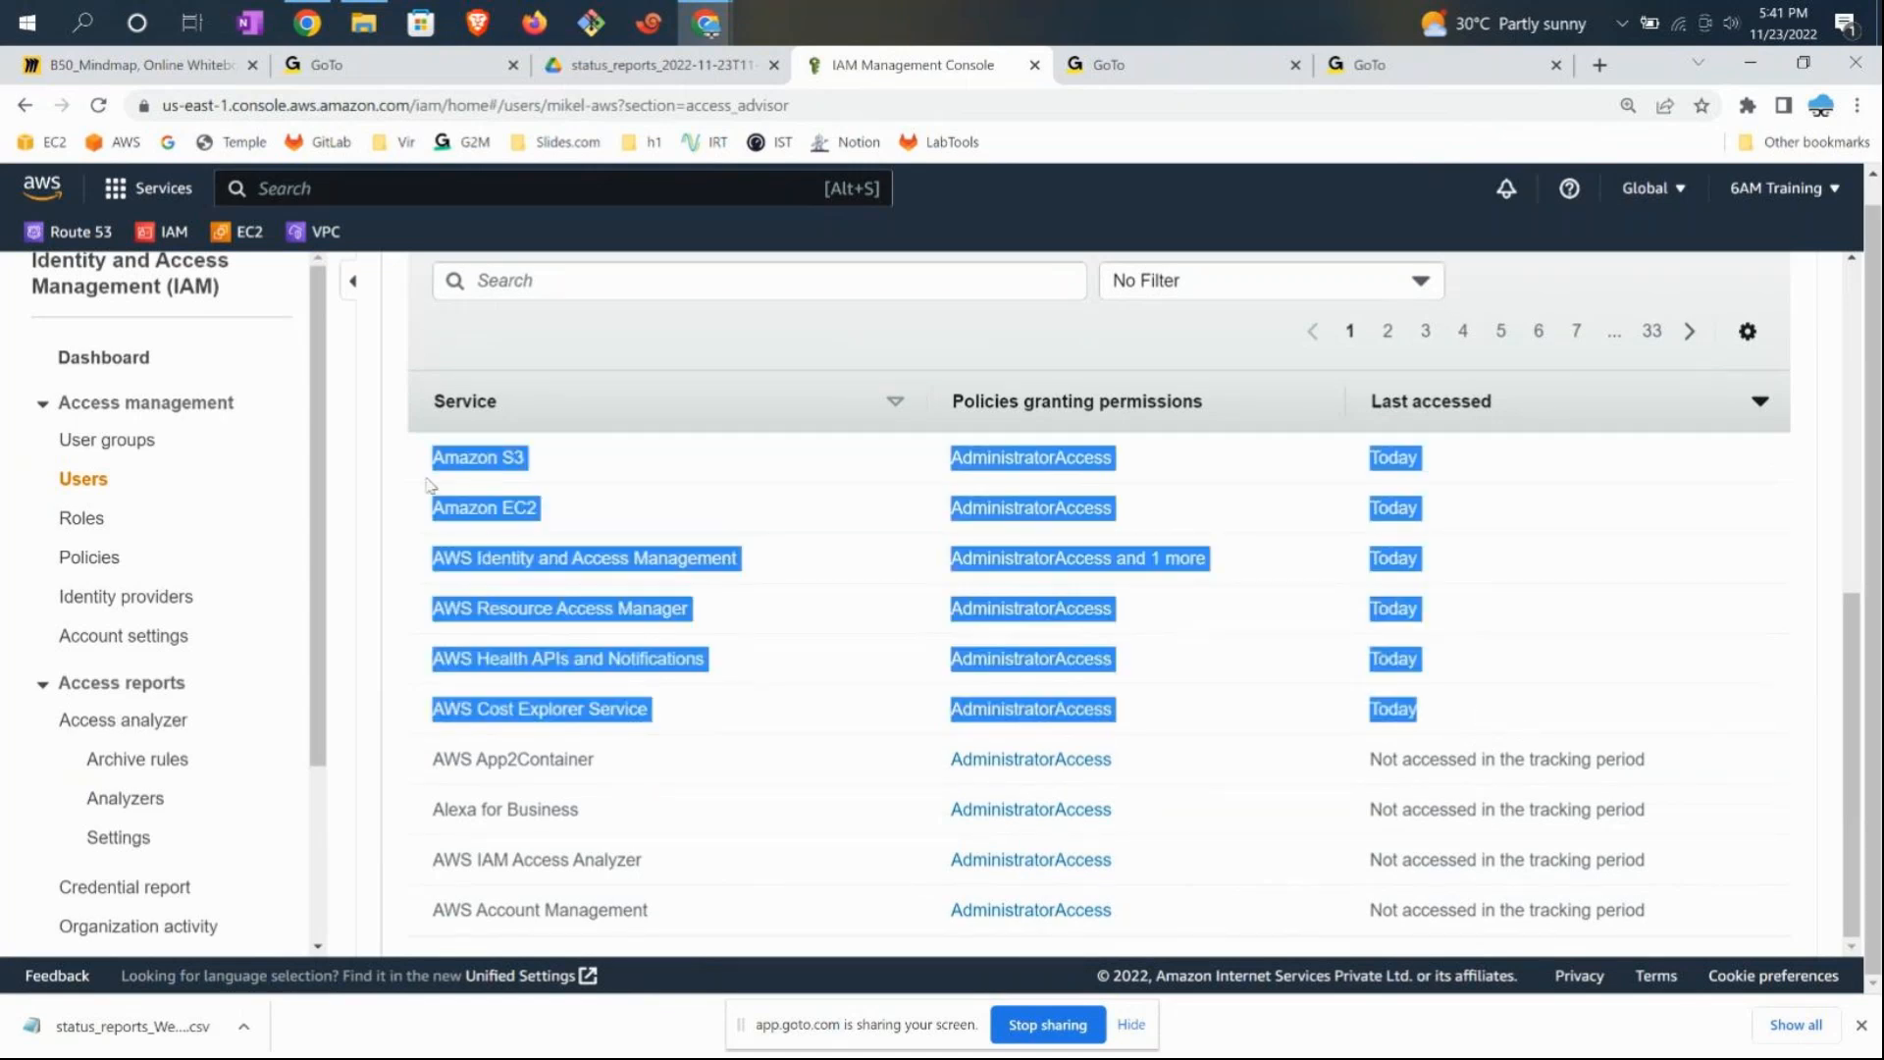
{"action": "mouse_move", "coordinate": [1502, 865]}
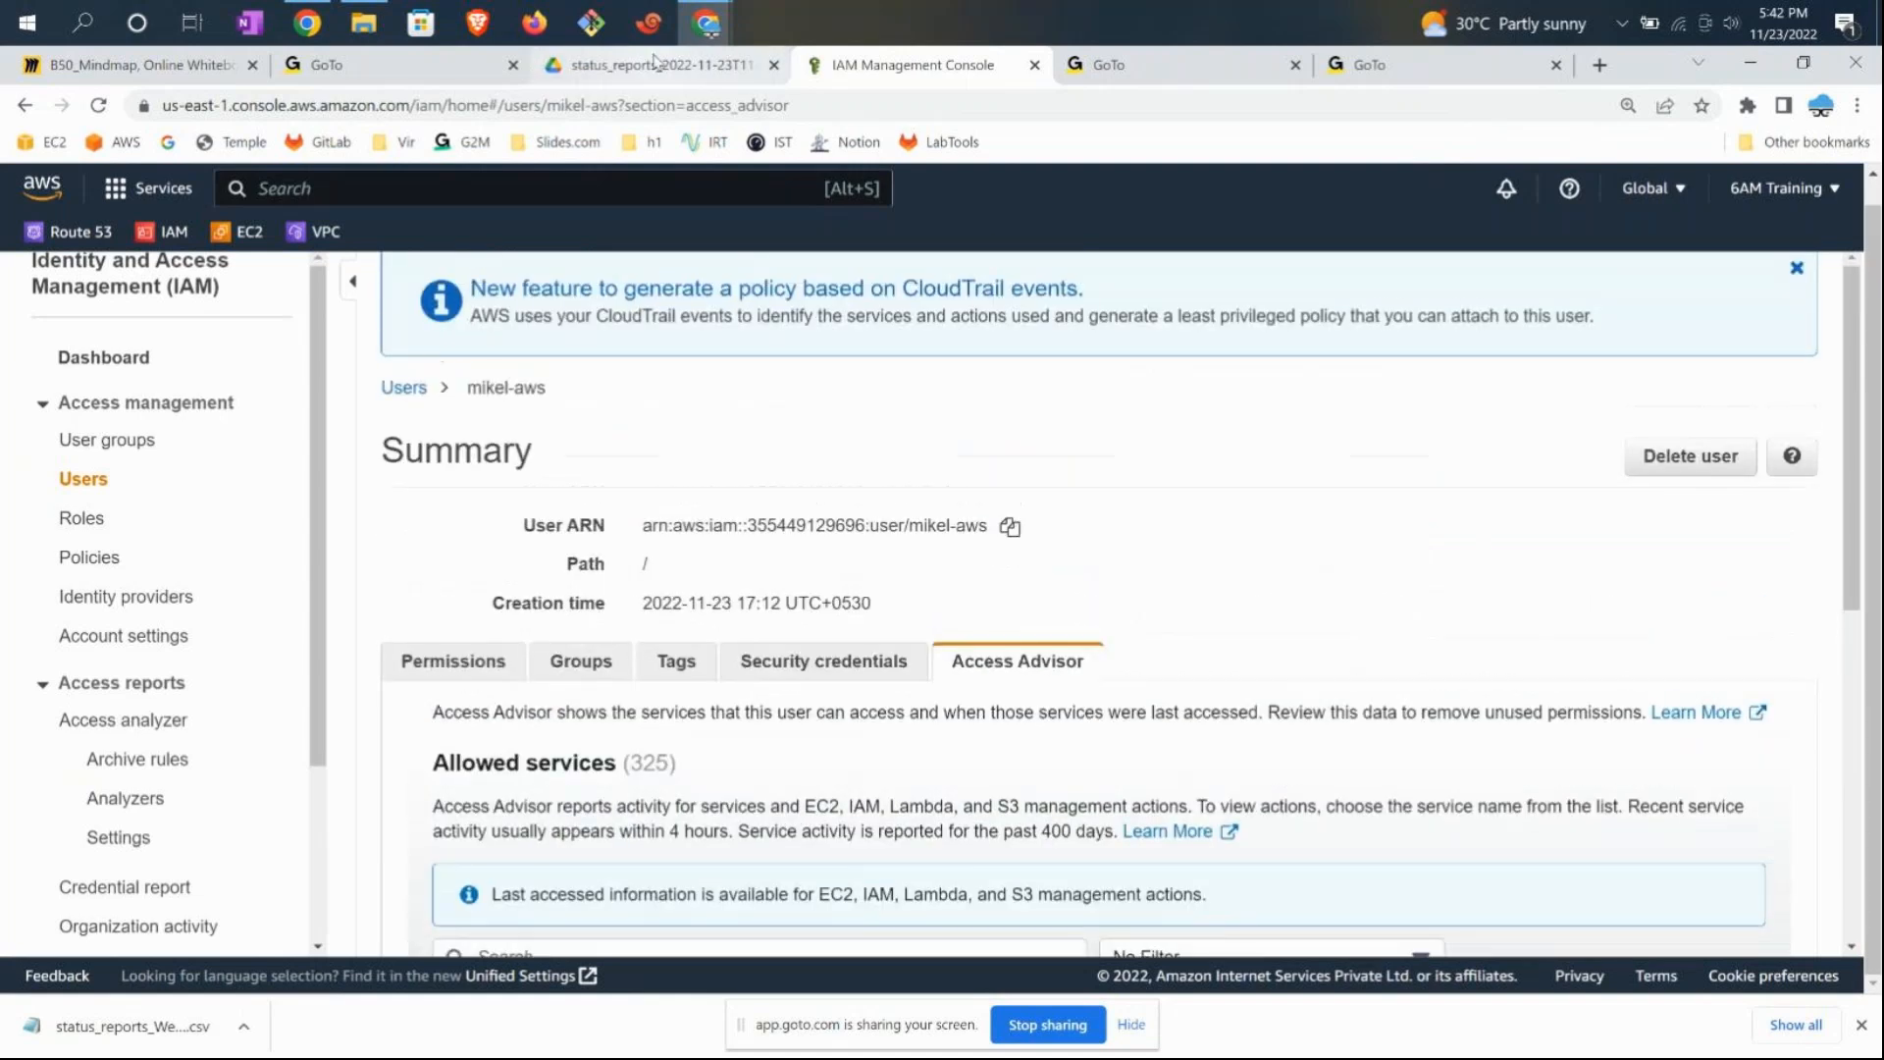
{"action": "left_click", "coordinate": [135, 63]}
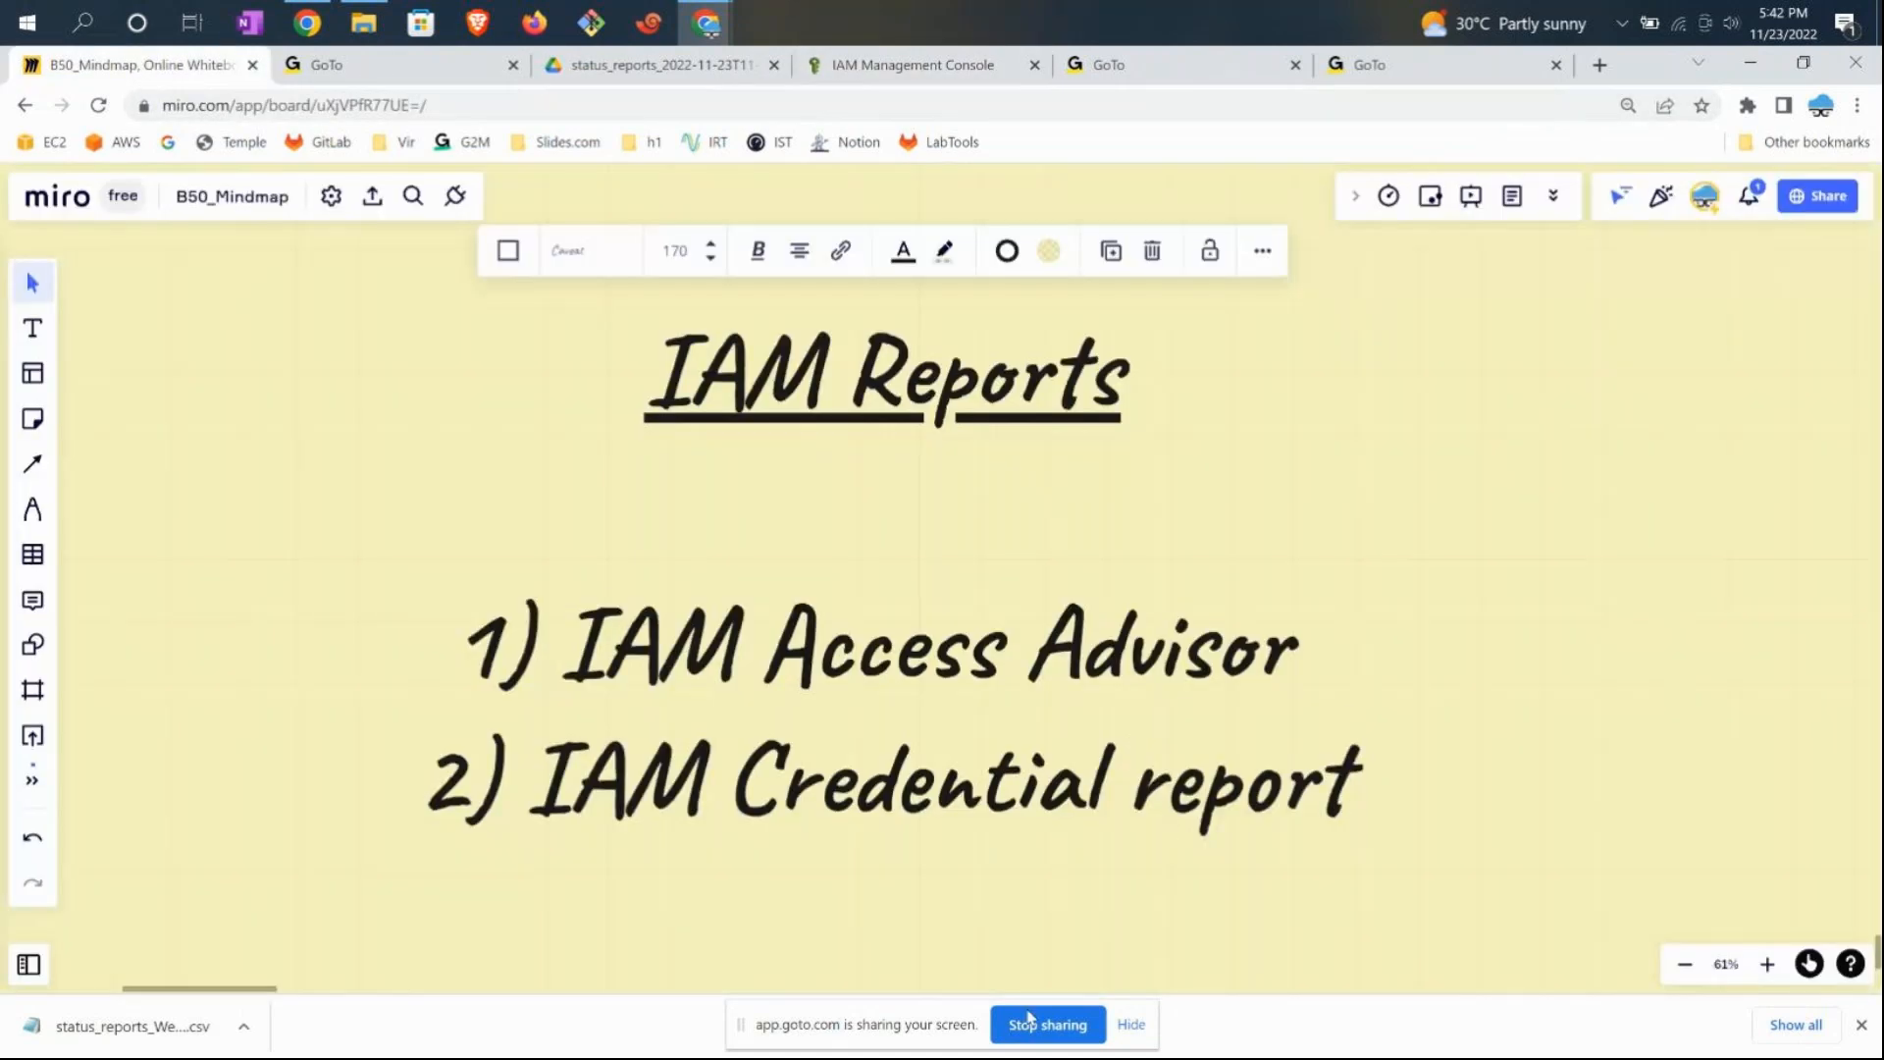